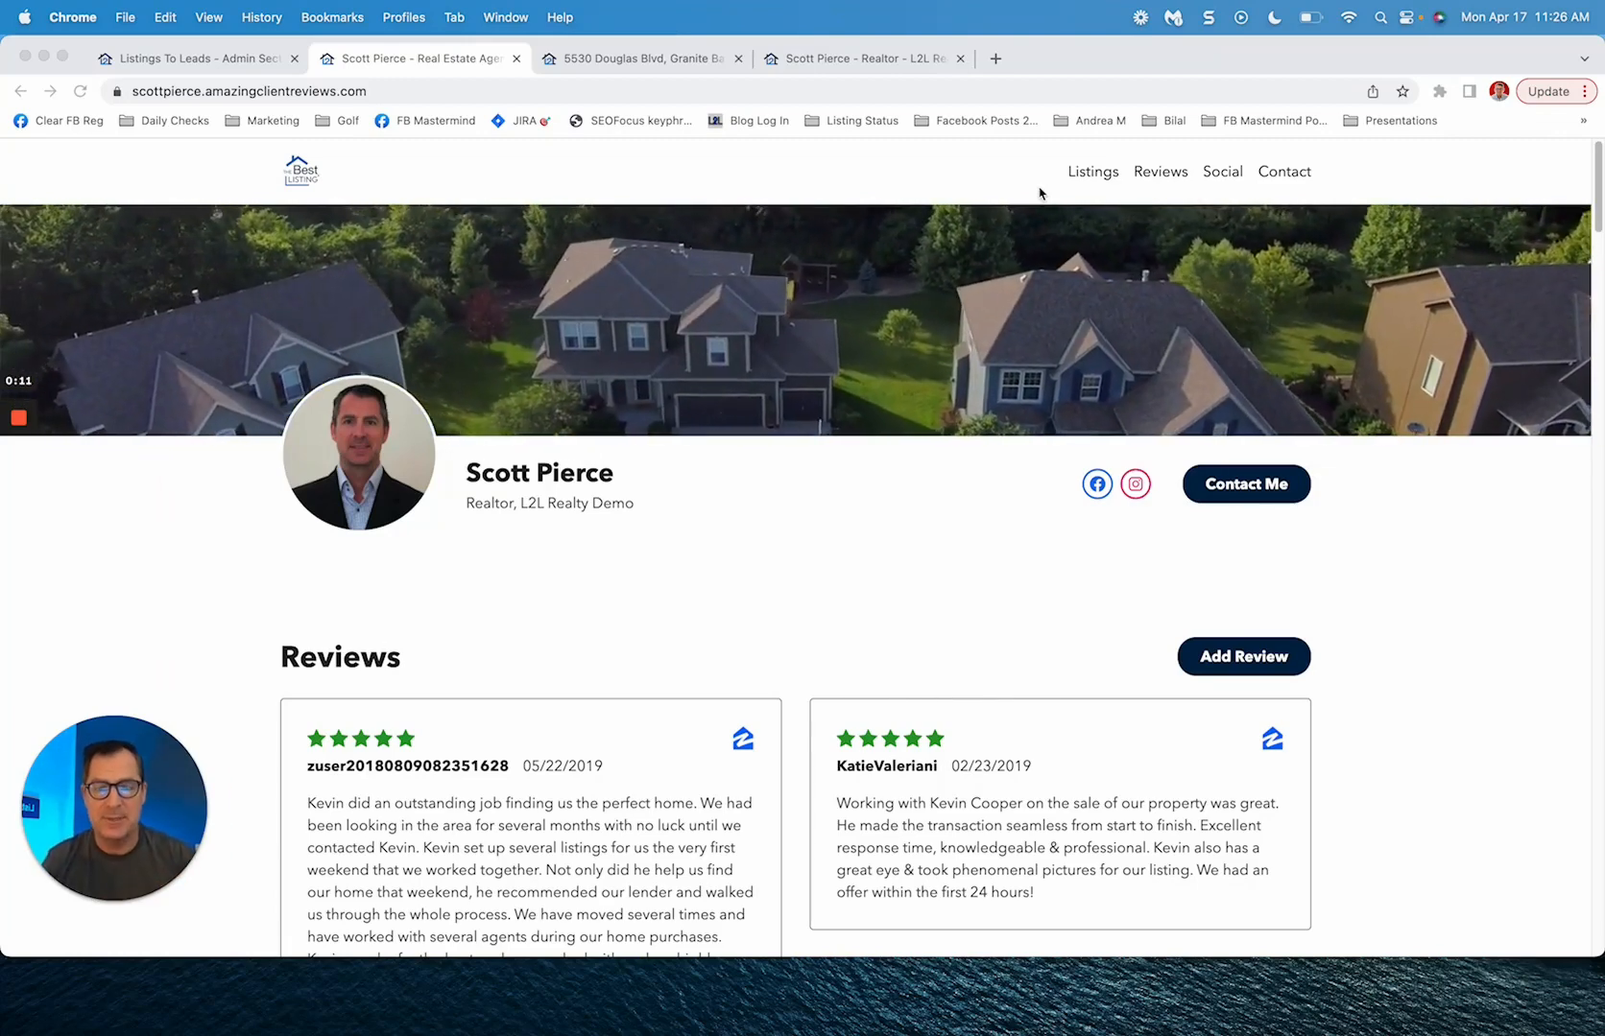
mouse_move(628, 381)
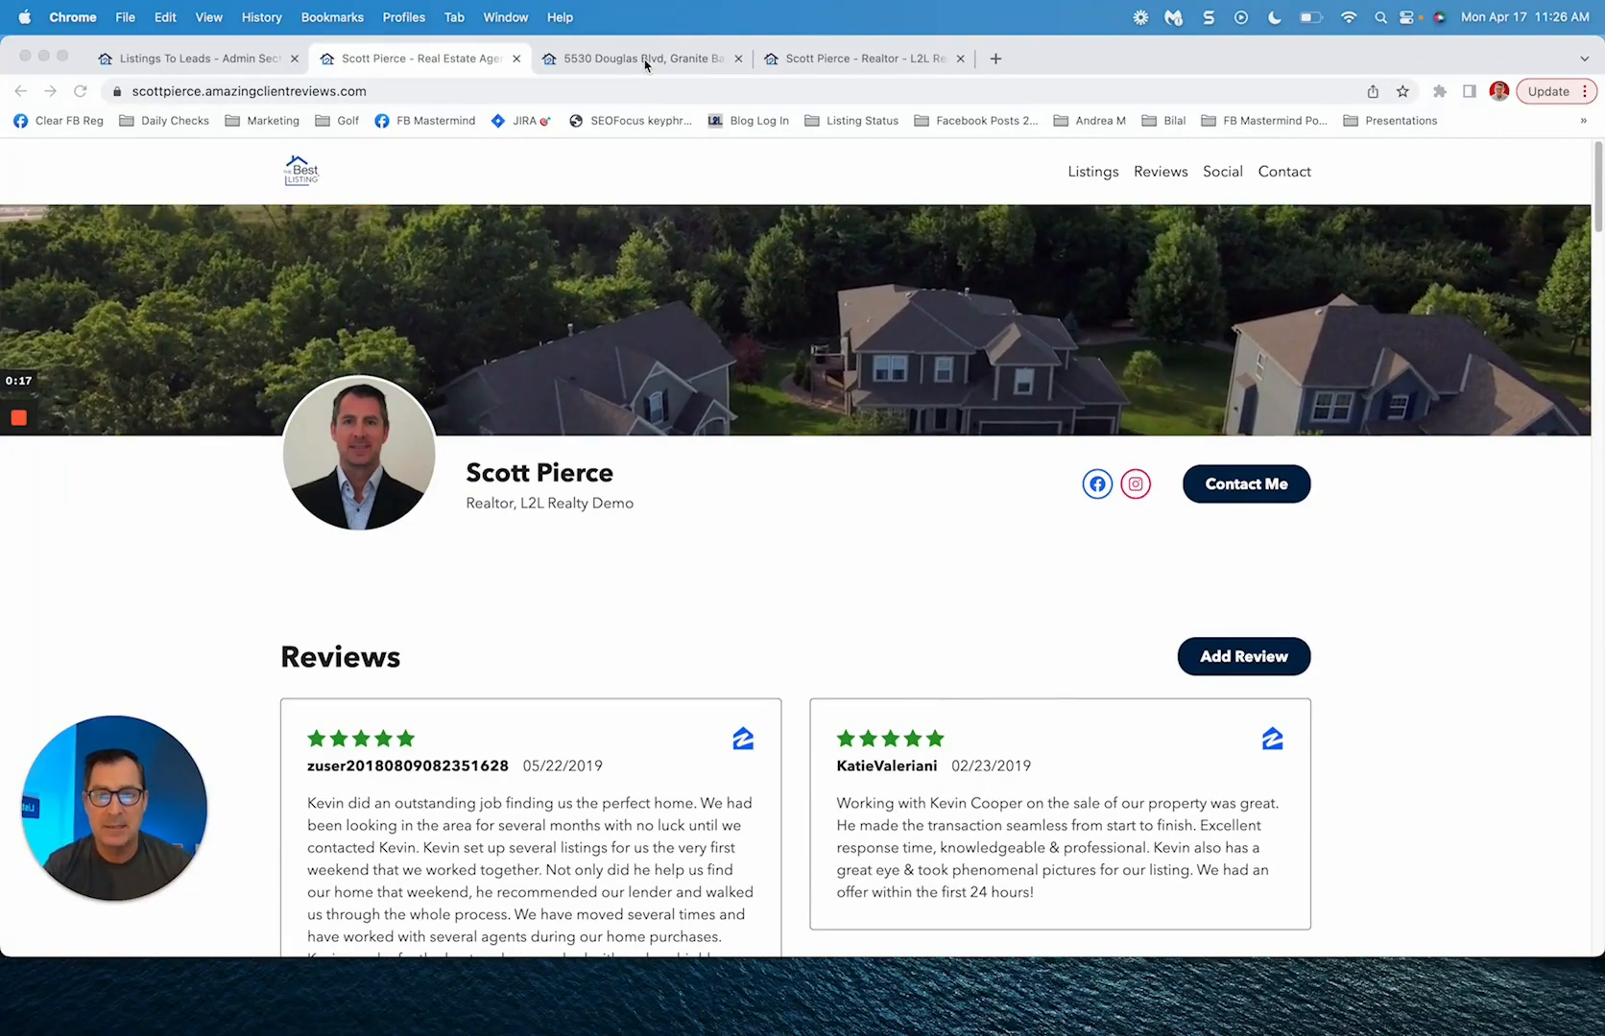
Step: View the 5530 Douglas Blvd listing site, then the Scott Pierce Granite Bay agent site
left_click(639, 58)
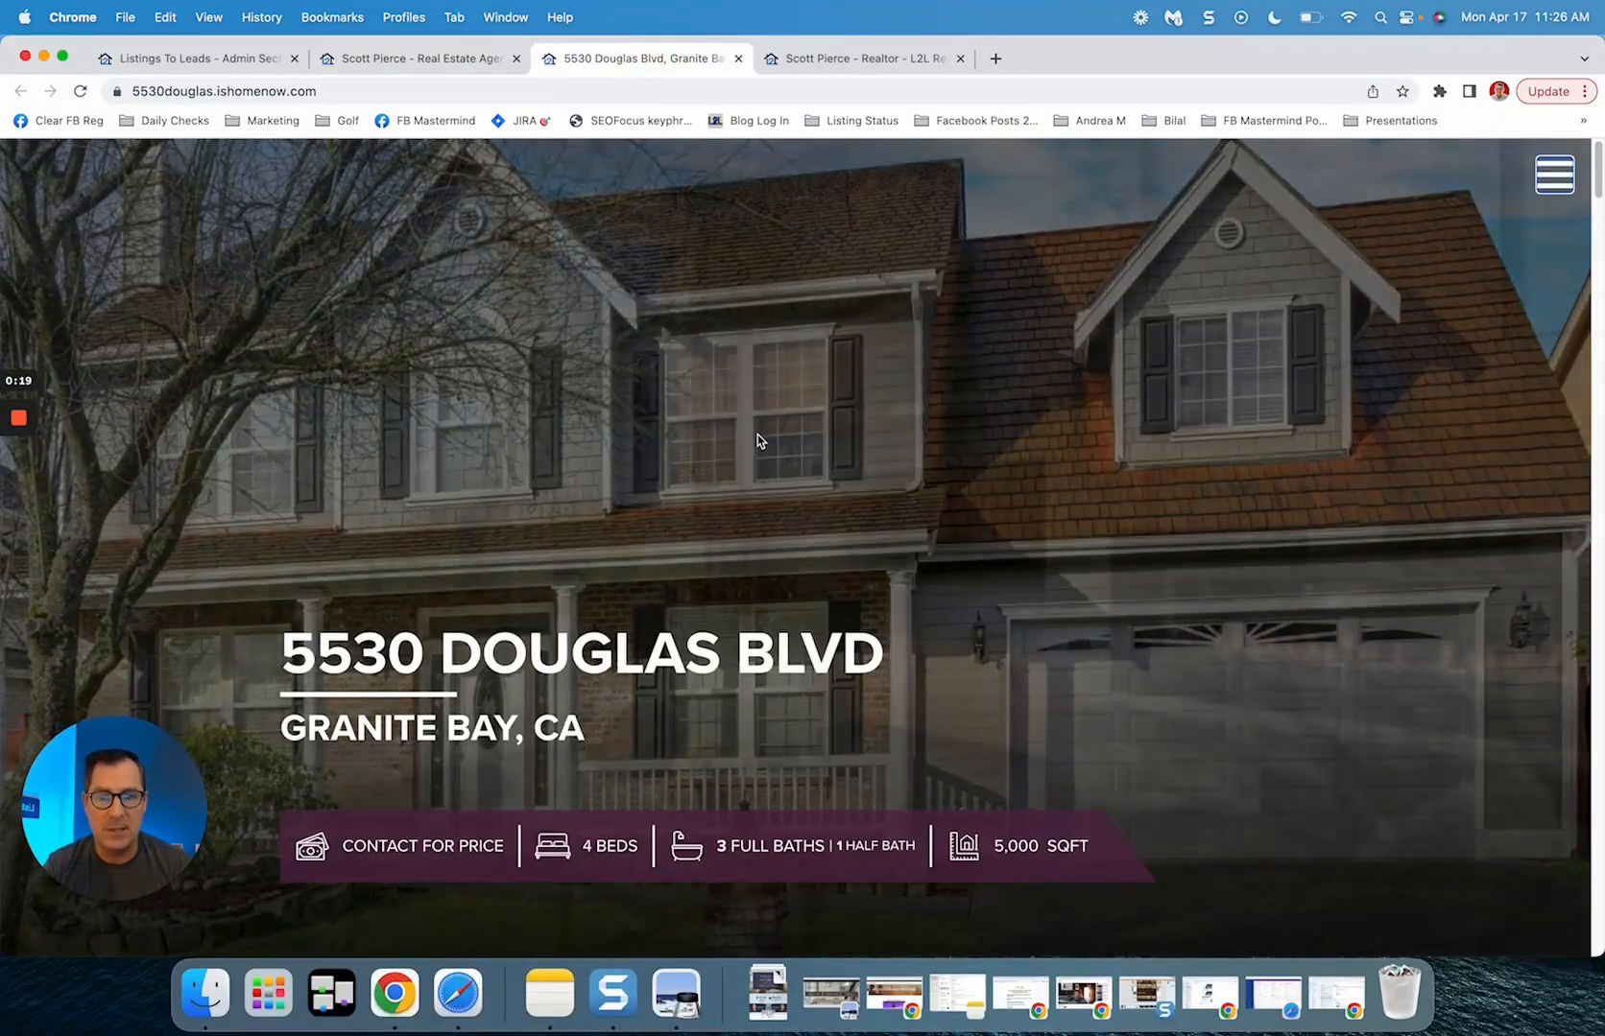
left_click(862, 59)
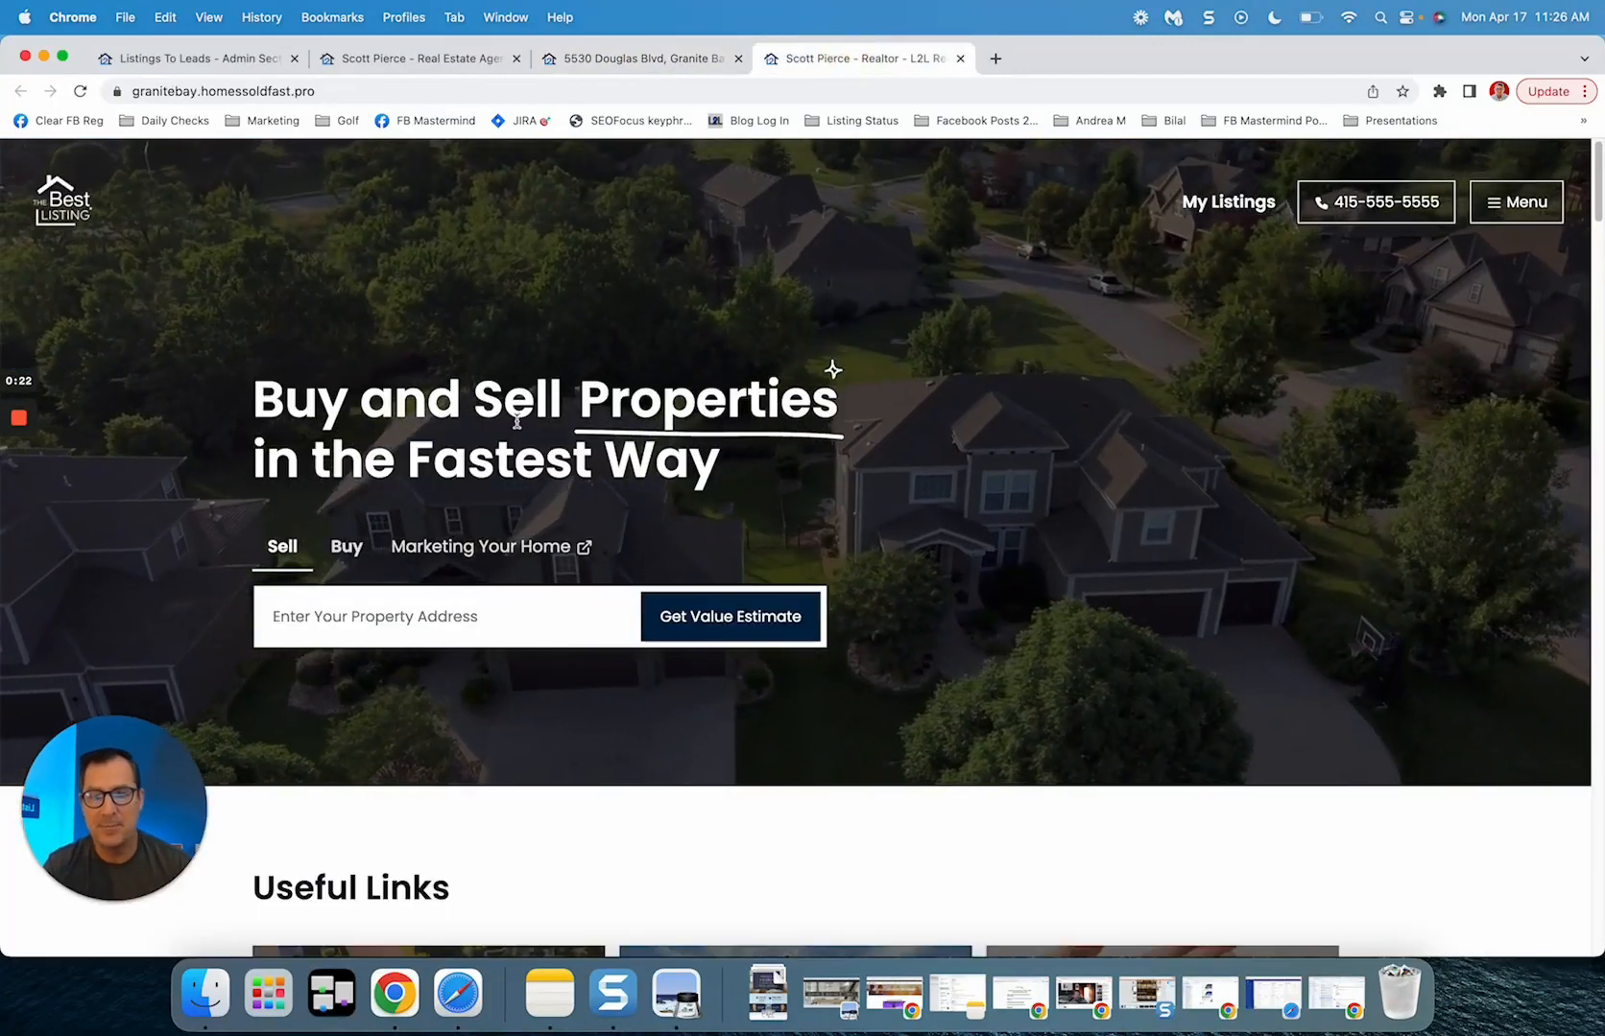
mouse_move(582, 299)
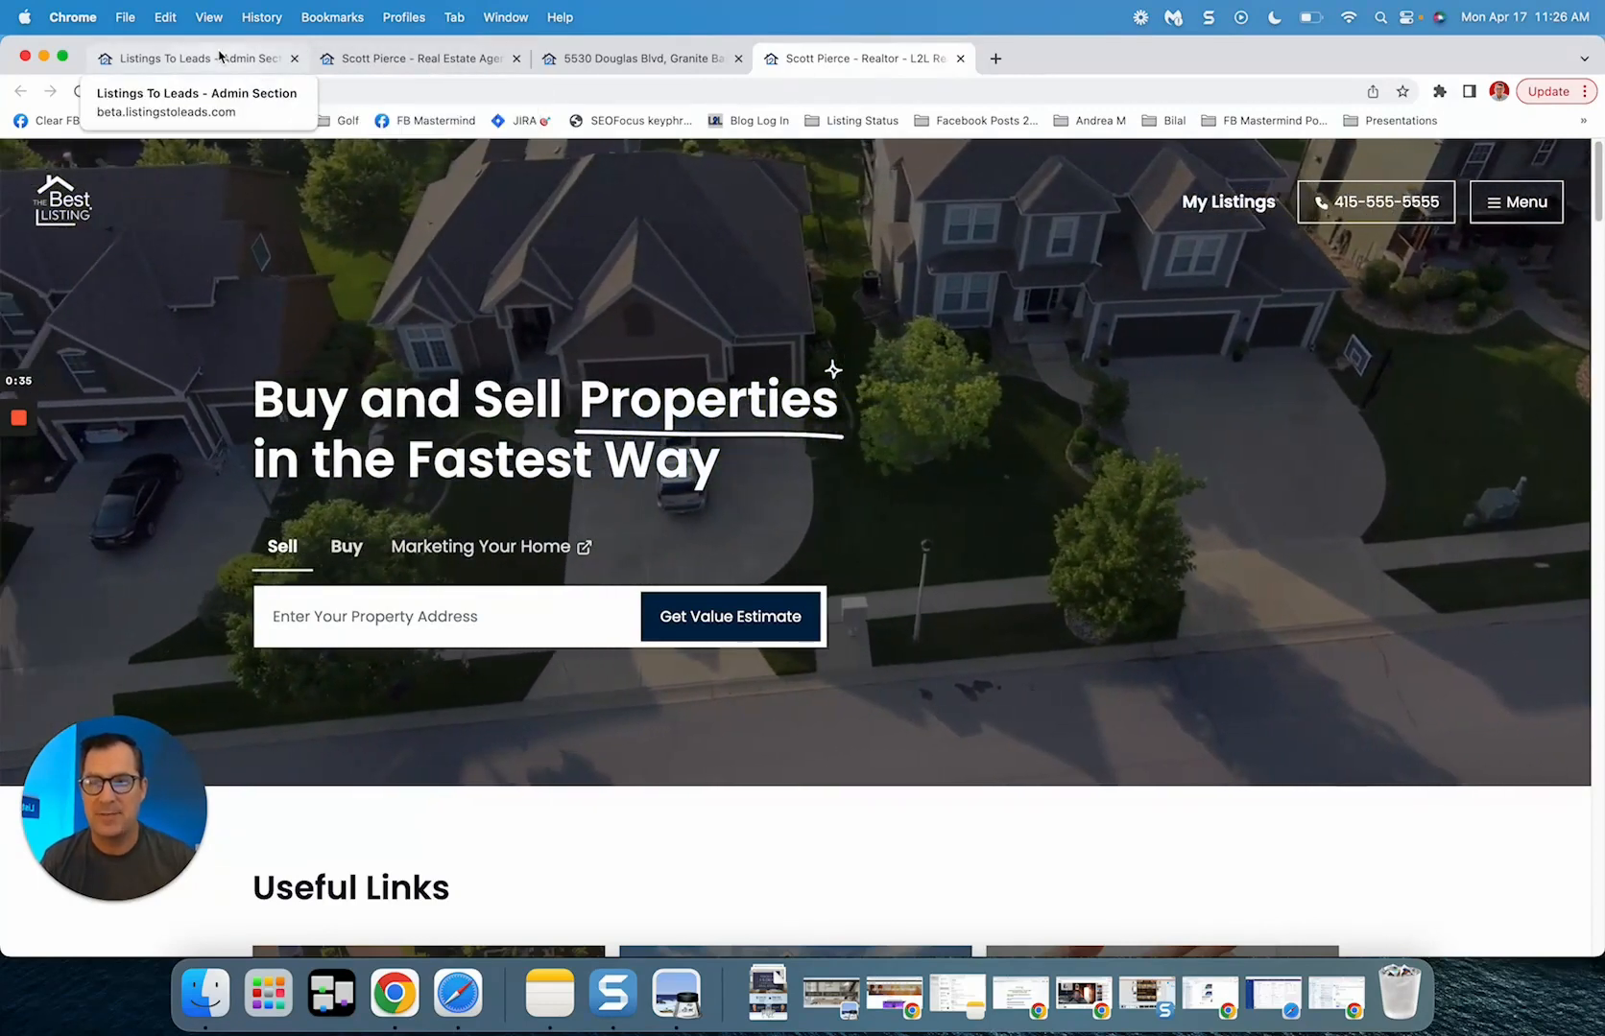
Step: Switch to the Listings To Leads Admin Section tab showing Client Reviews > Reviews
left_click(195, 59)
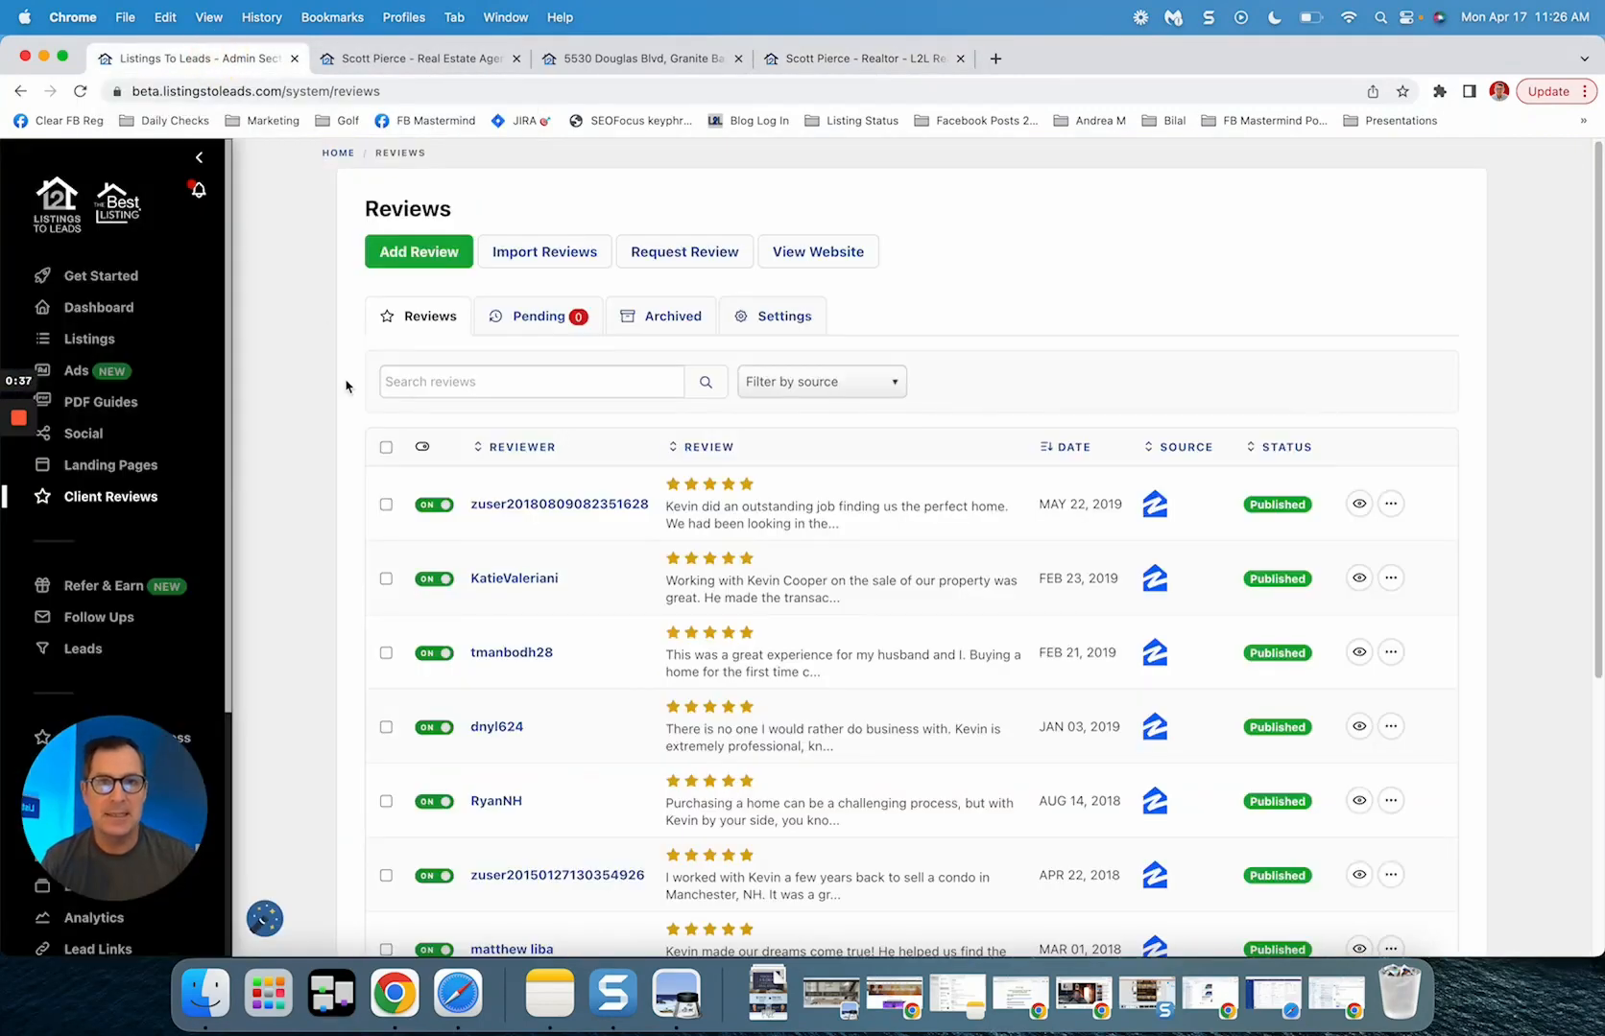
mouse_move(110, 500)
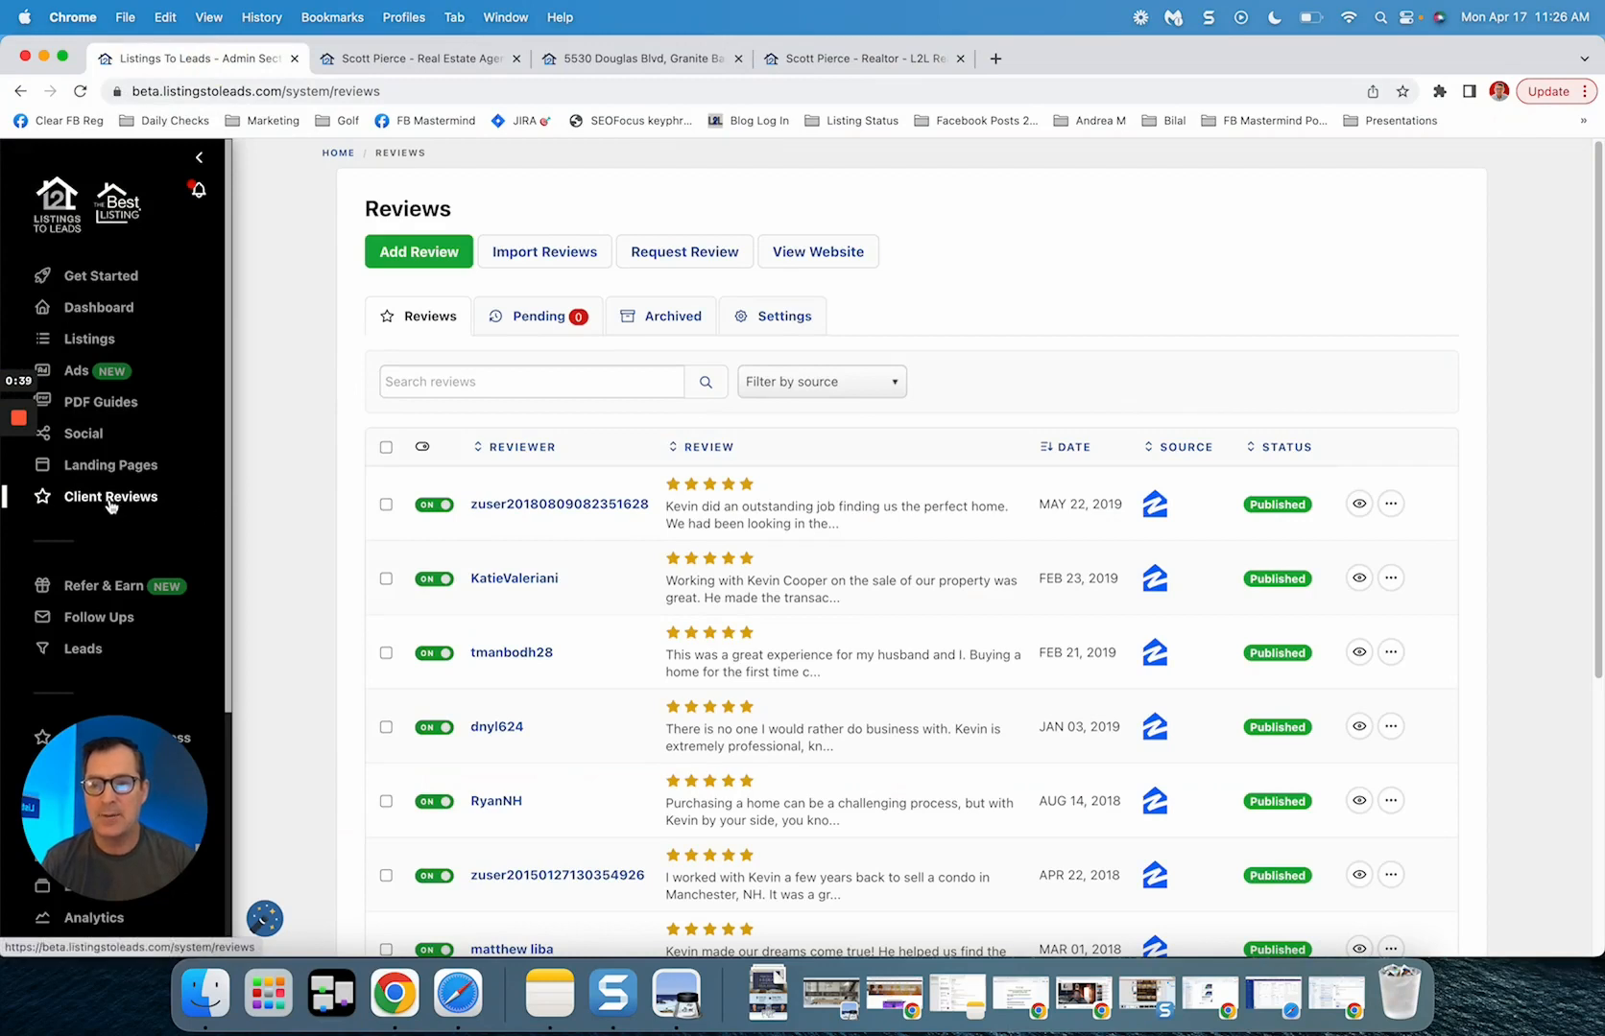
mouse_move(107, 501)
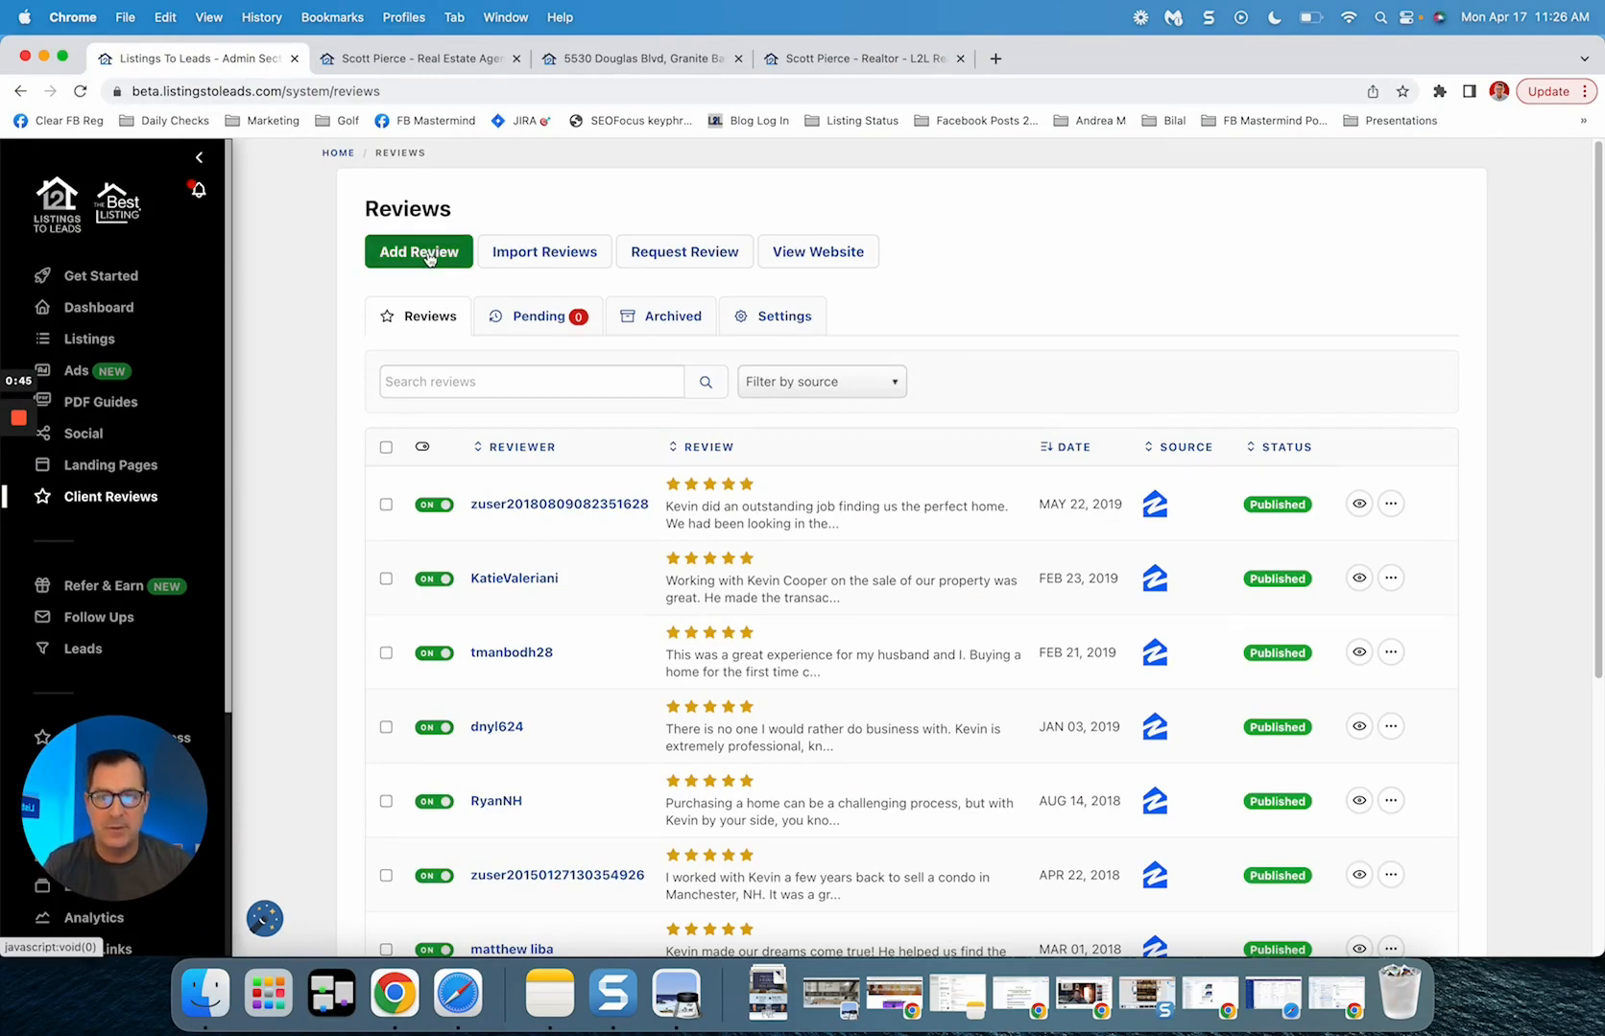
left_click(417, 251)
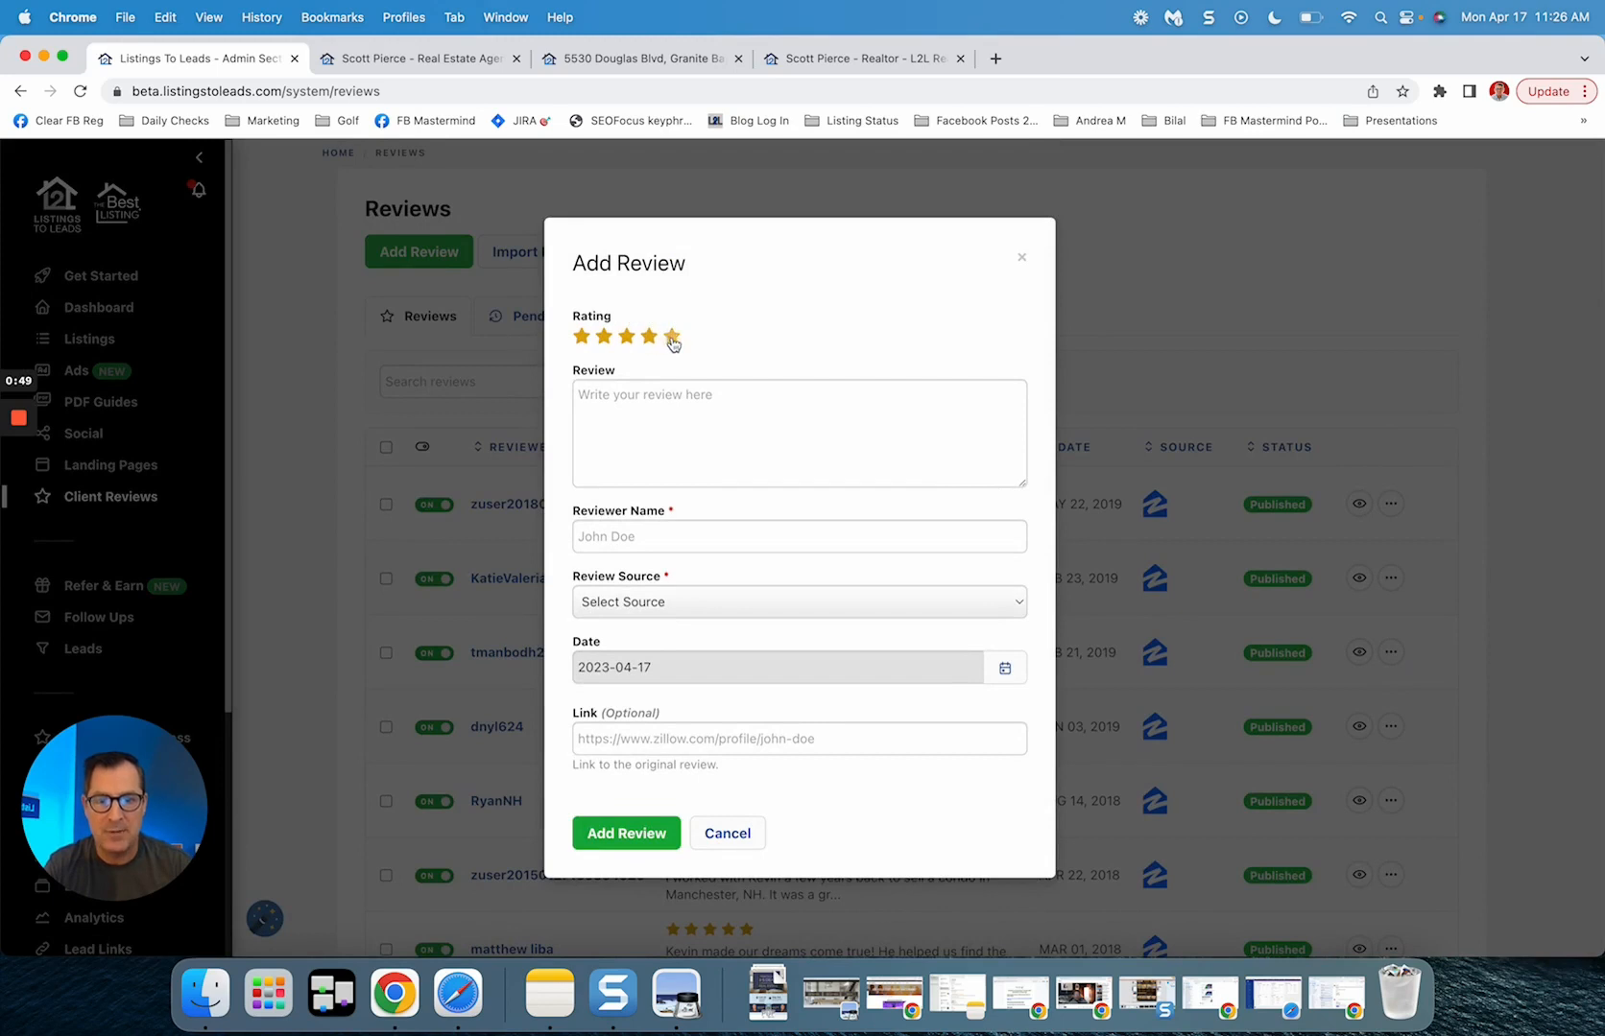
left_click(672, 337)
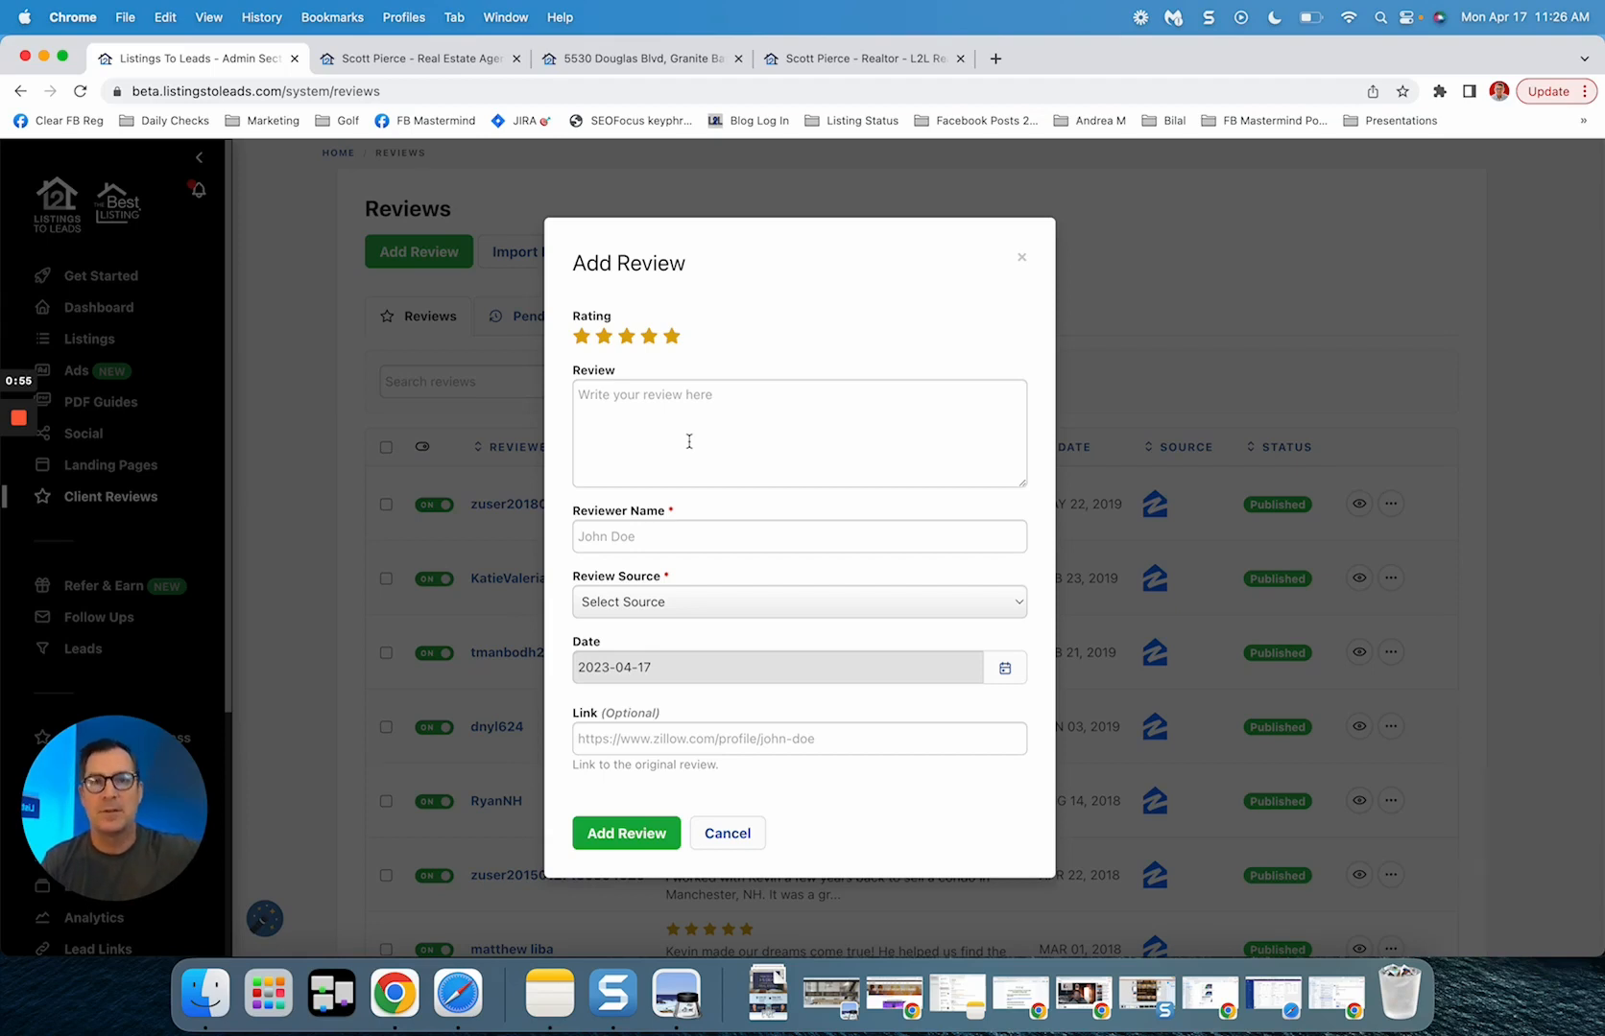
left_click(778, 536)
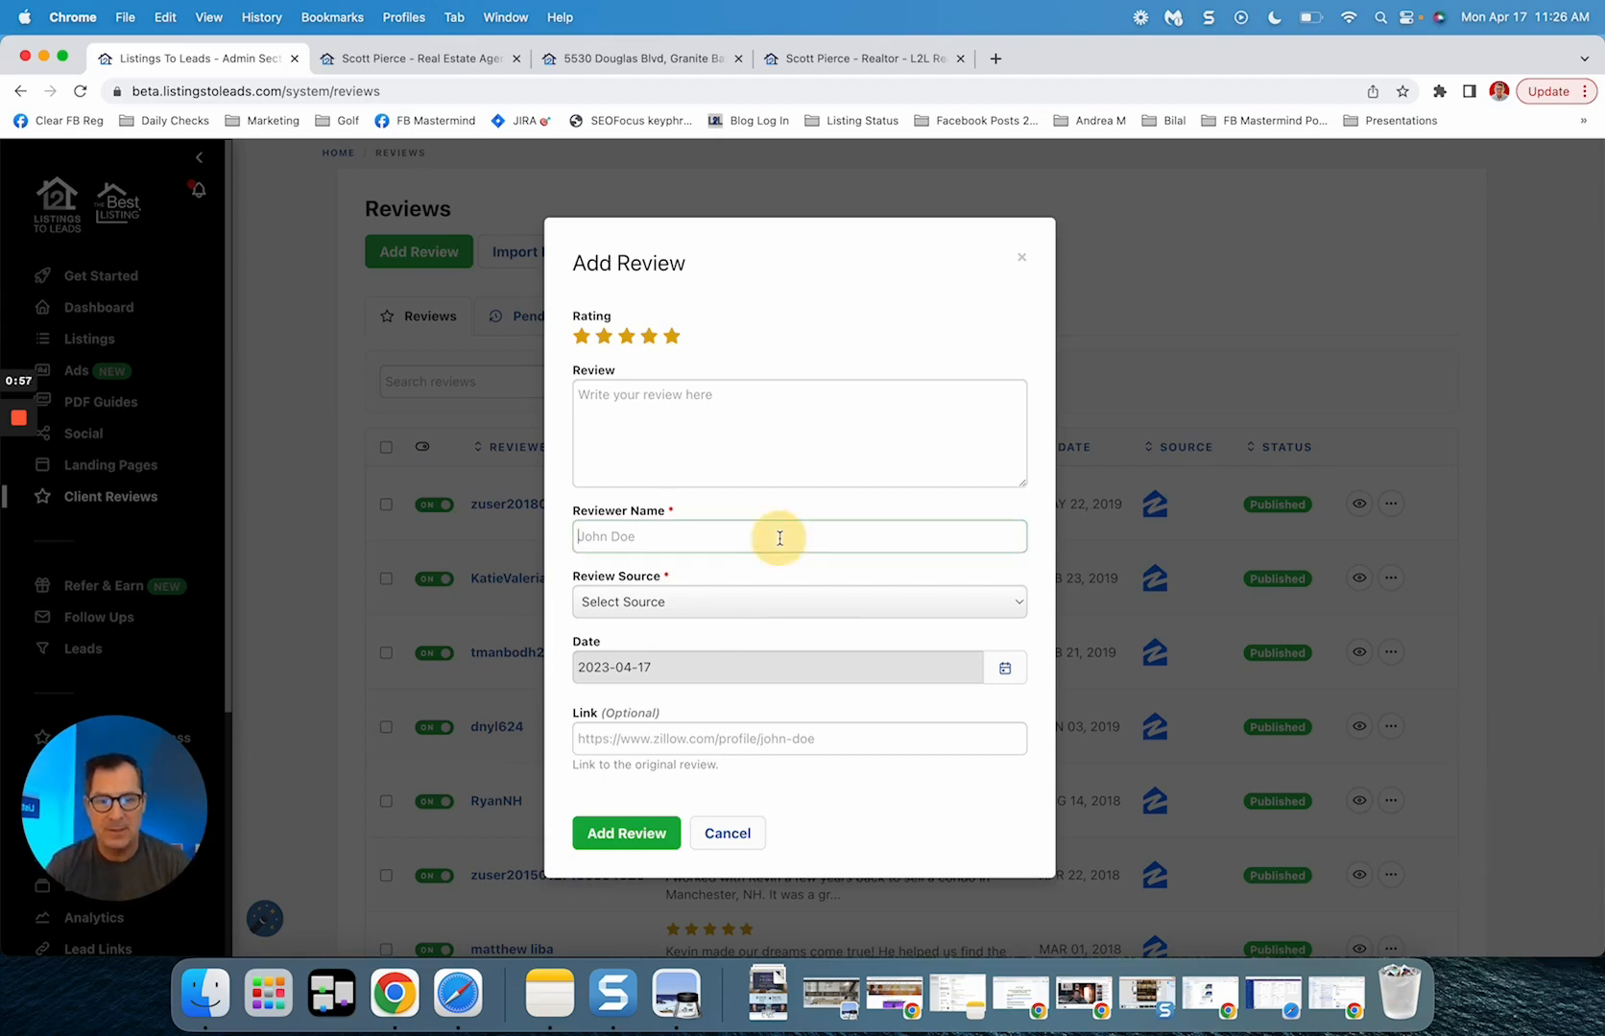
left_click(797, 602)
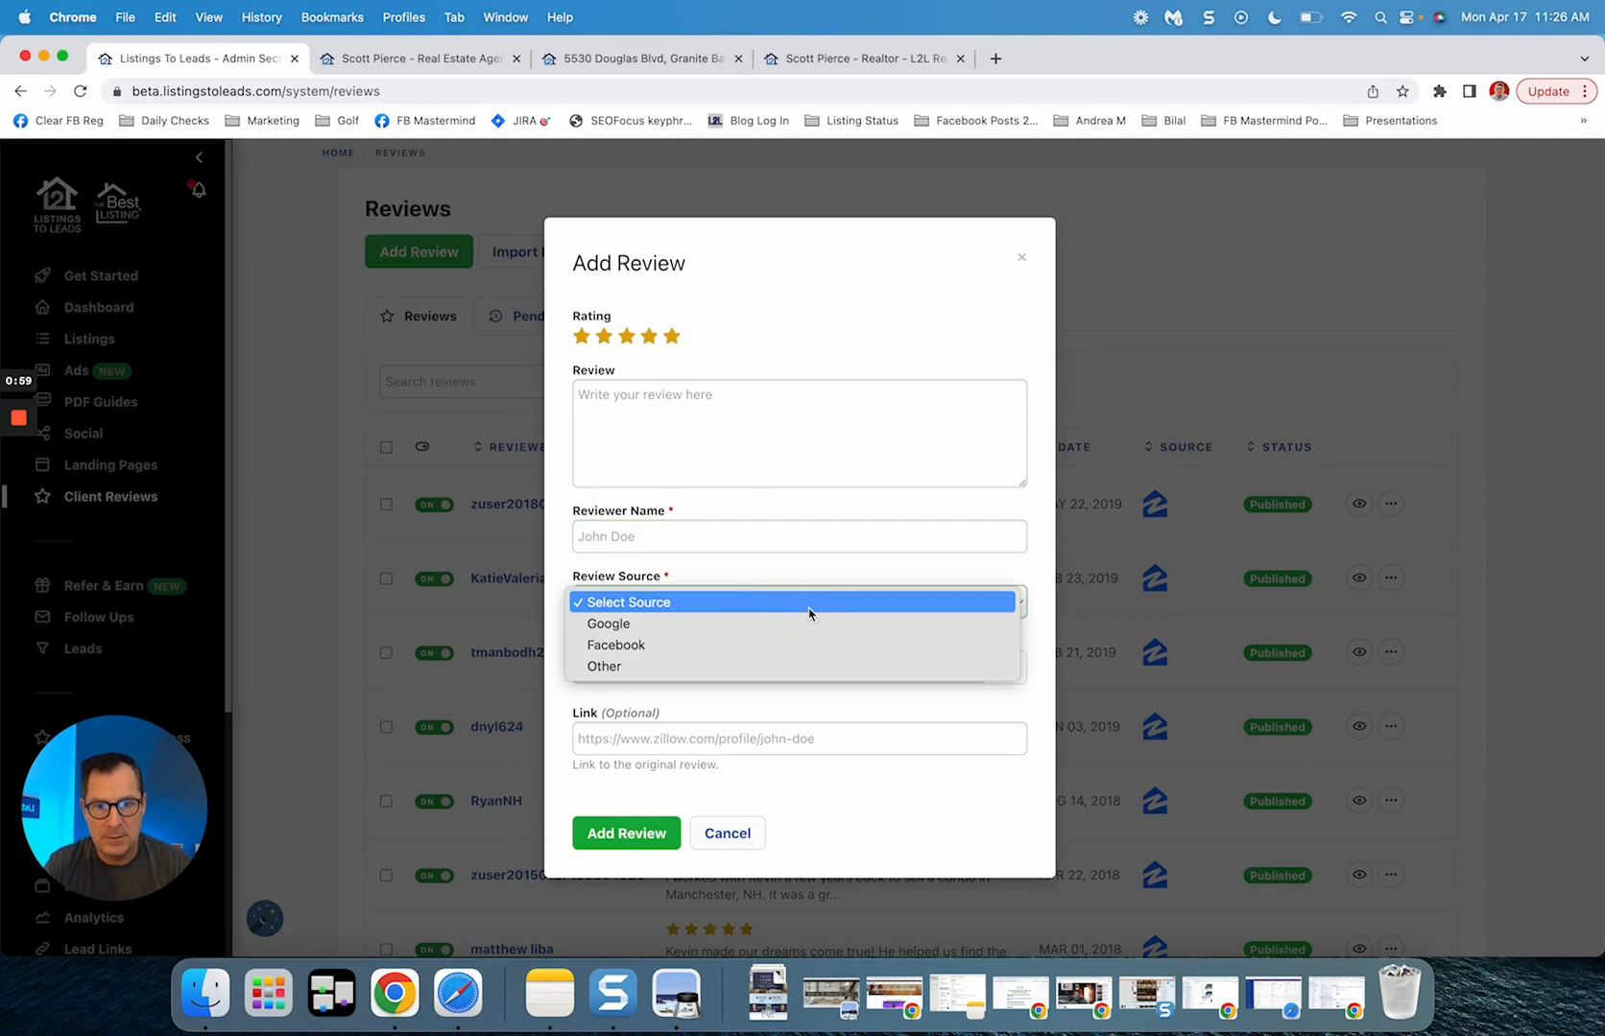
mouse_move(769, 666)
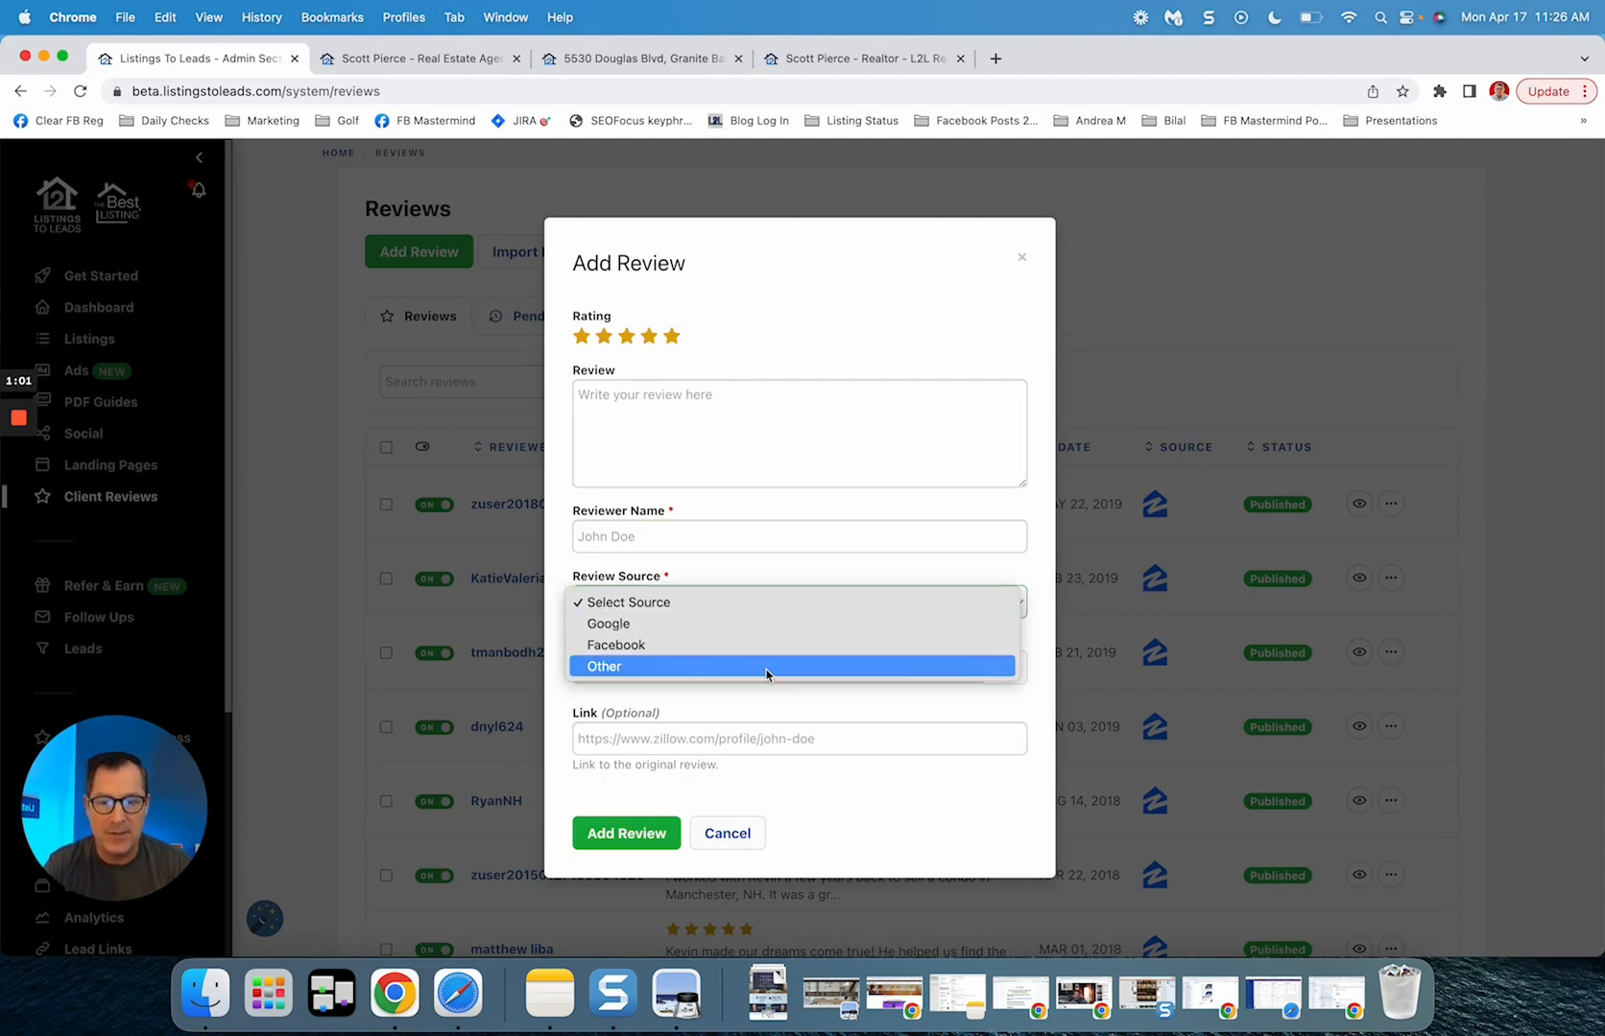
left_click(604, 666)
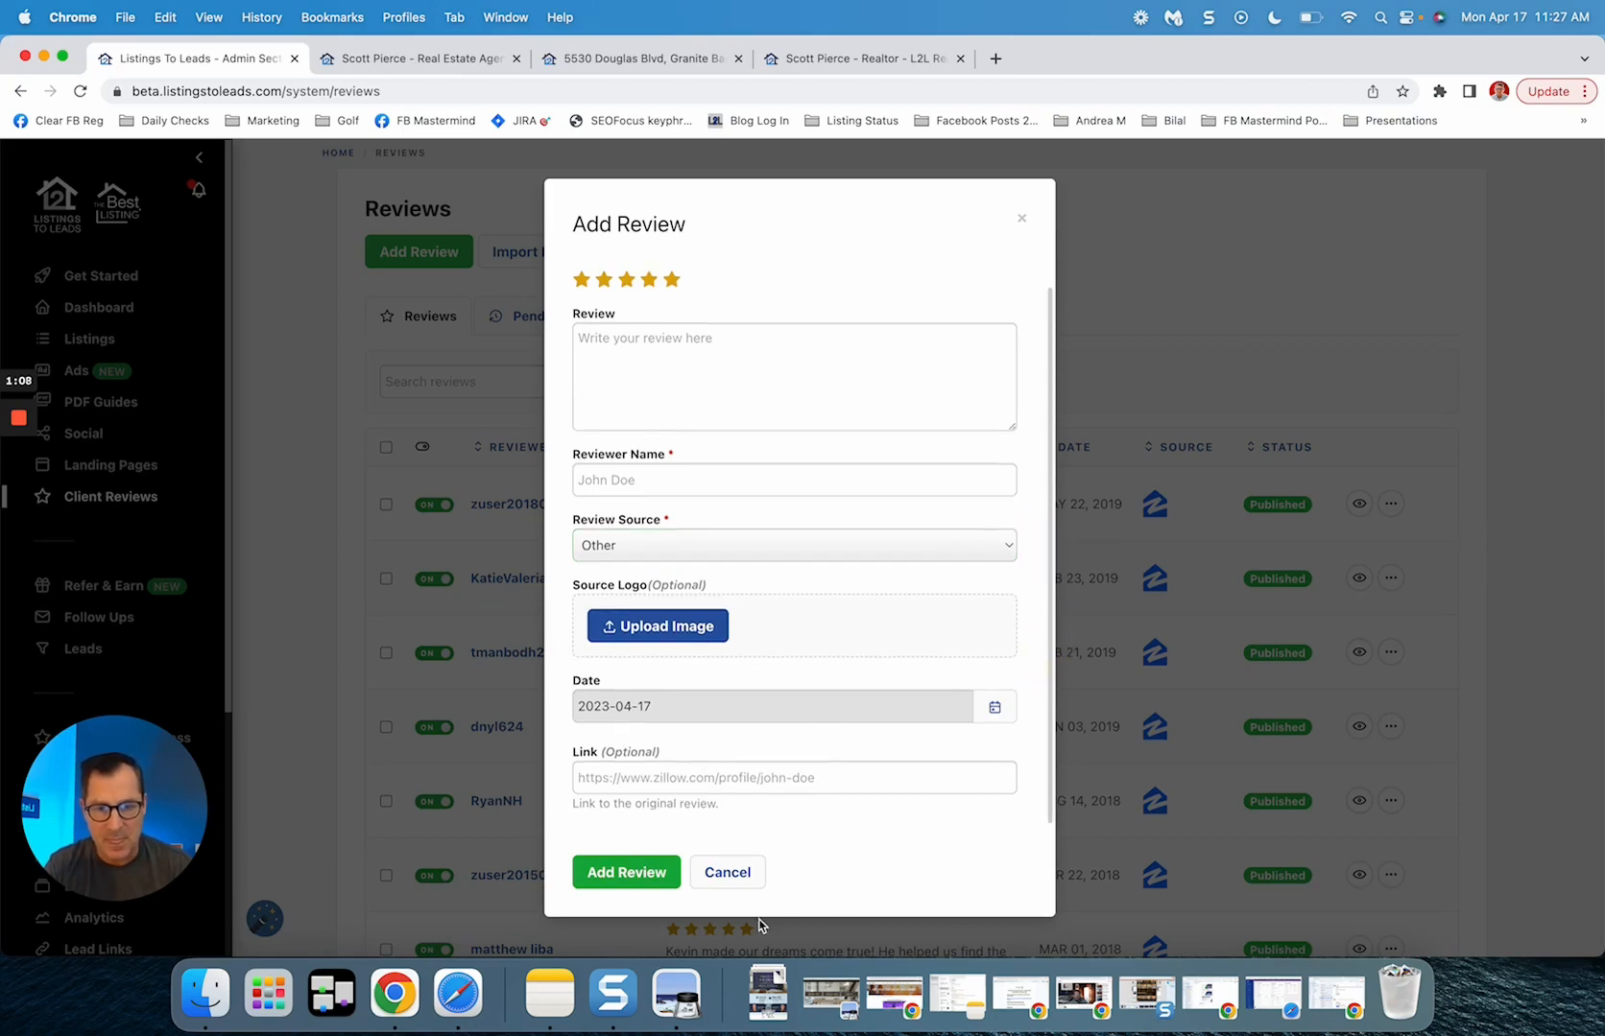
left_click(726, 872)
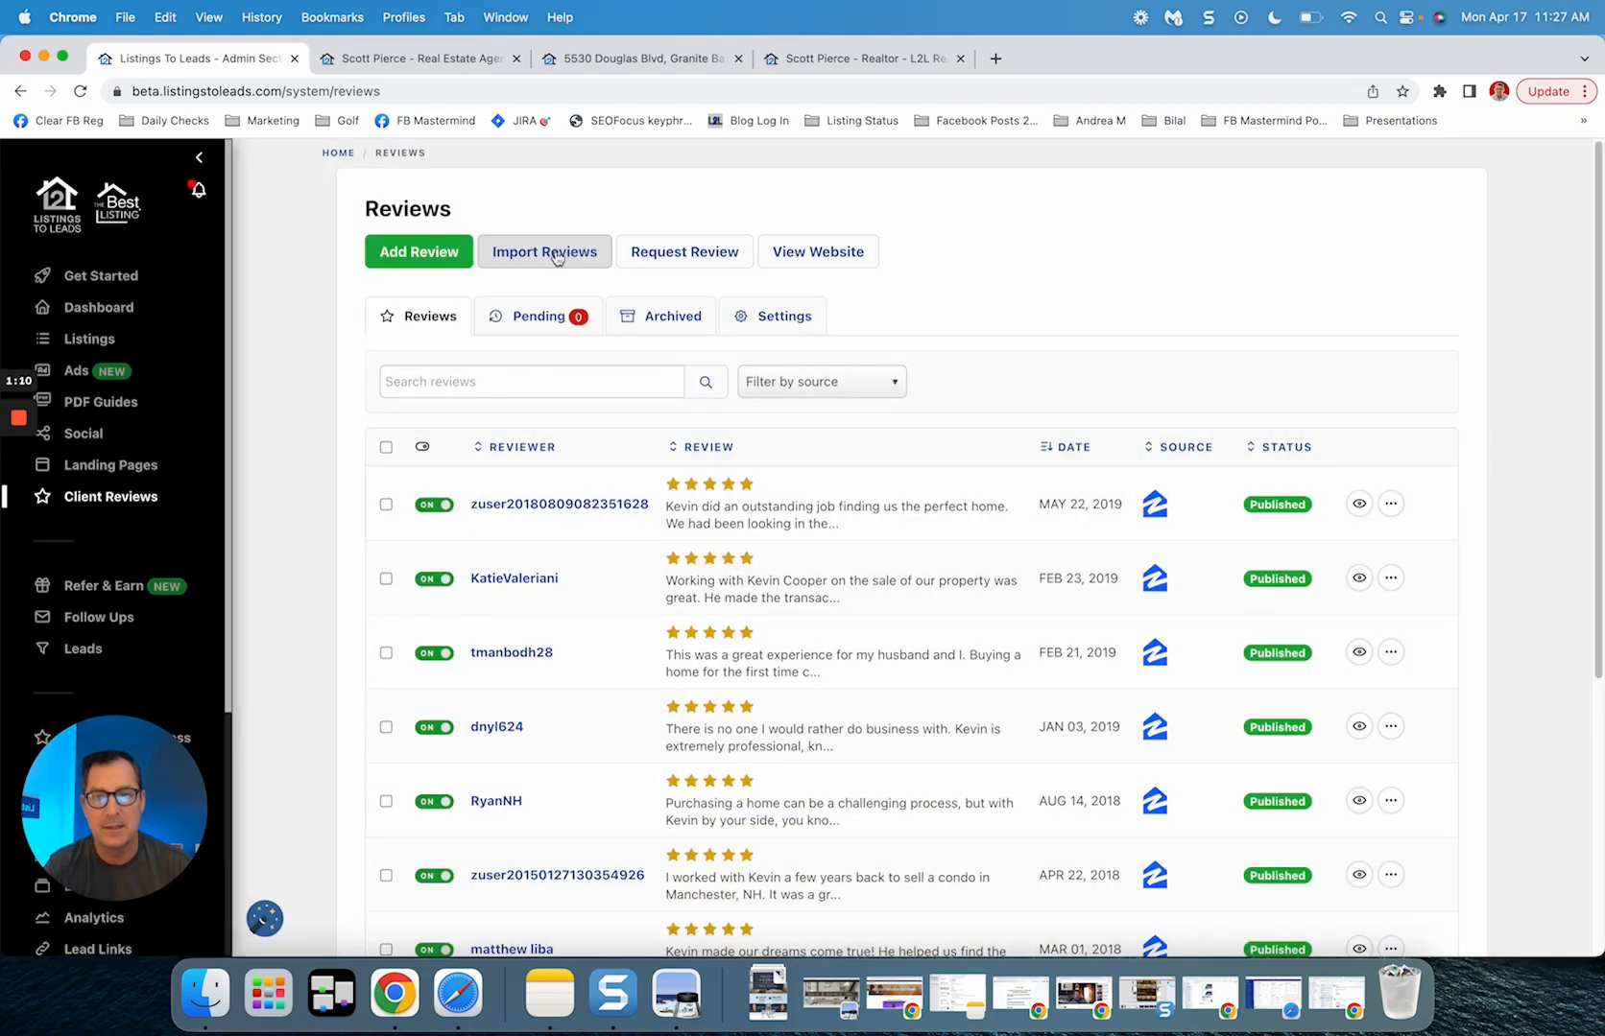
Step: Check the Zillow source in the Import Reviews dialog, then dismiss it
left_click(544, 251)
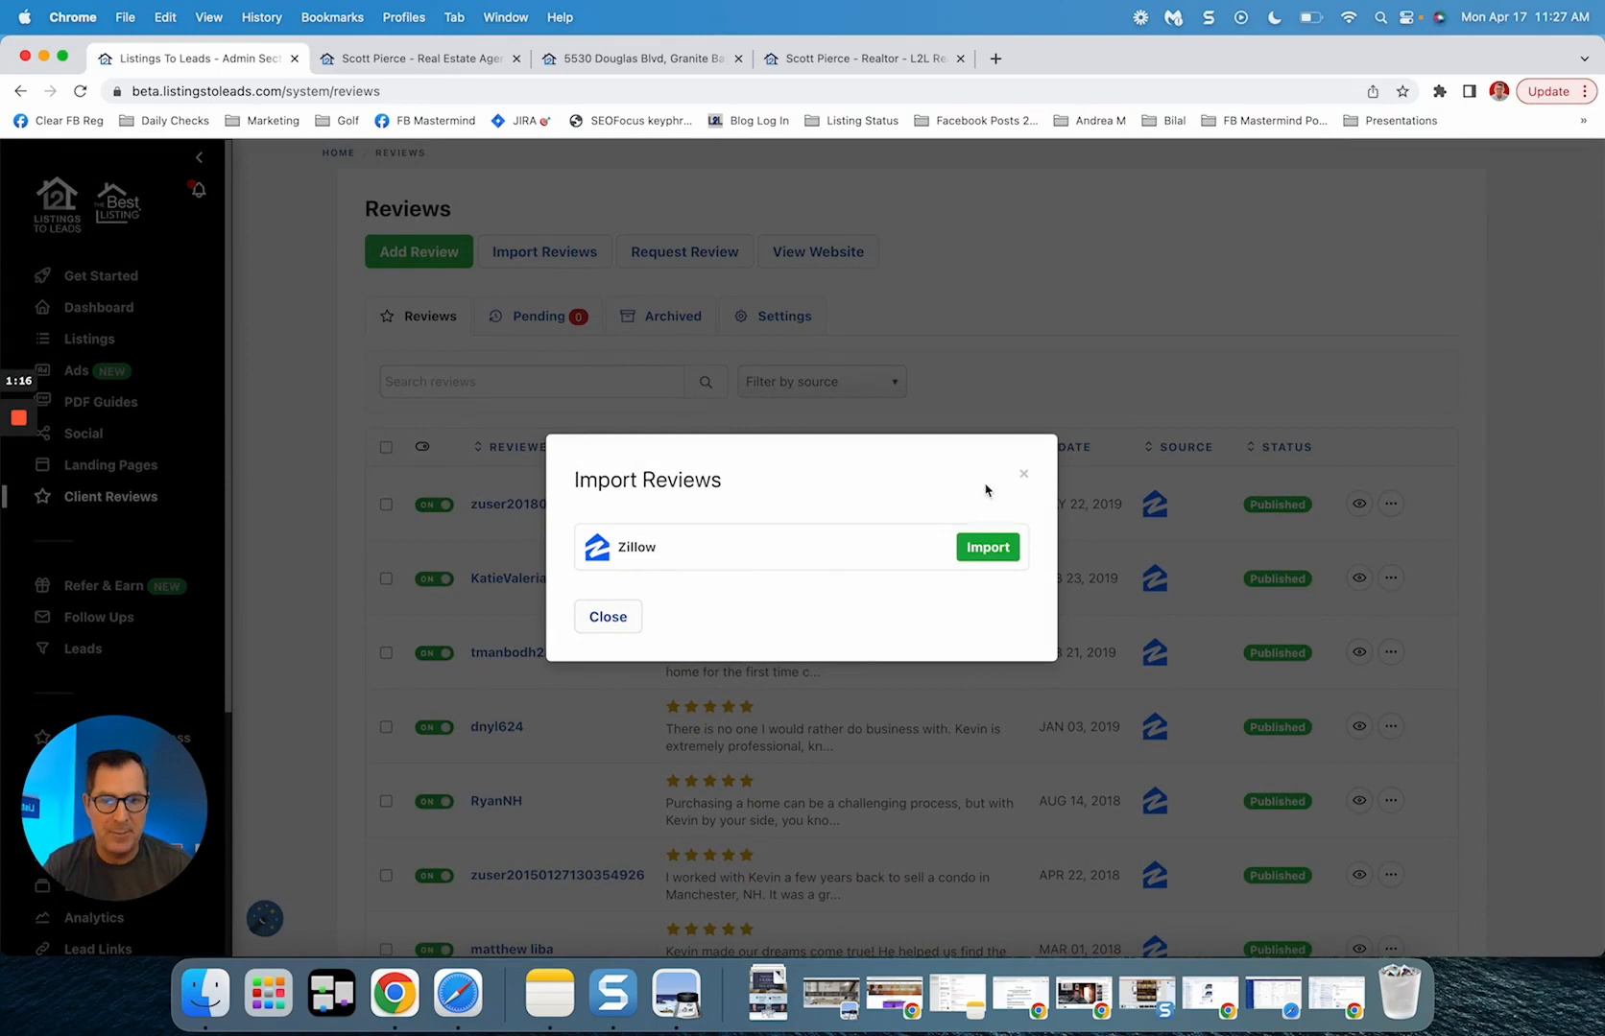
left_click(606, 617)
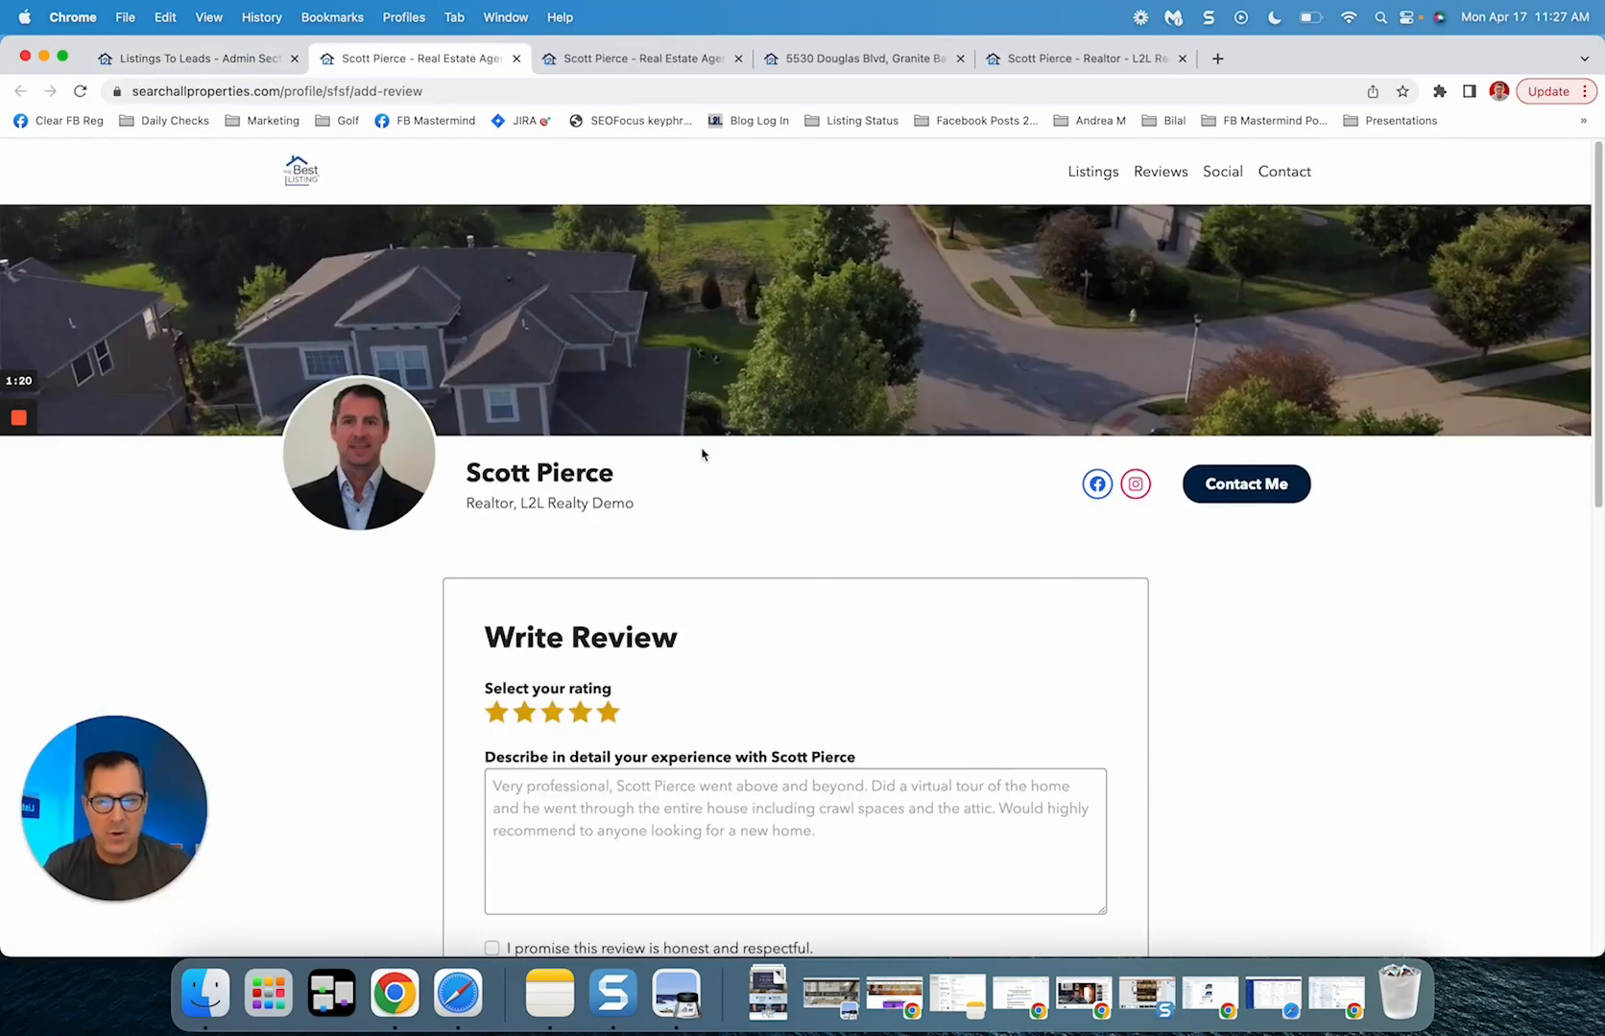
Step: Scroll through all fields of the public Write Review form
scroll("down", 3)
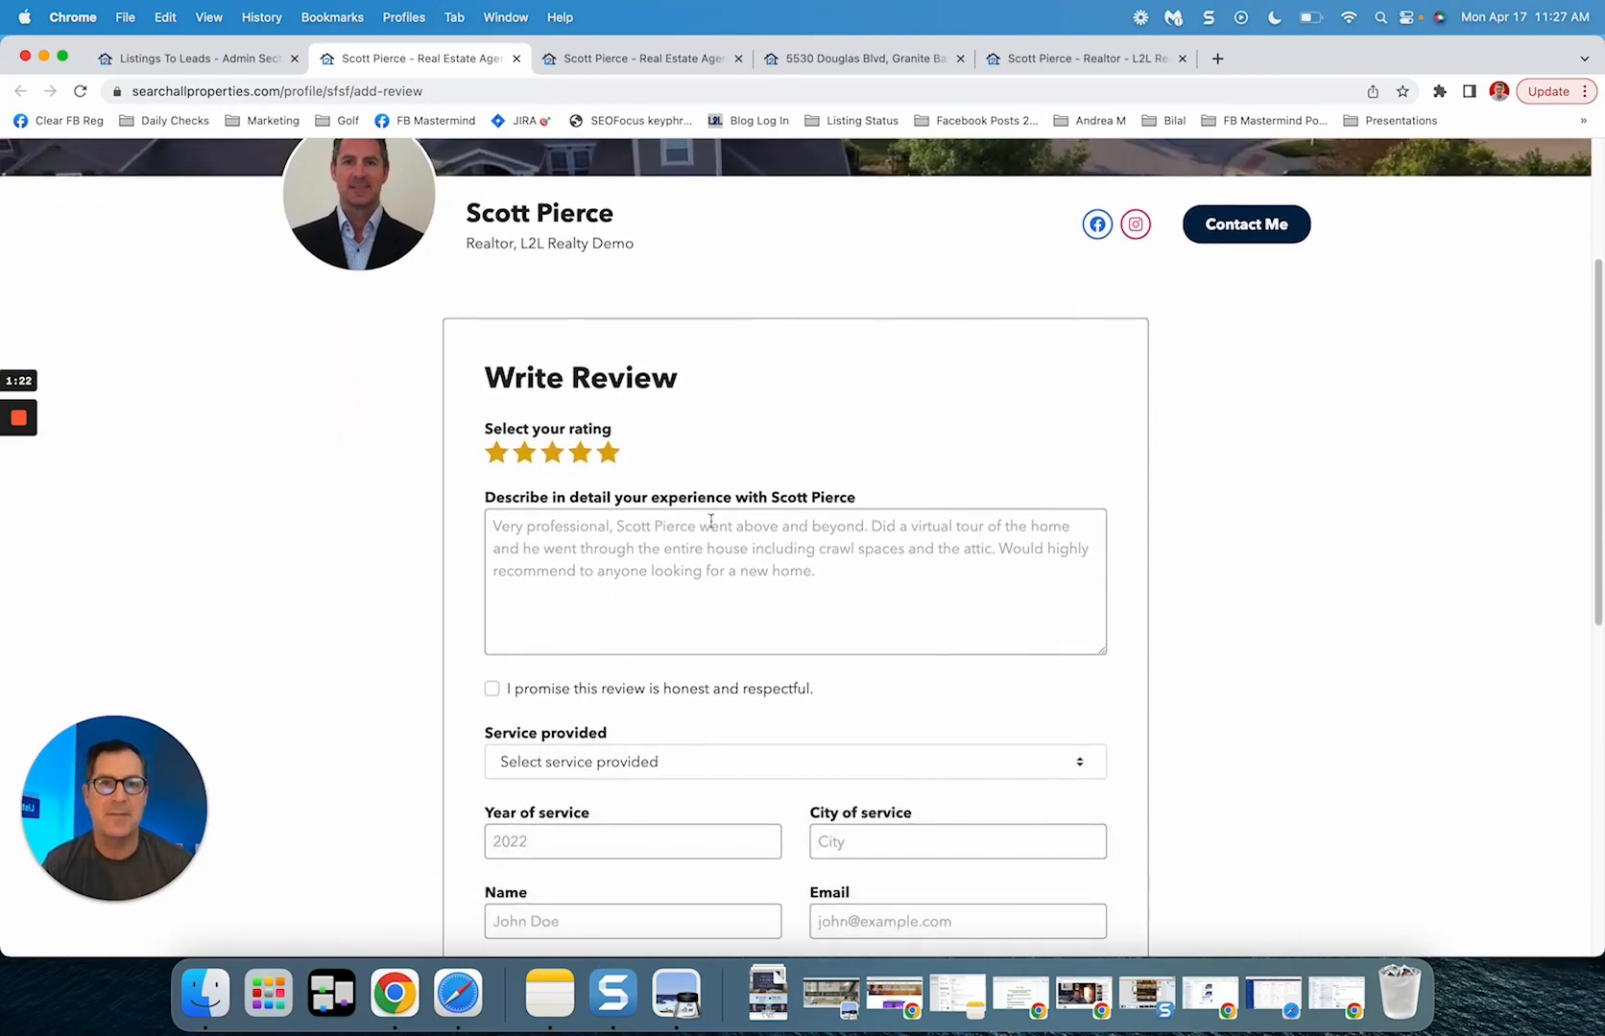
scroll("up", 3)
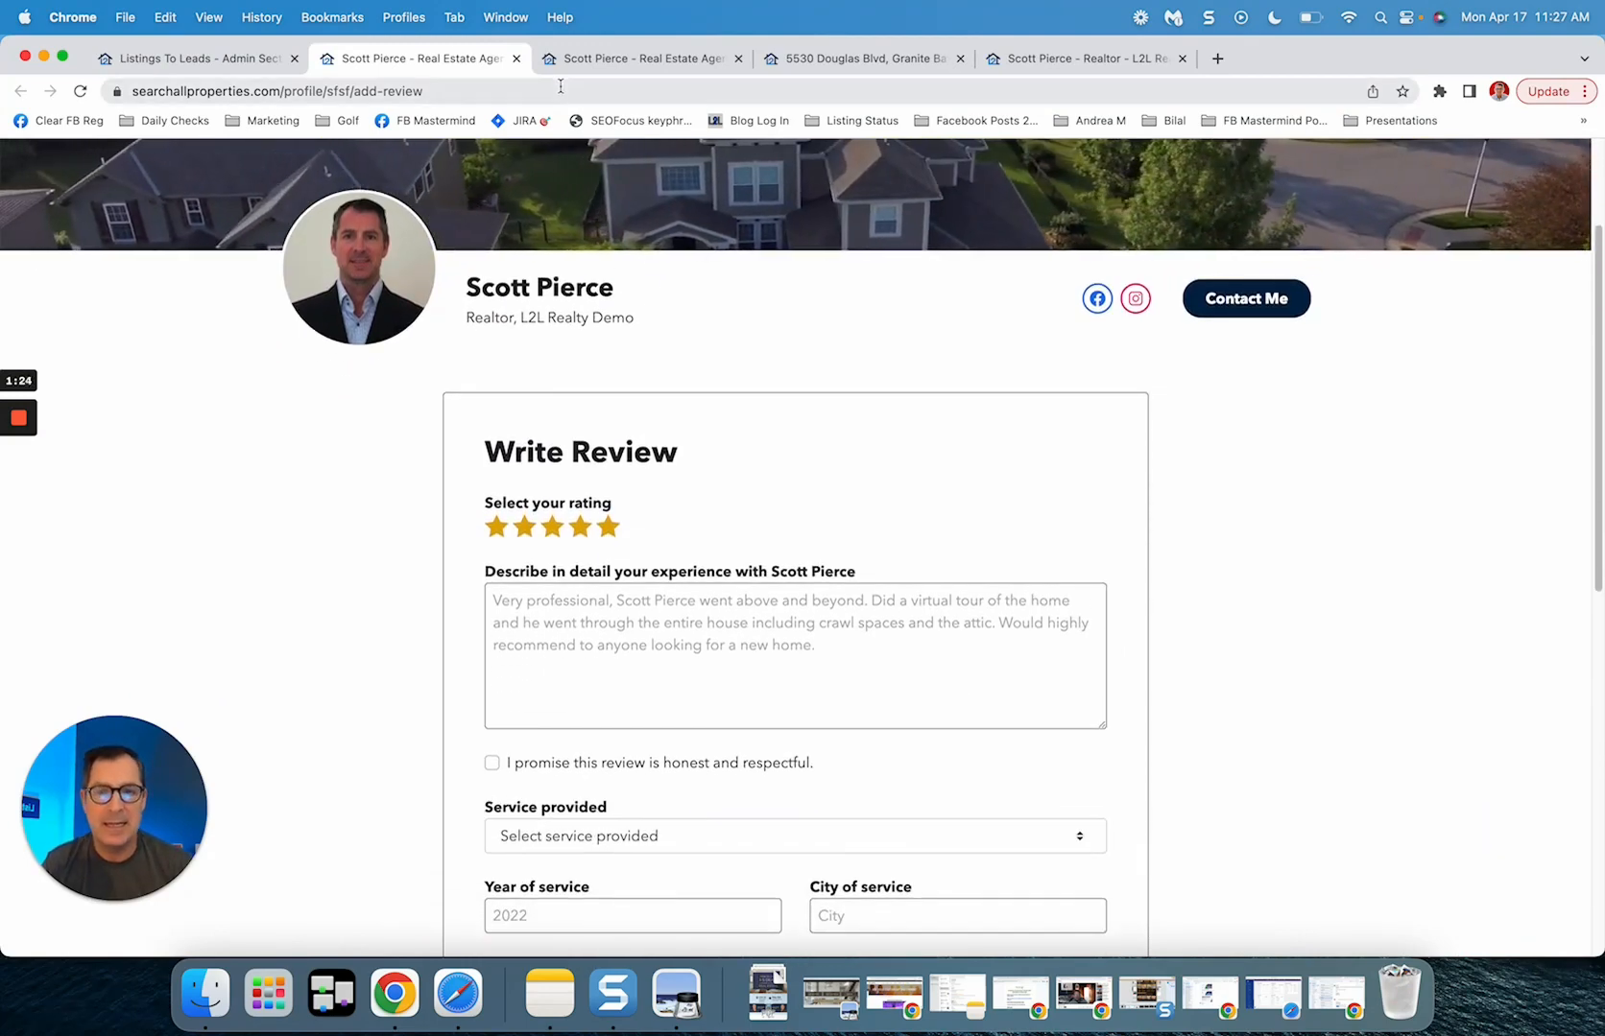
scroll("down", 3)
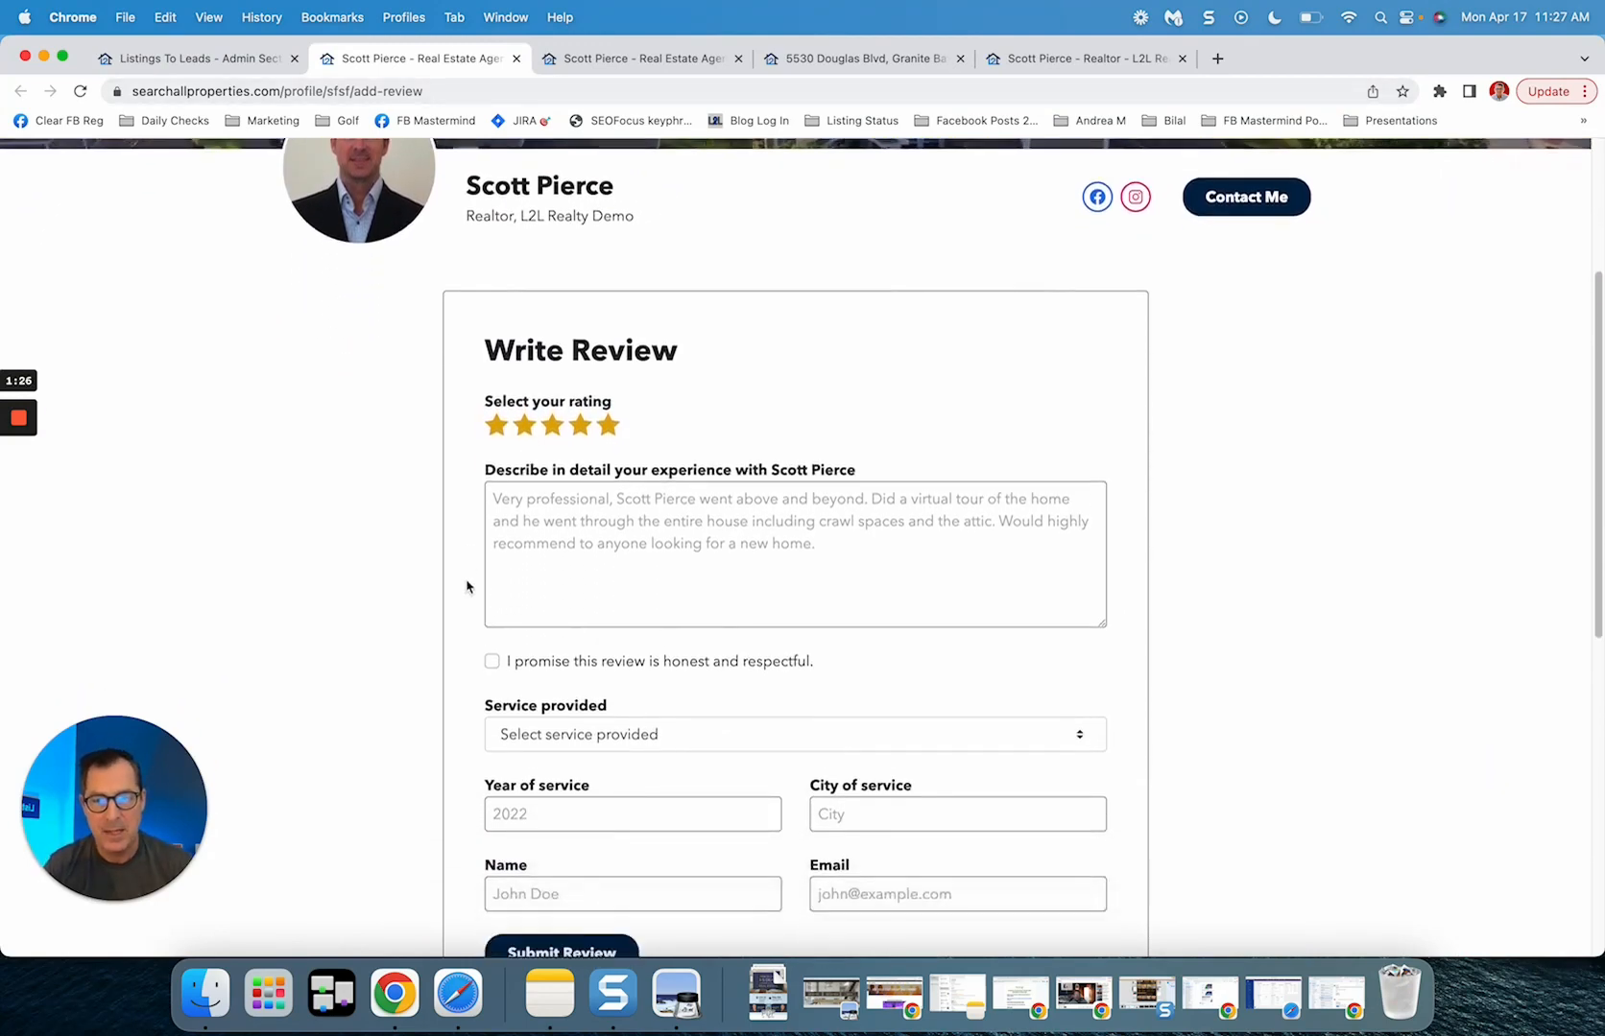
scroll("down", 3)
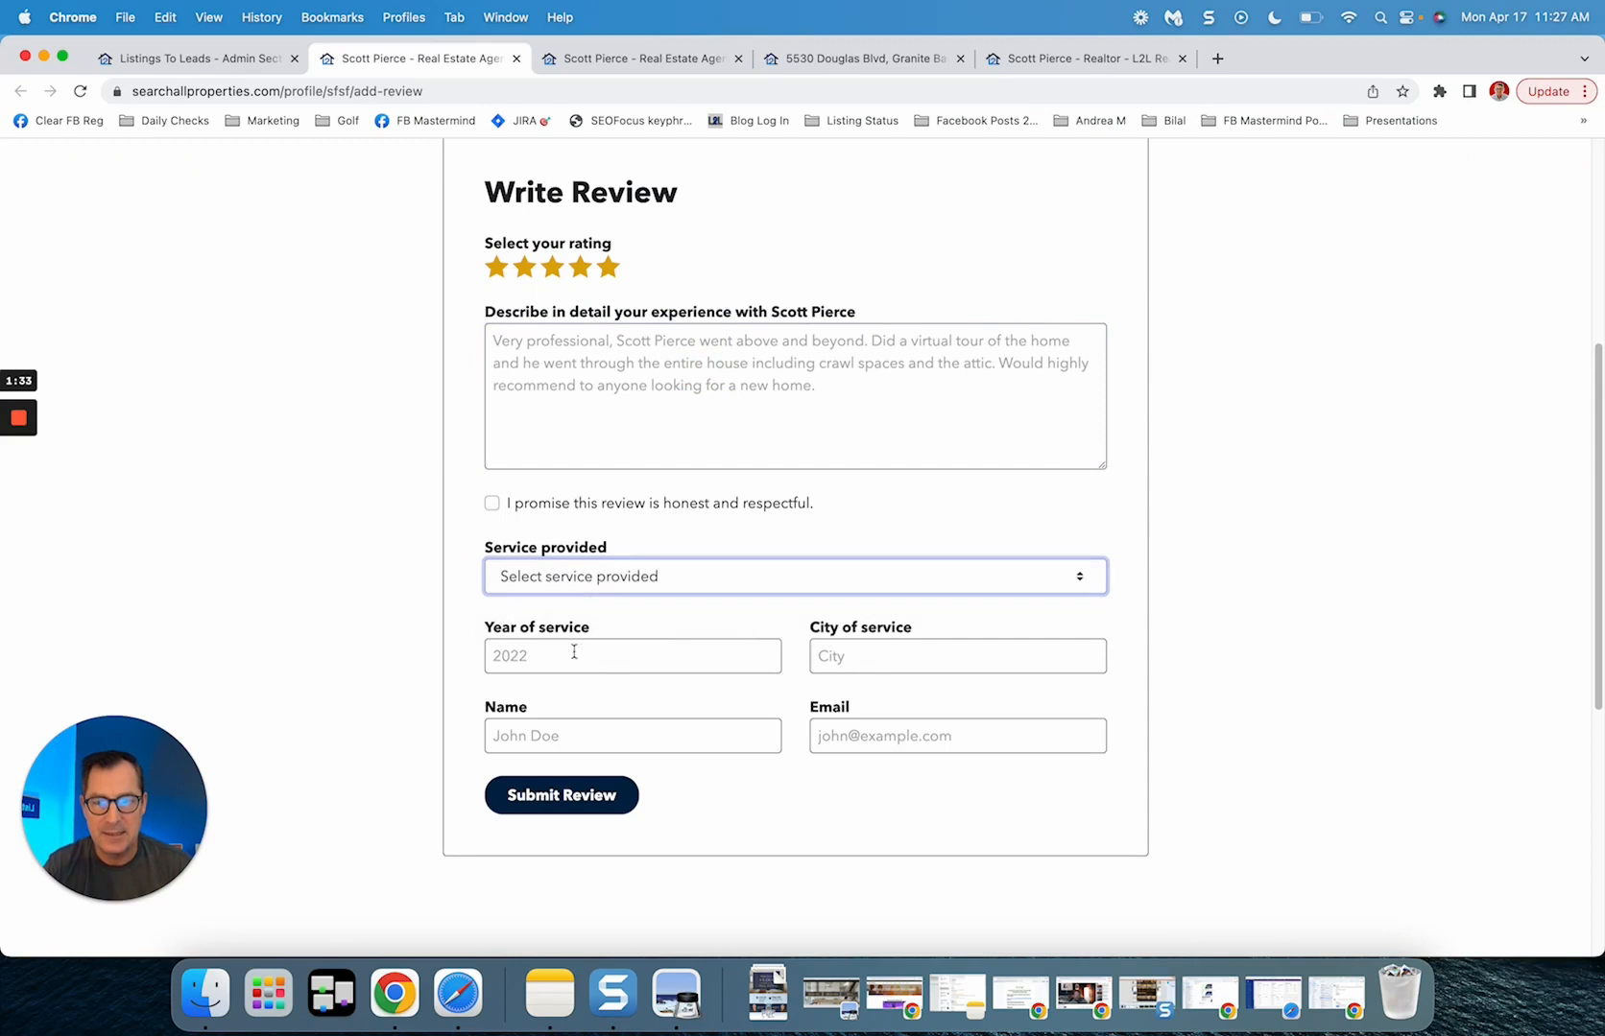
scroll("up", 3)
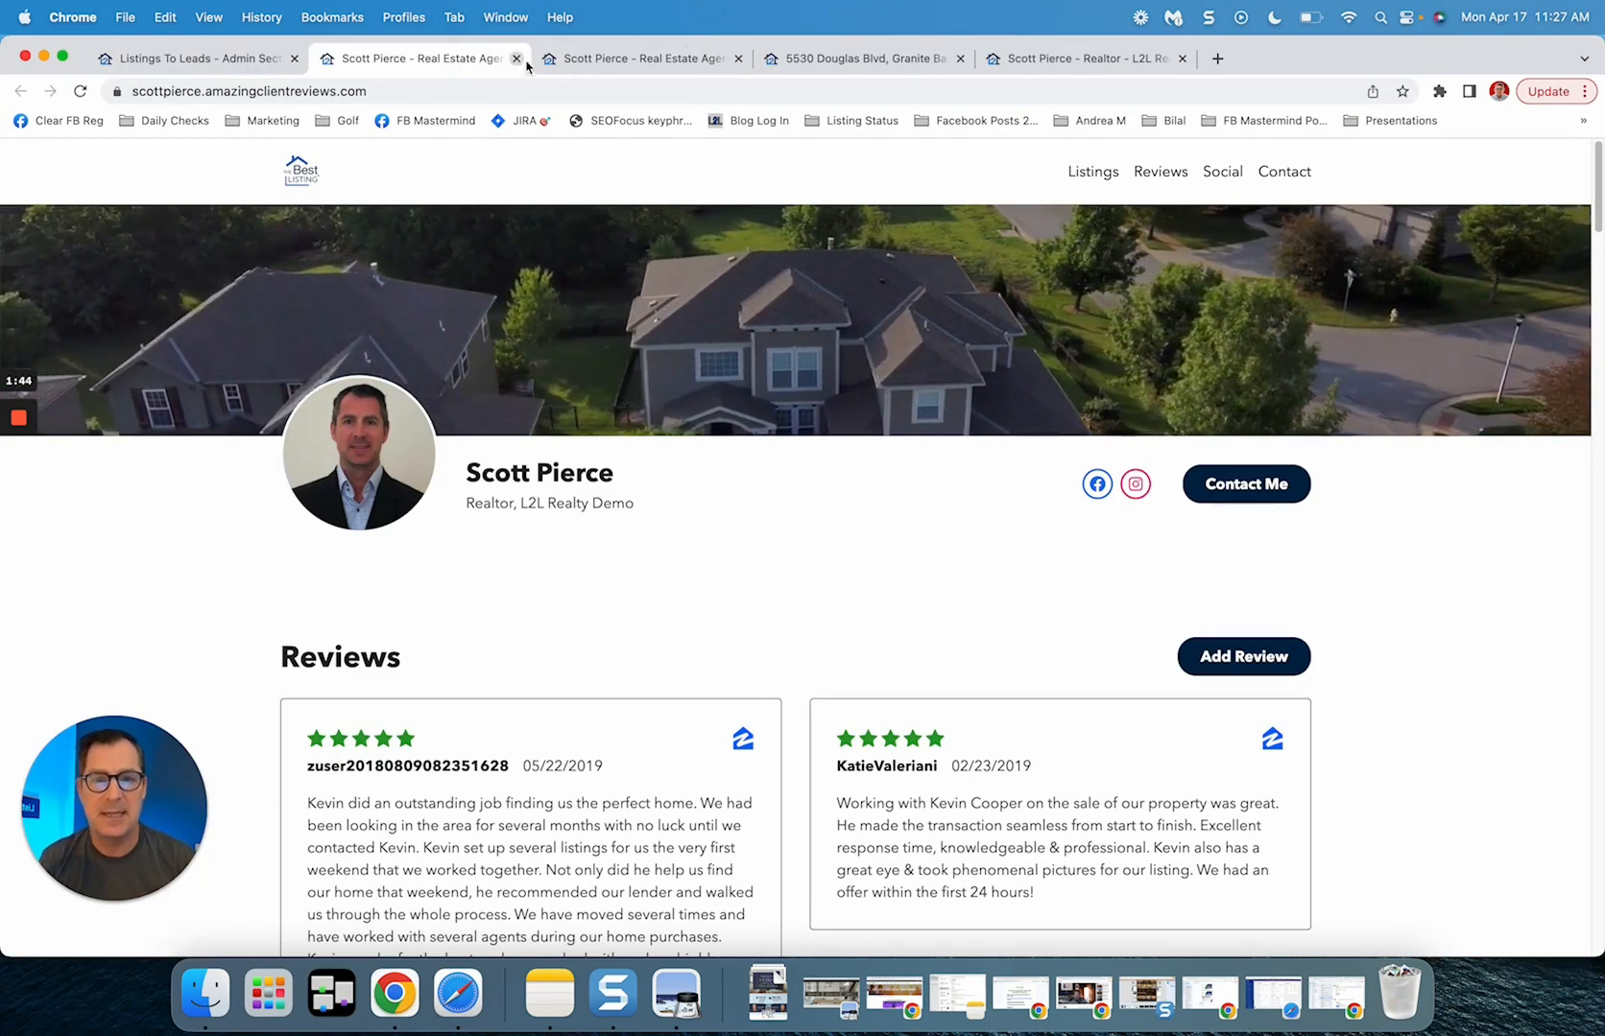
Step: Close the Granite Bay agent and review website tabs, returning to the admin reviews list
left_click(1080, 59)
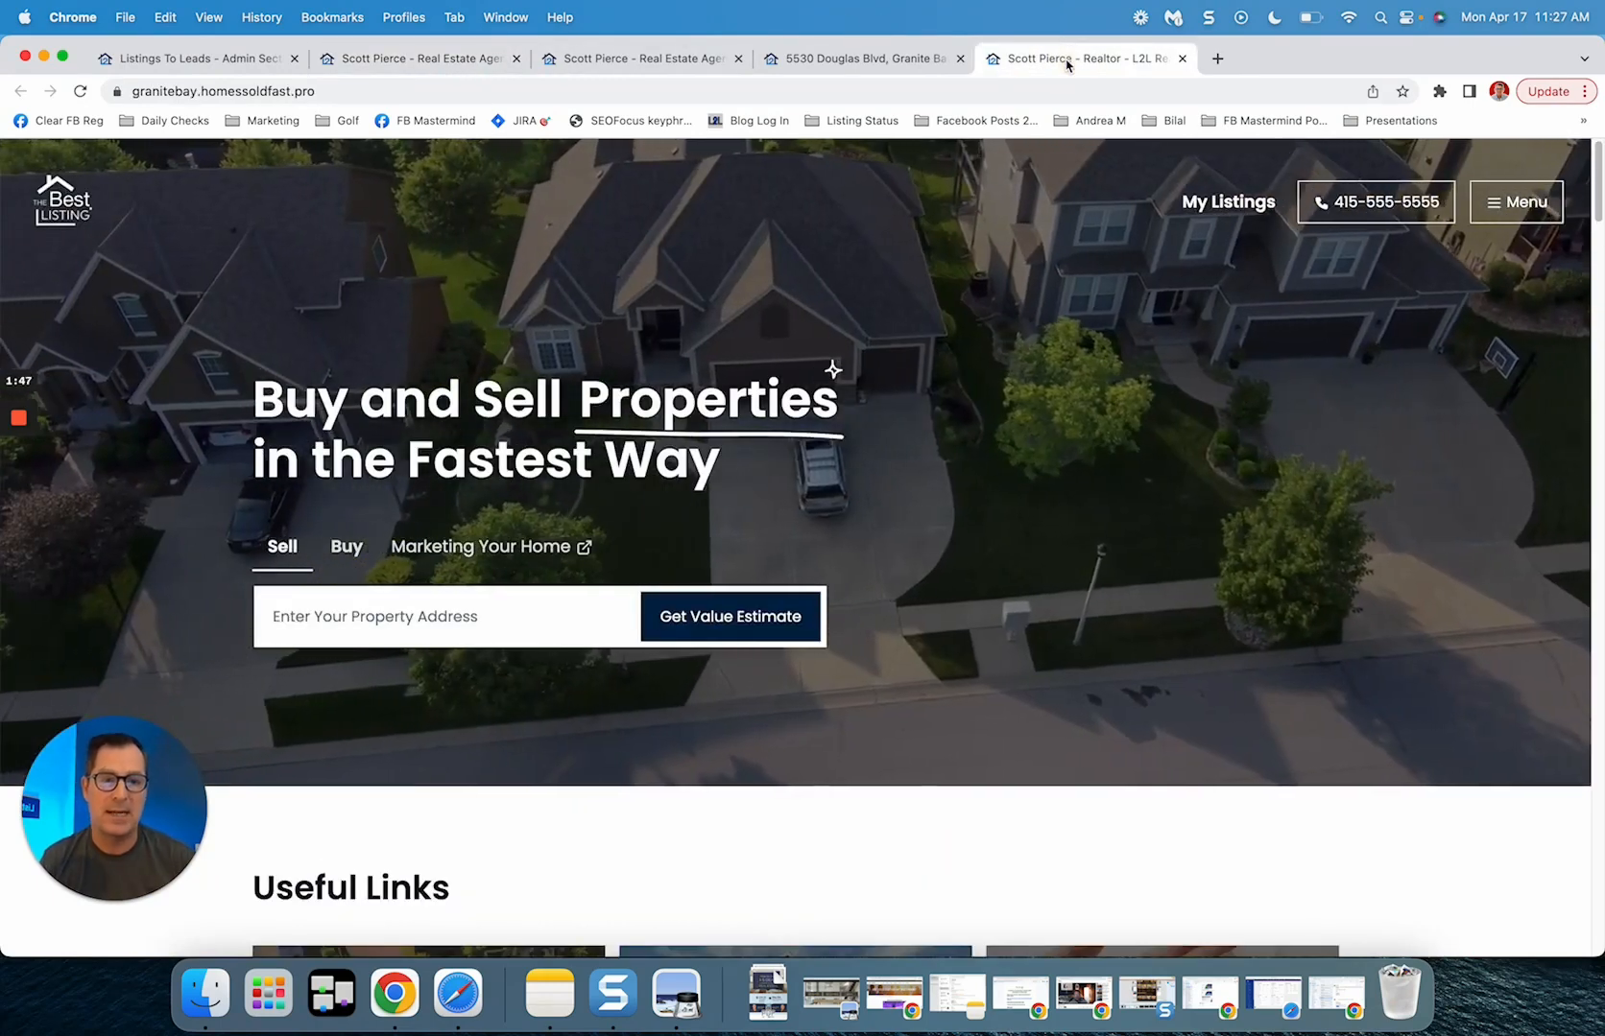
mouse_move(1071, 64)
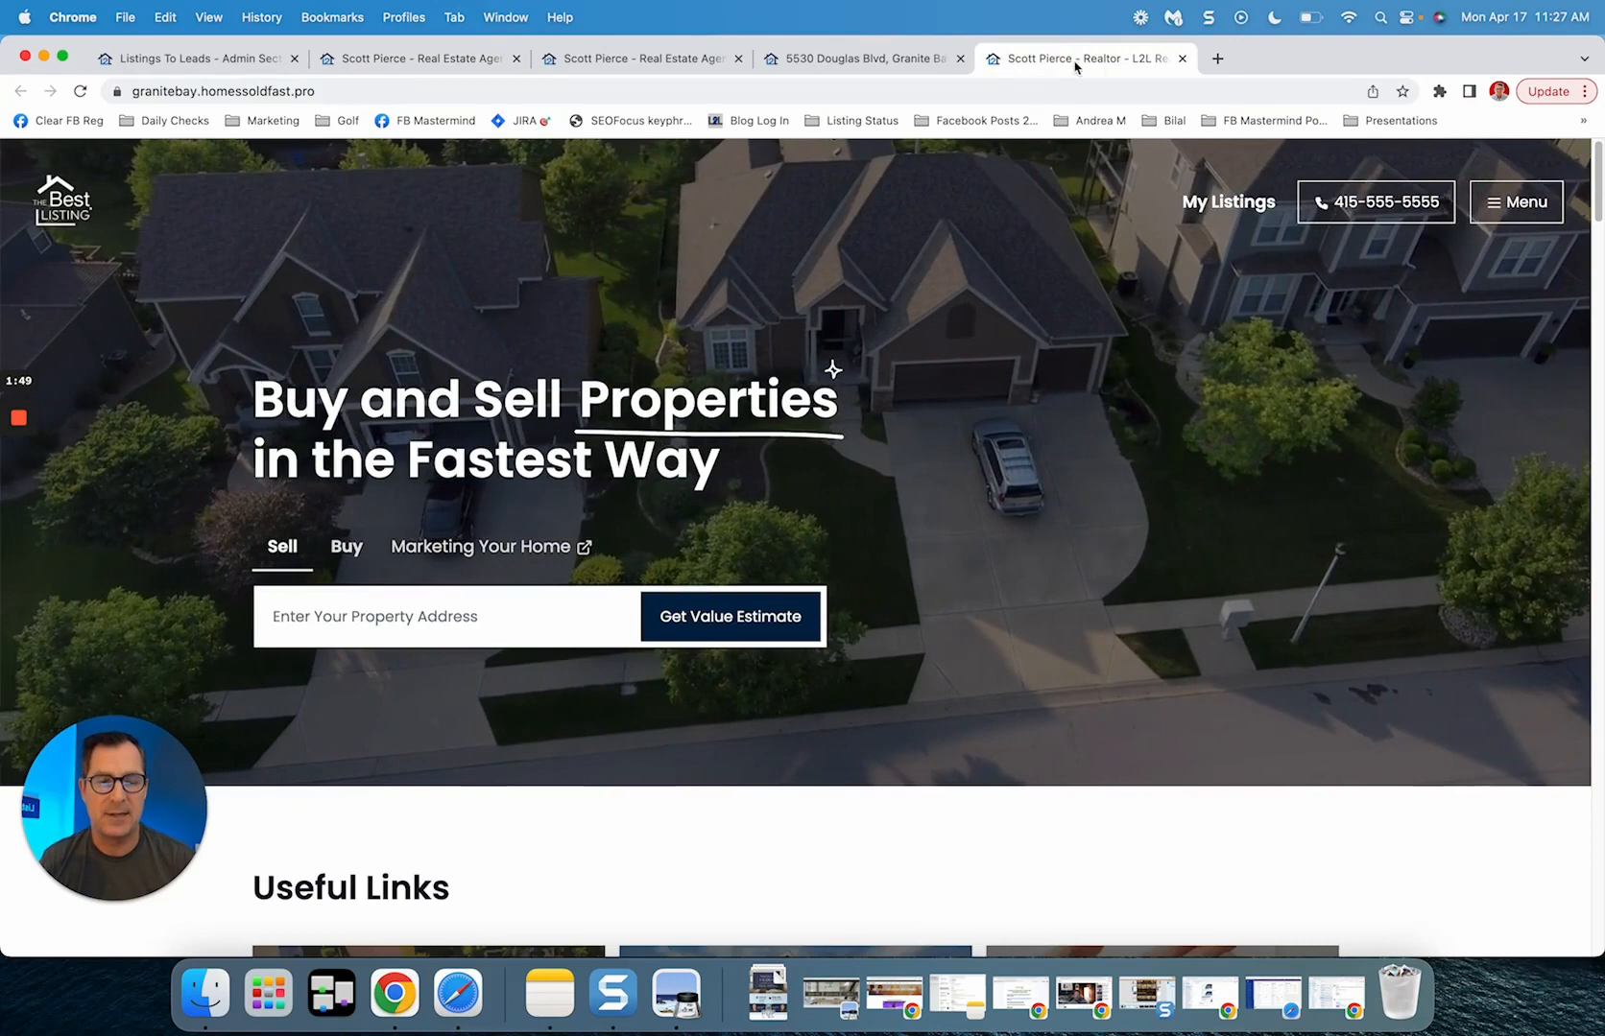
left_click(1181, 59)
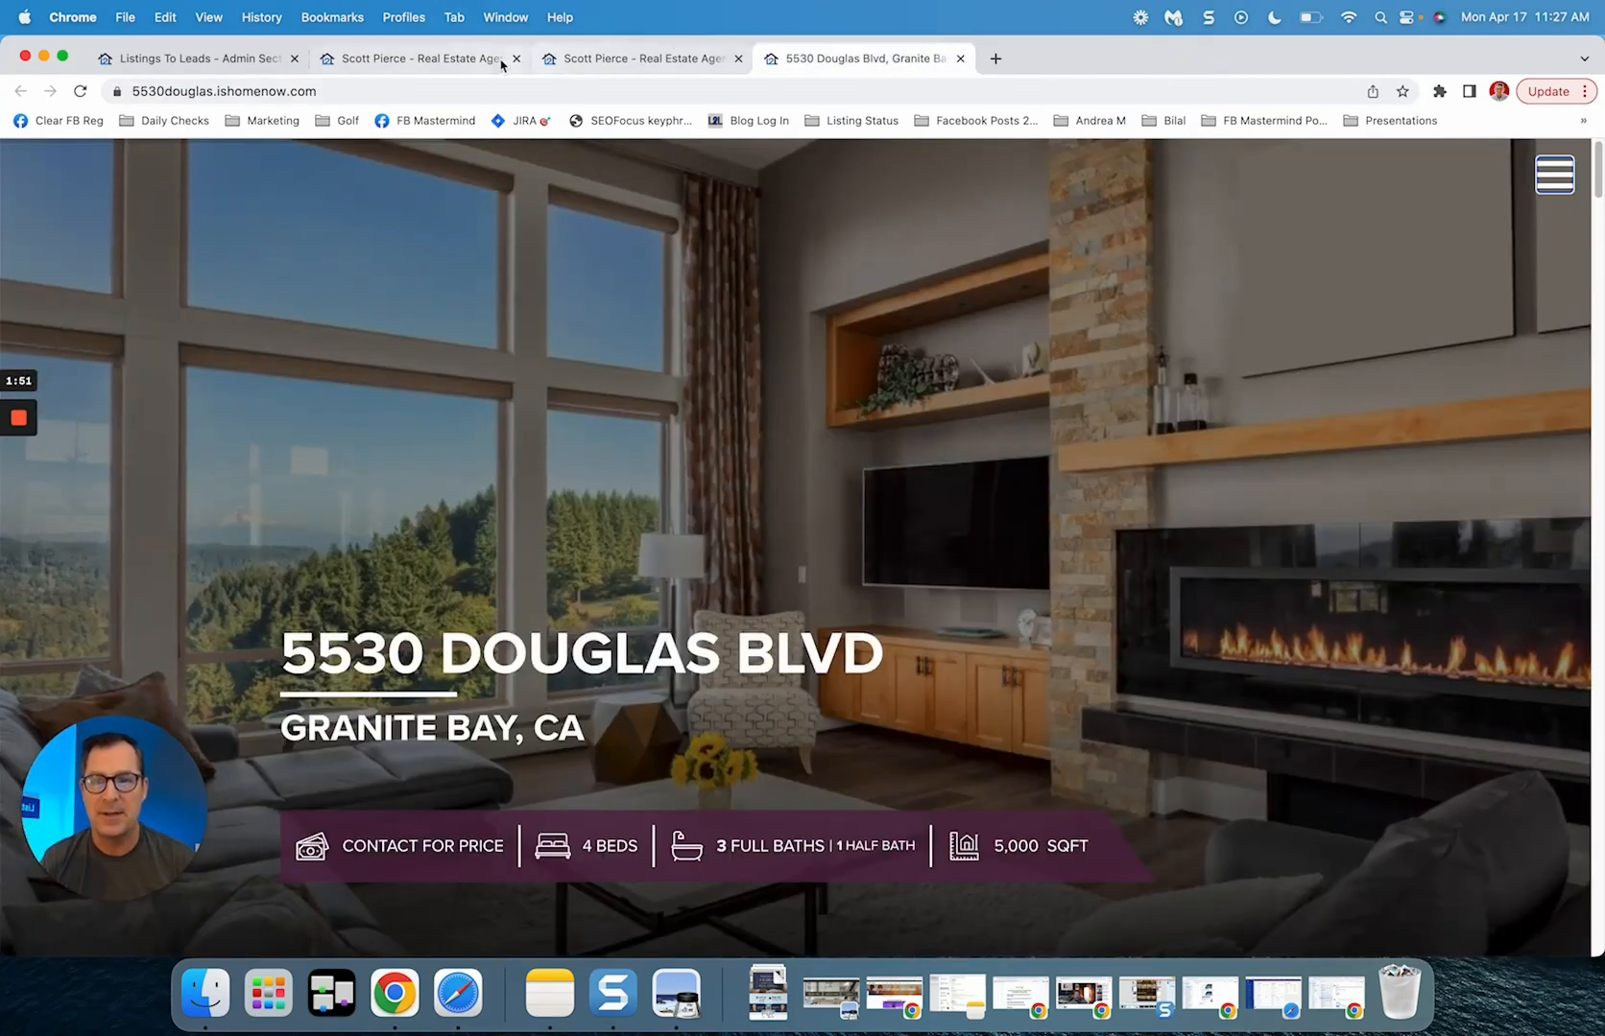
left_click(410, 59)
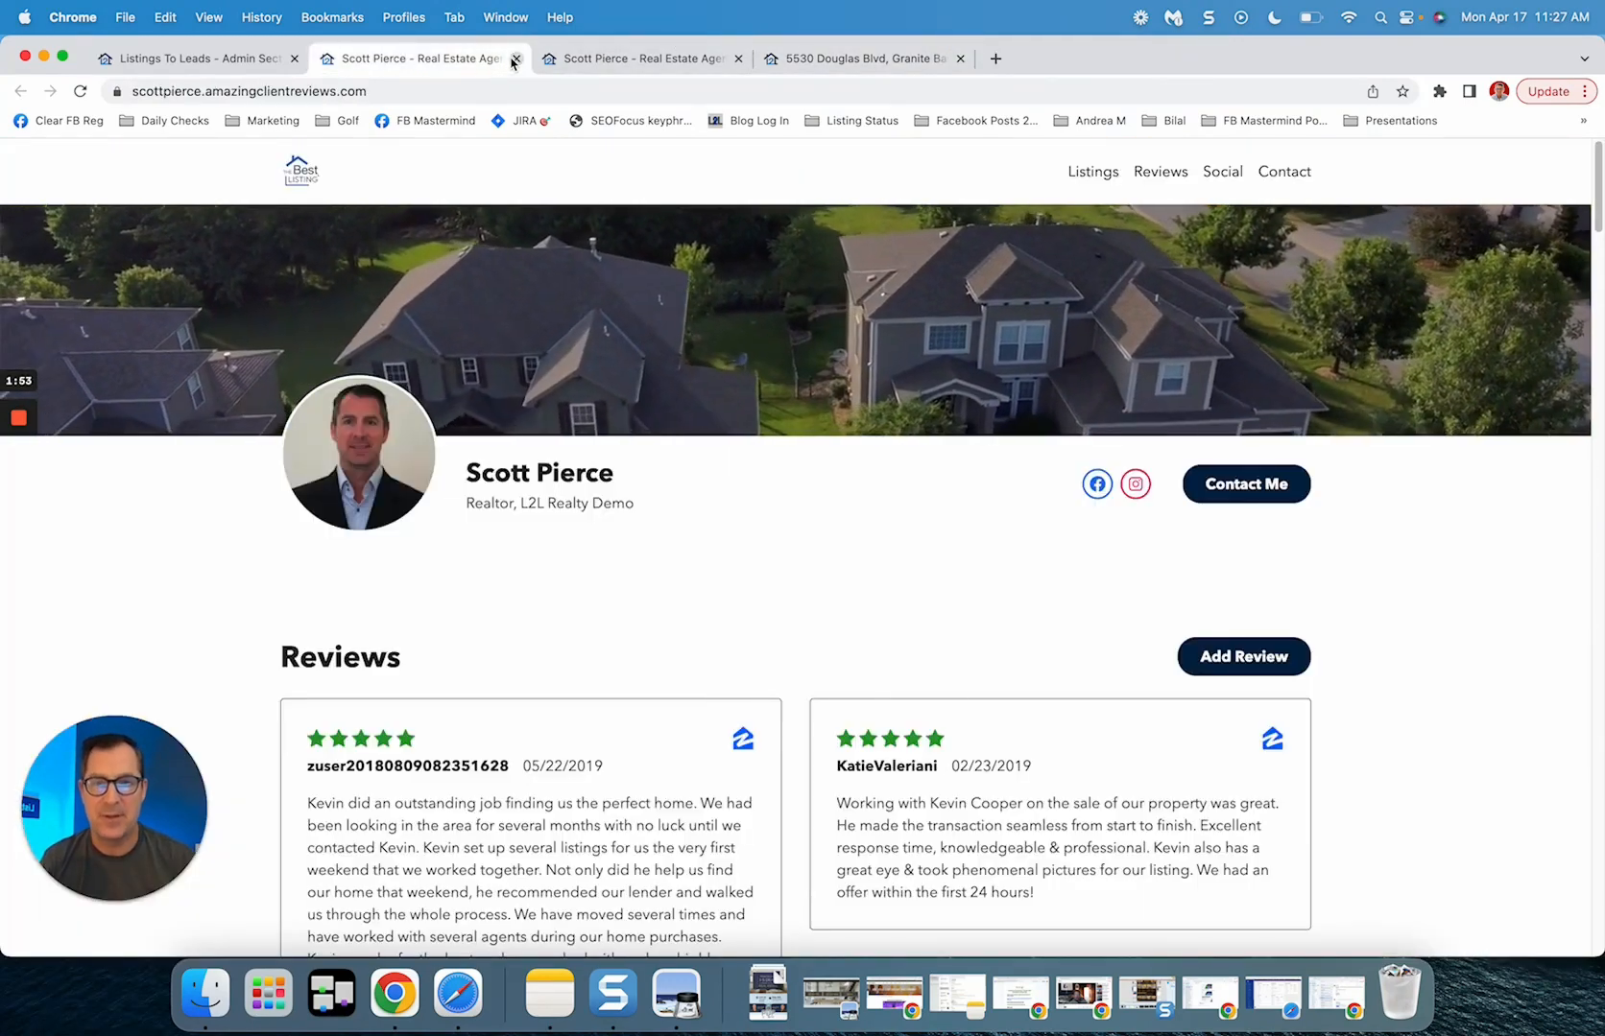
left_click(738, 58)
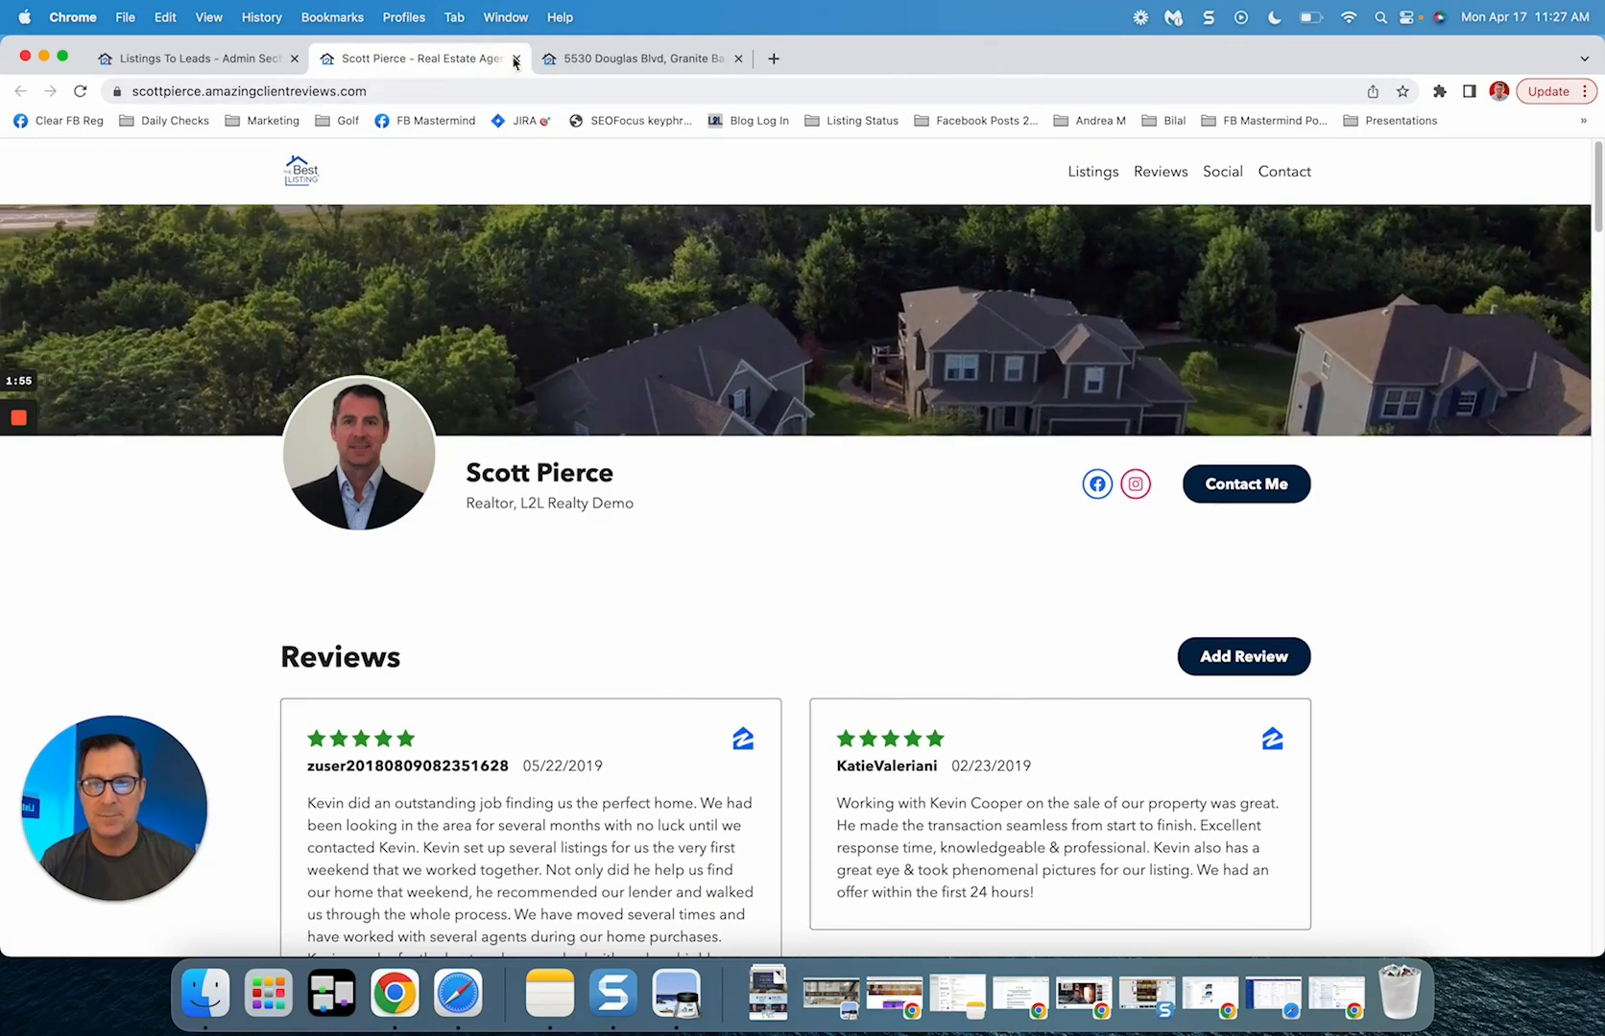
left_click(515, 59)
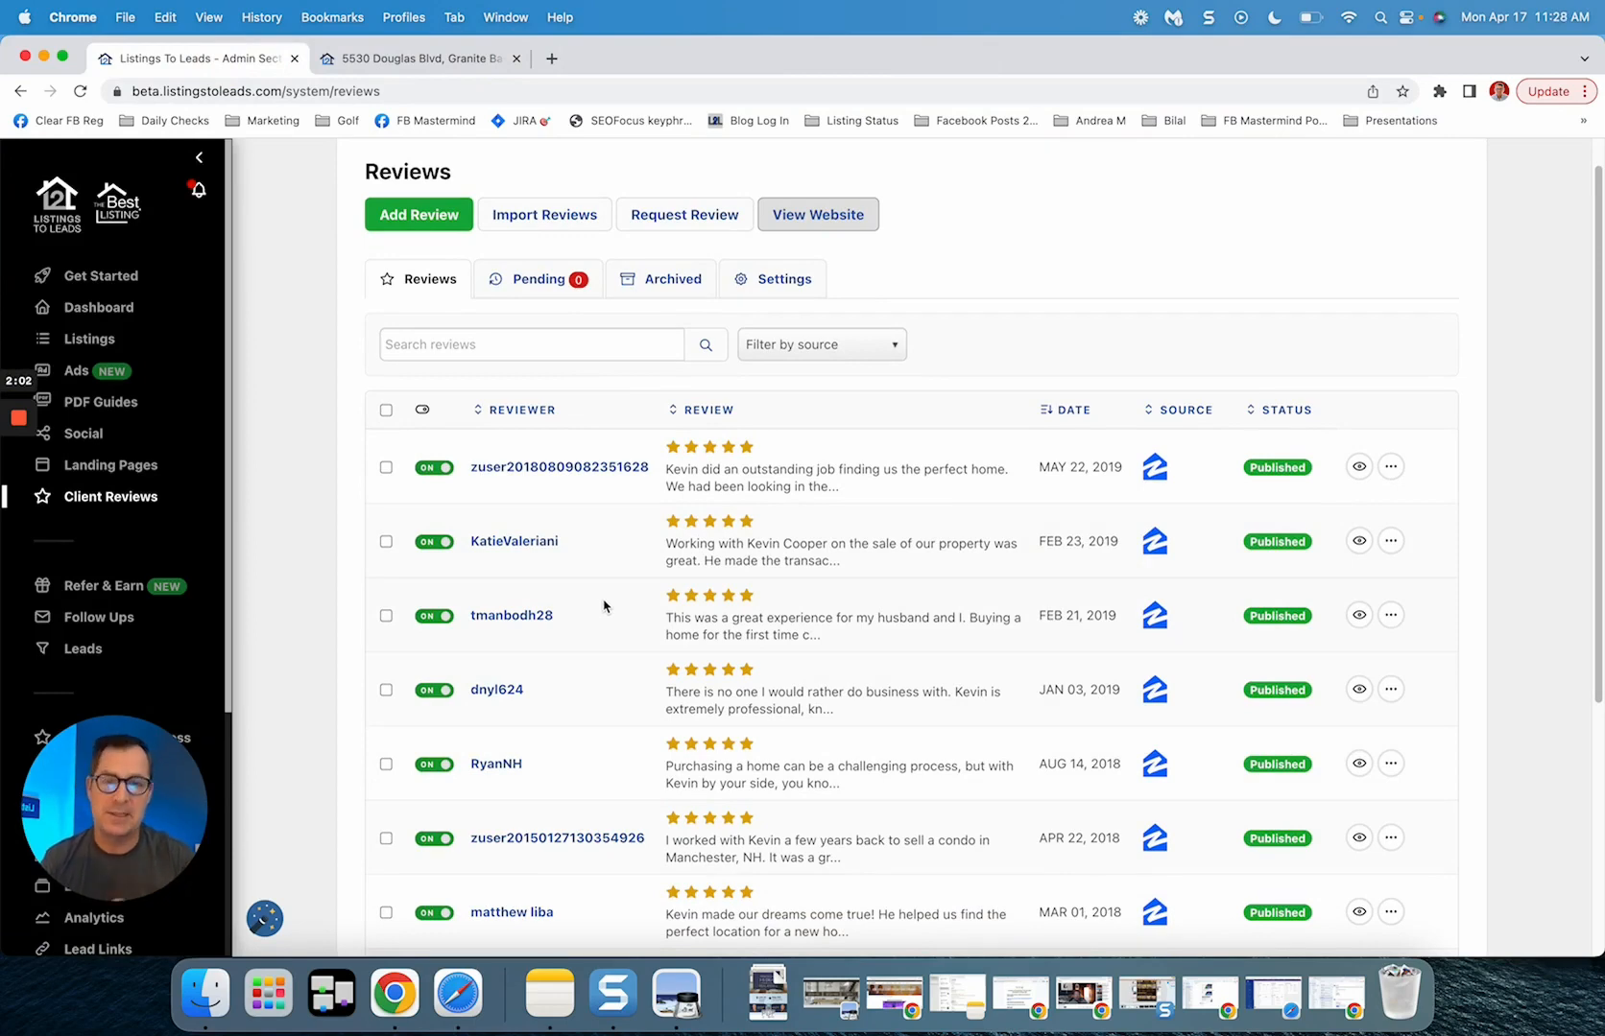
Step: Confirm the Pending and Archived review tabs are empty, then view the Settings tab
left_click(538, 280)
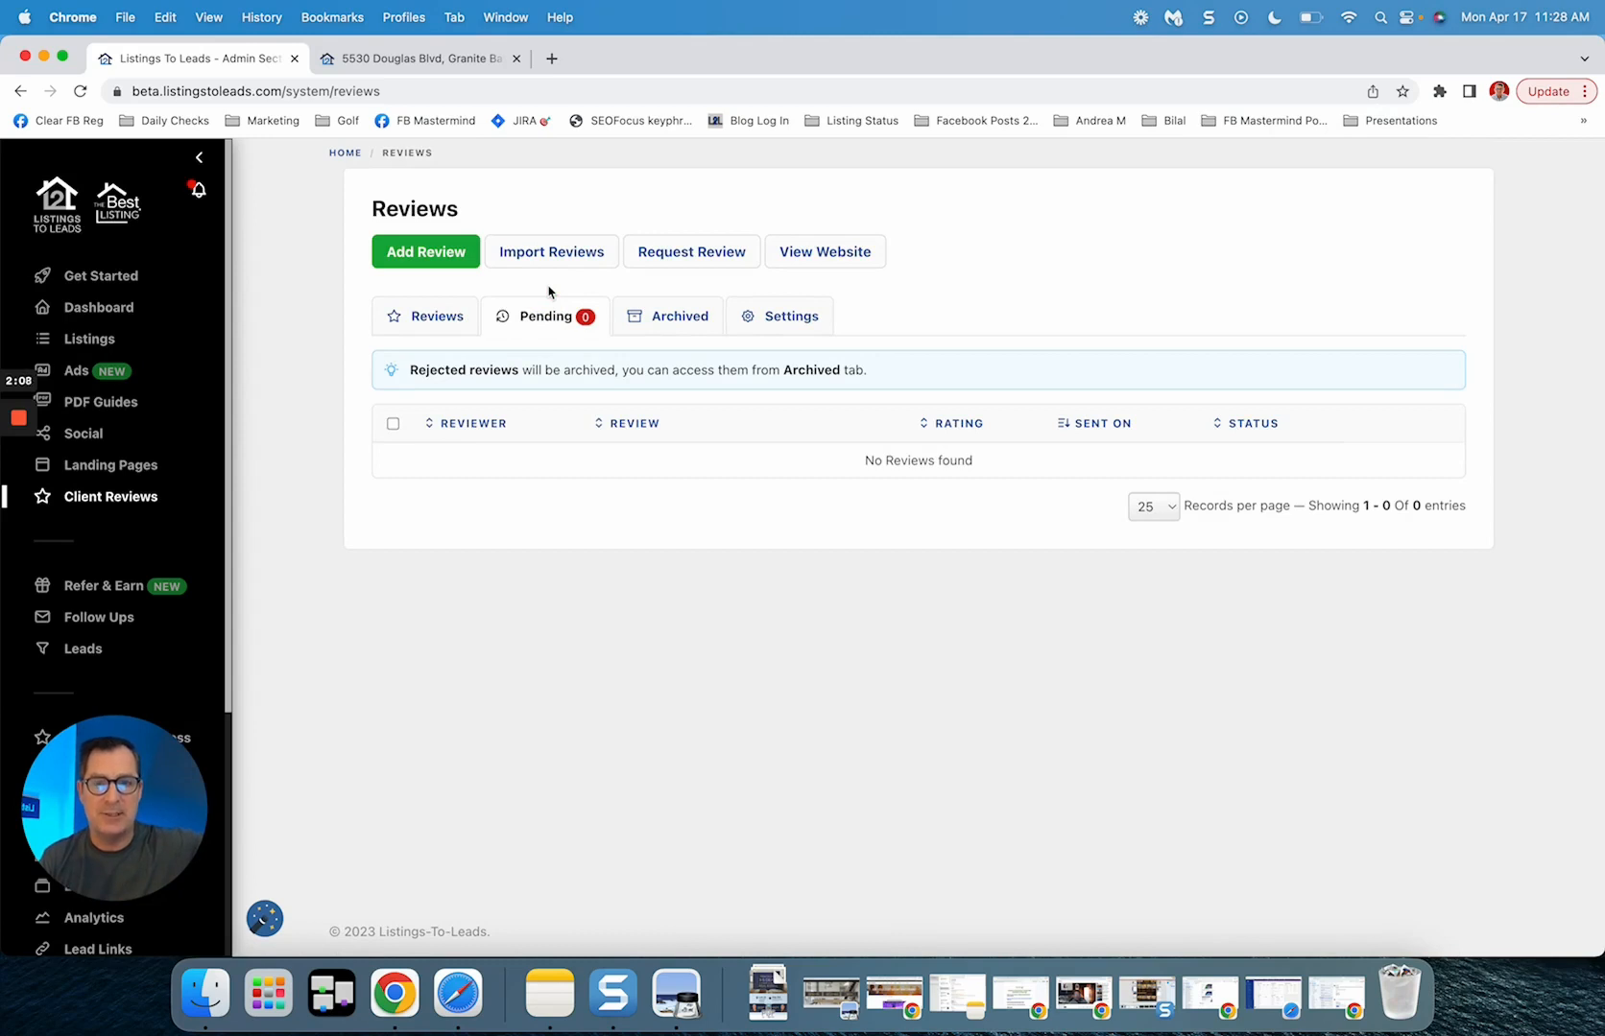
mouse_move(621, 369)
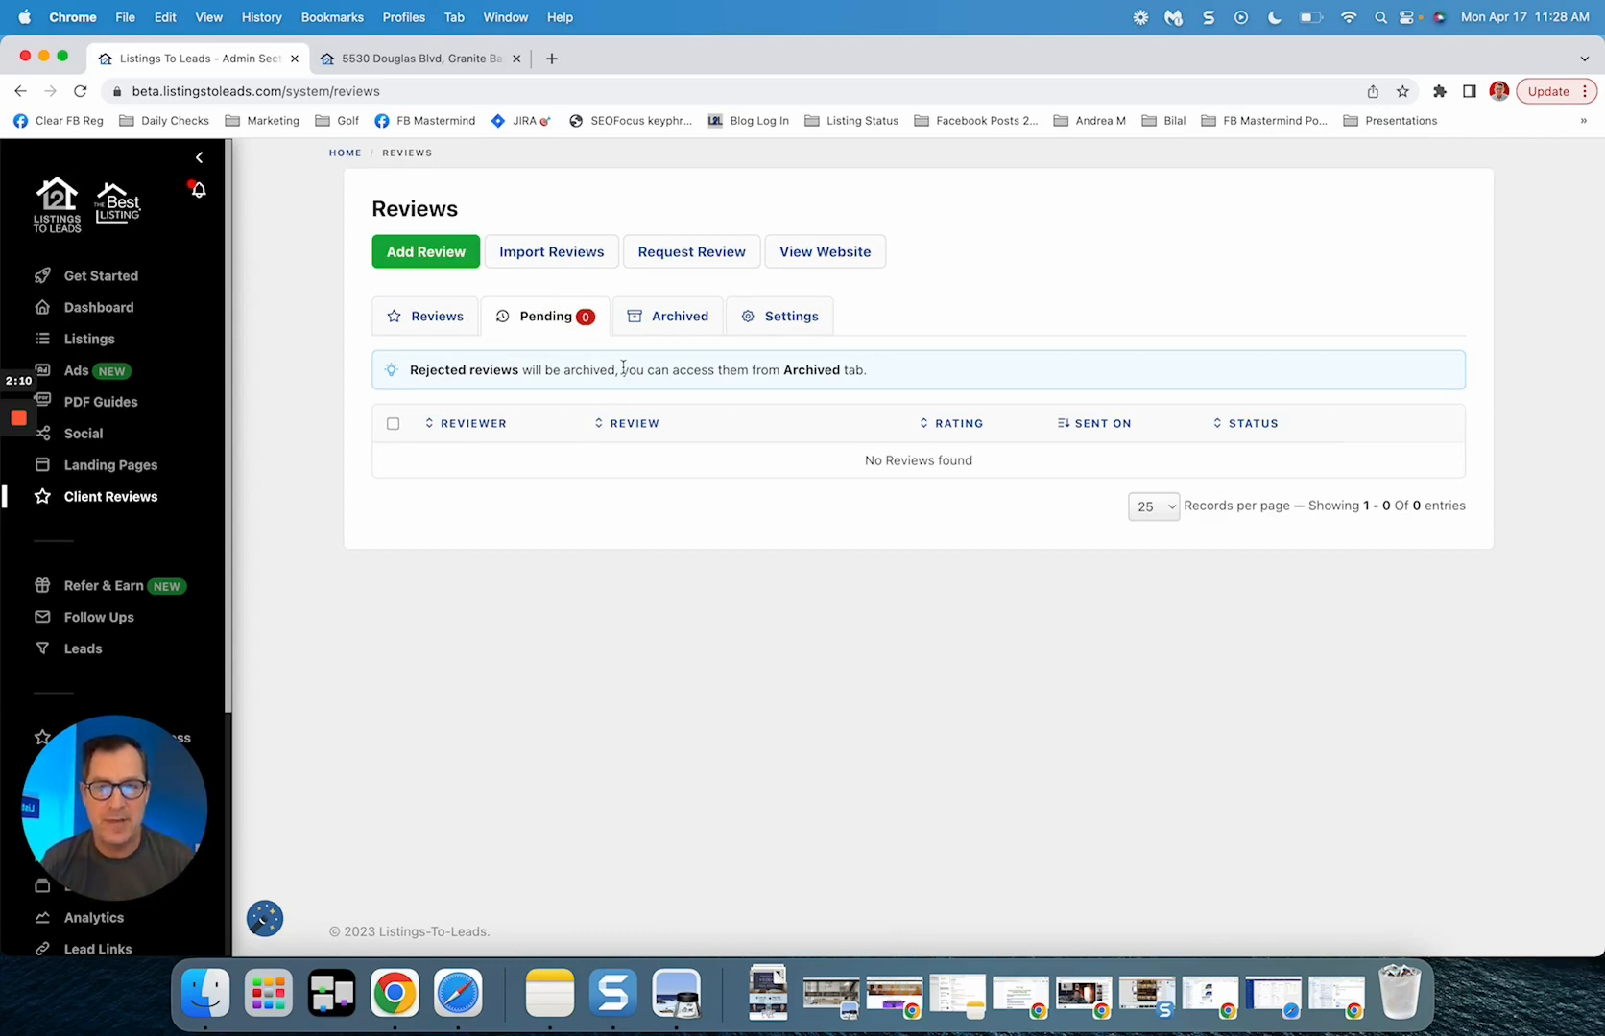
left_click(670, 314)
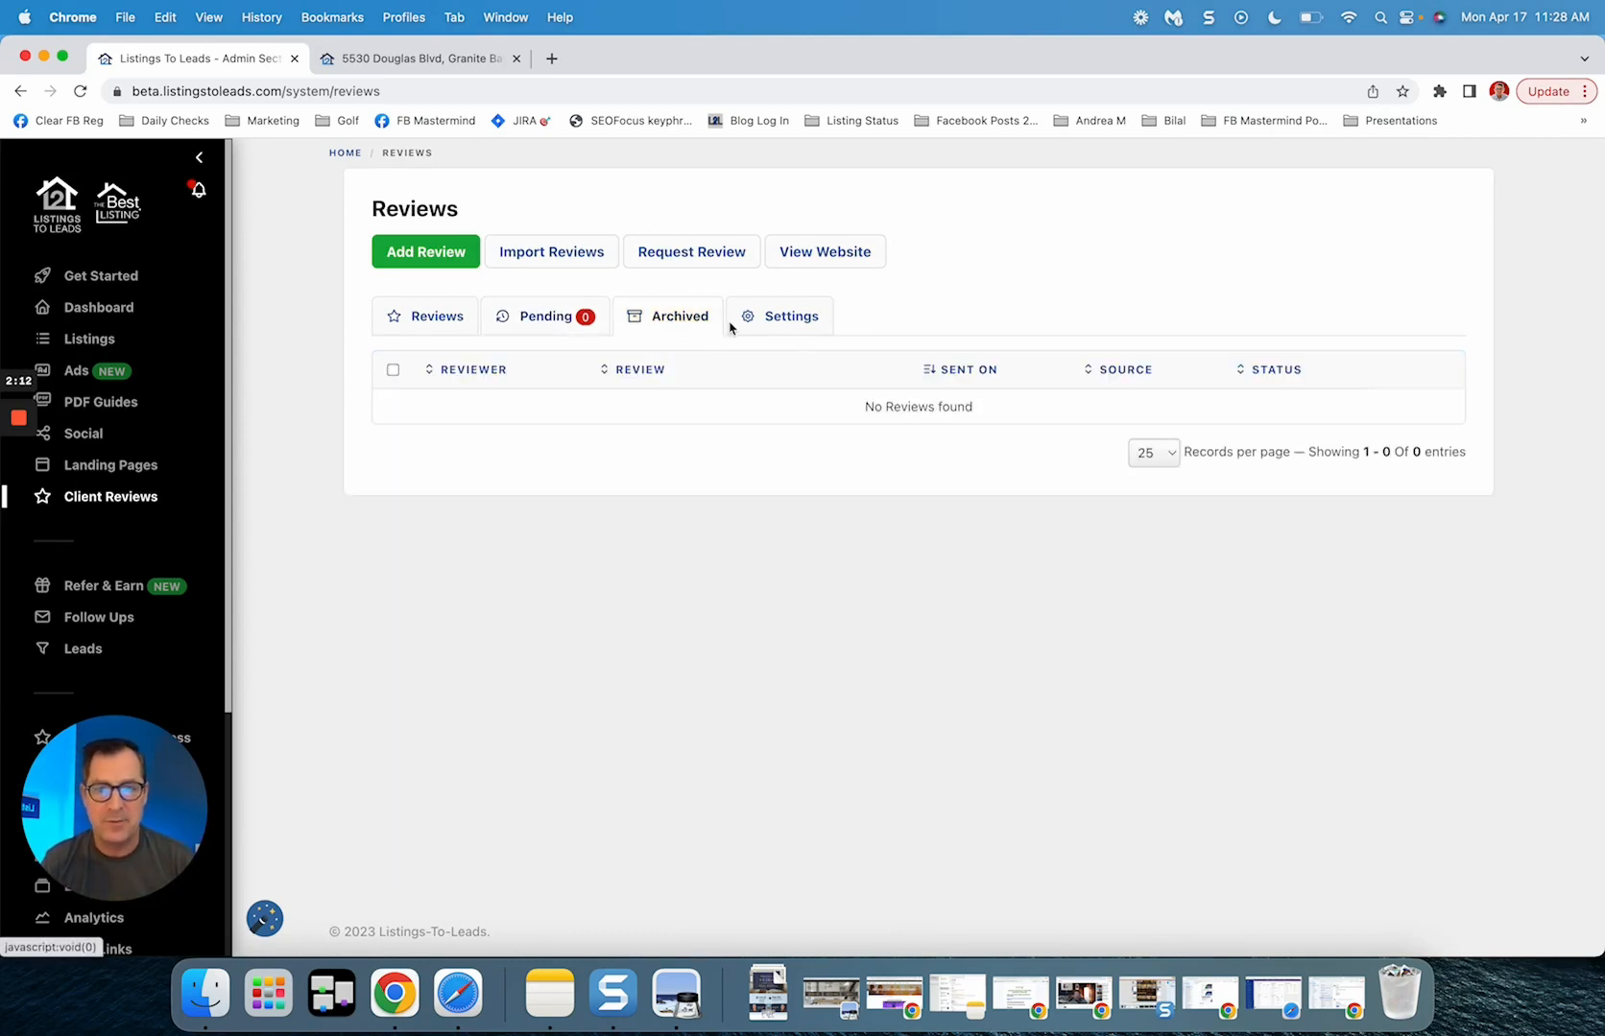
left_click(778, 315)
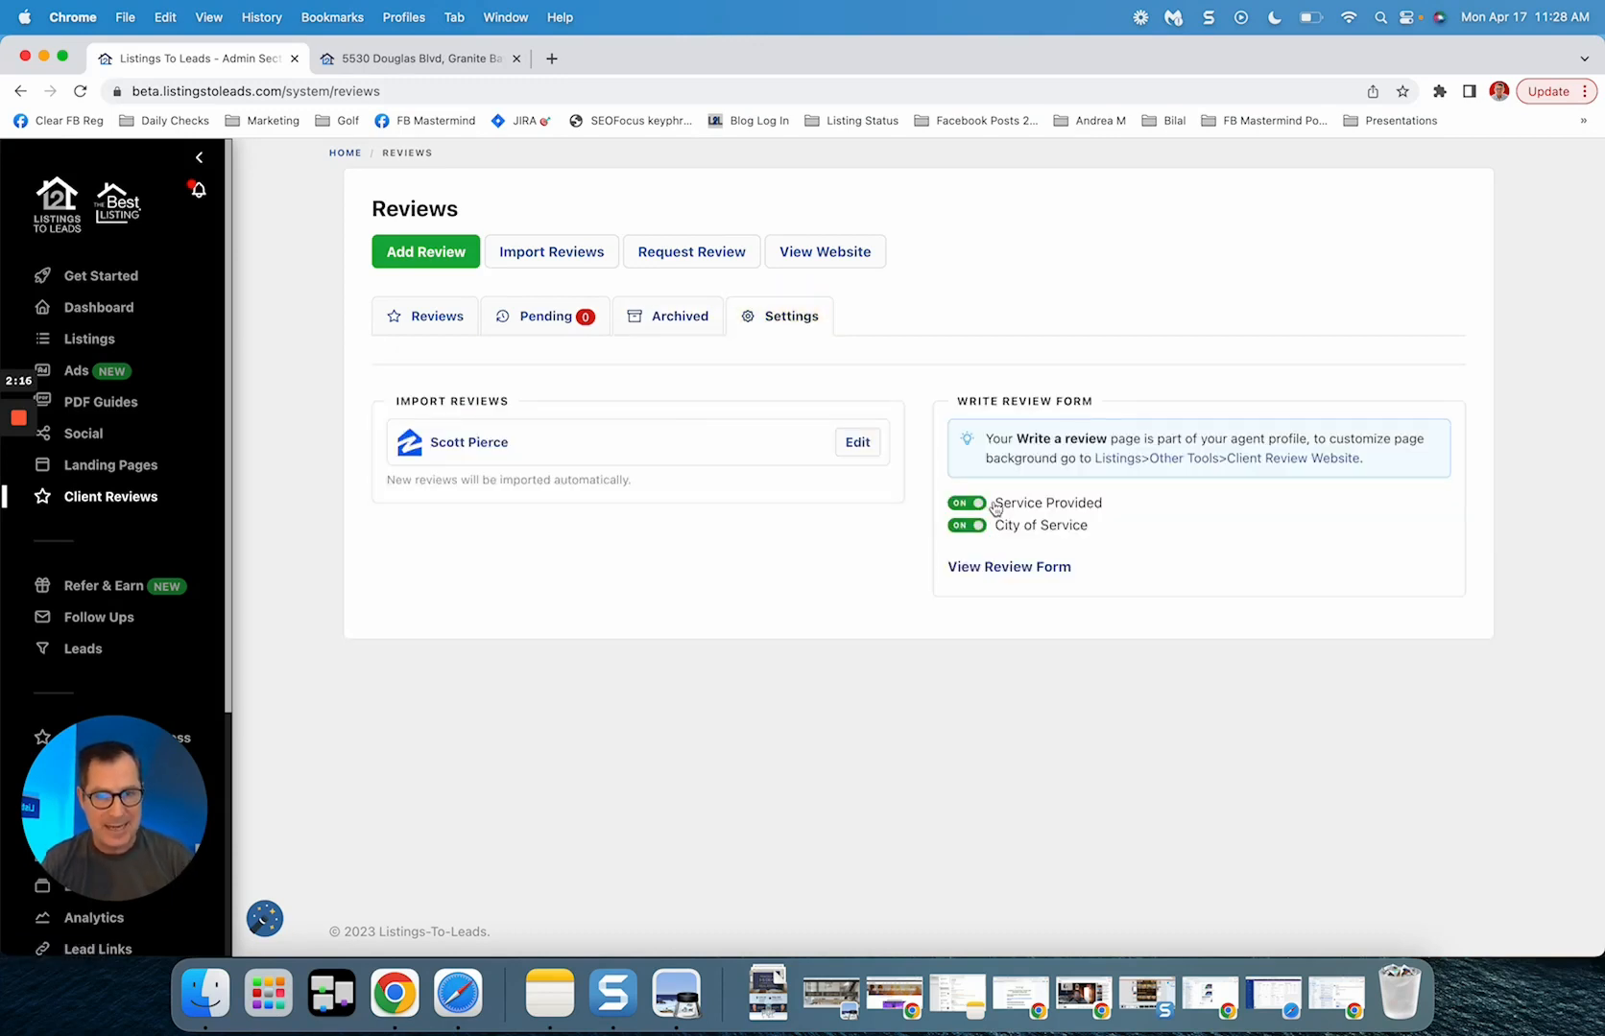
mouse_move(604, 448)
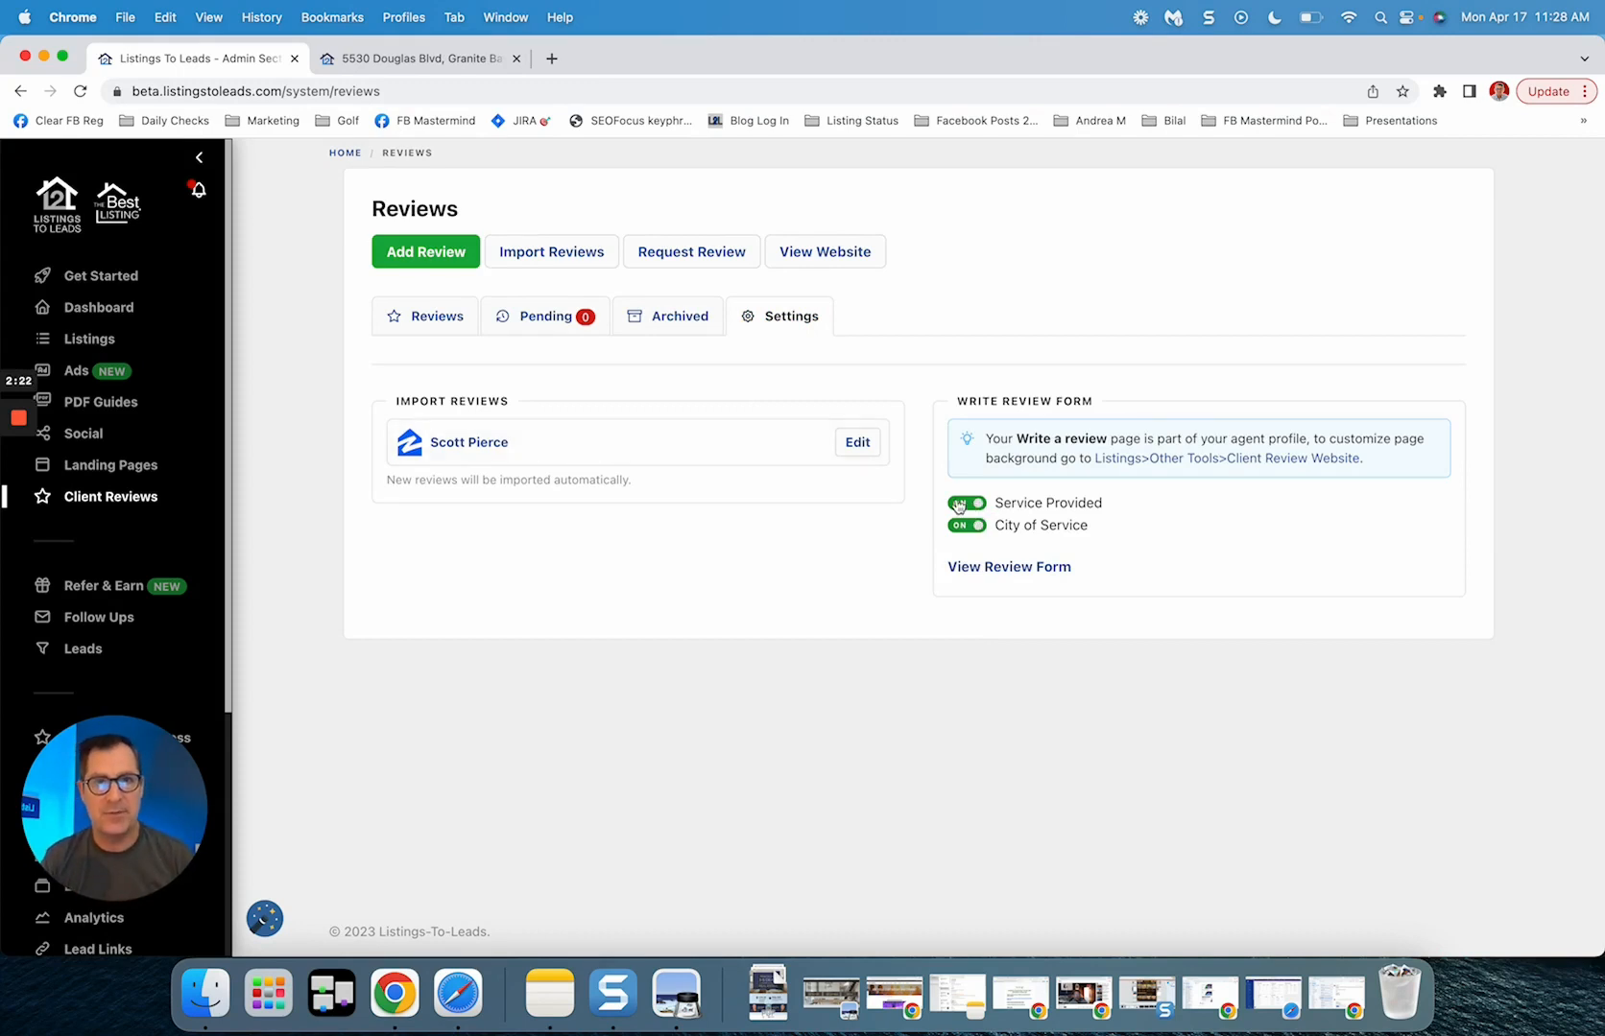
Step: Toggle the Service Provided and City of Service form fields off and on, then show all reviews
left_click(963, 502)
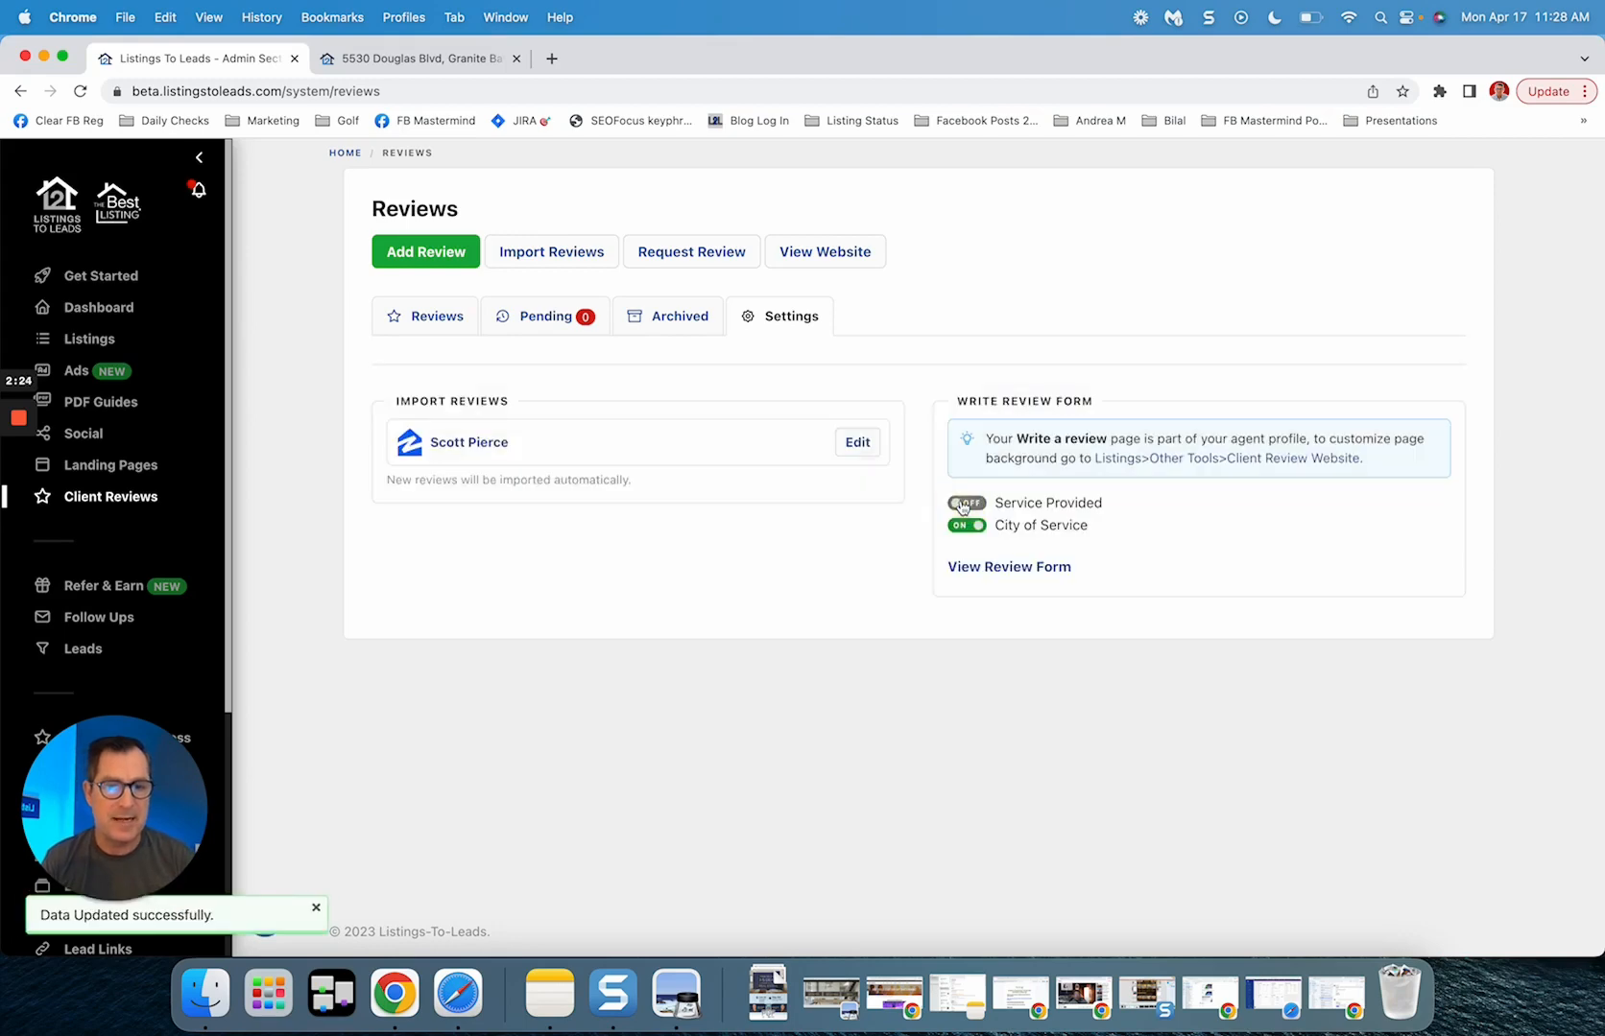
left_click(967, 525)
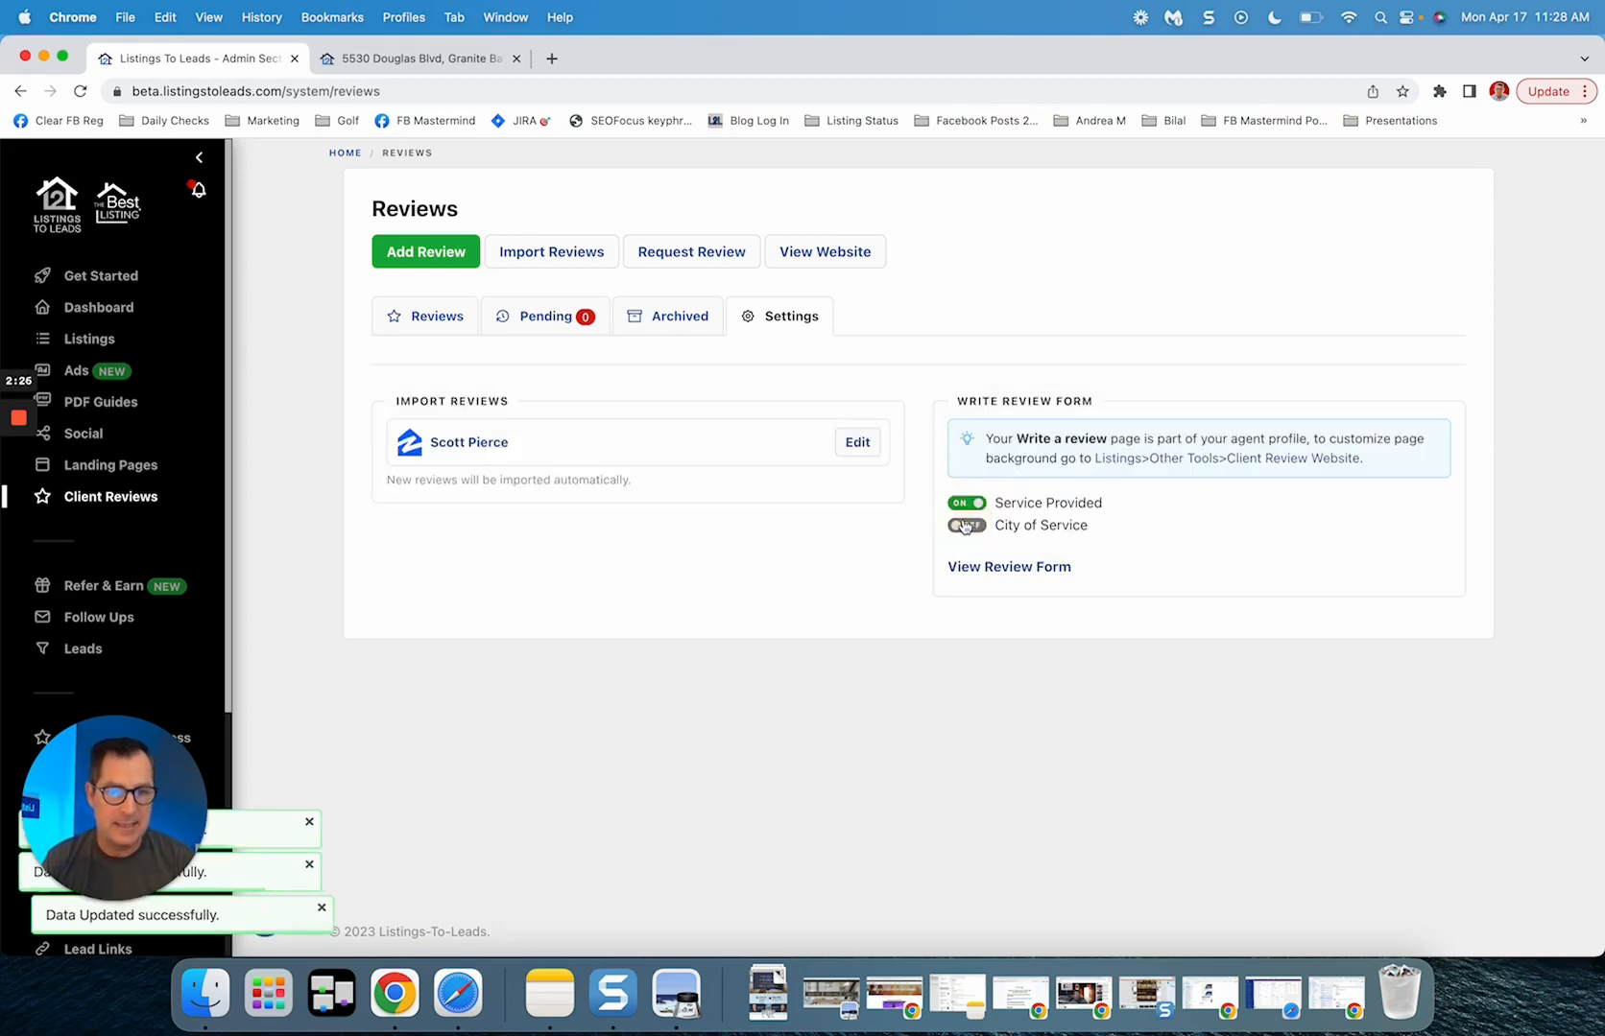
left_click(966, 525)
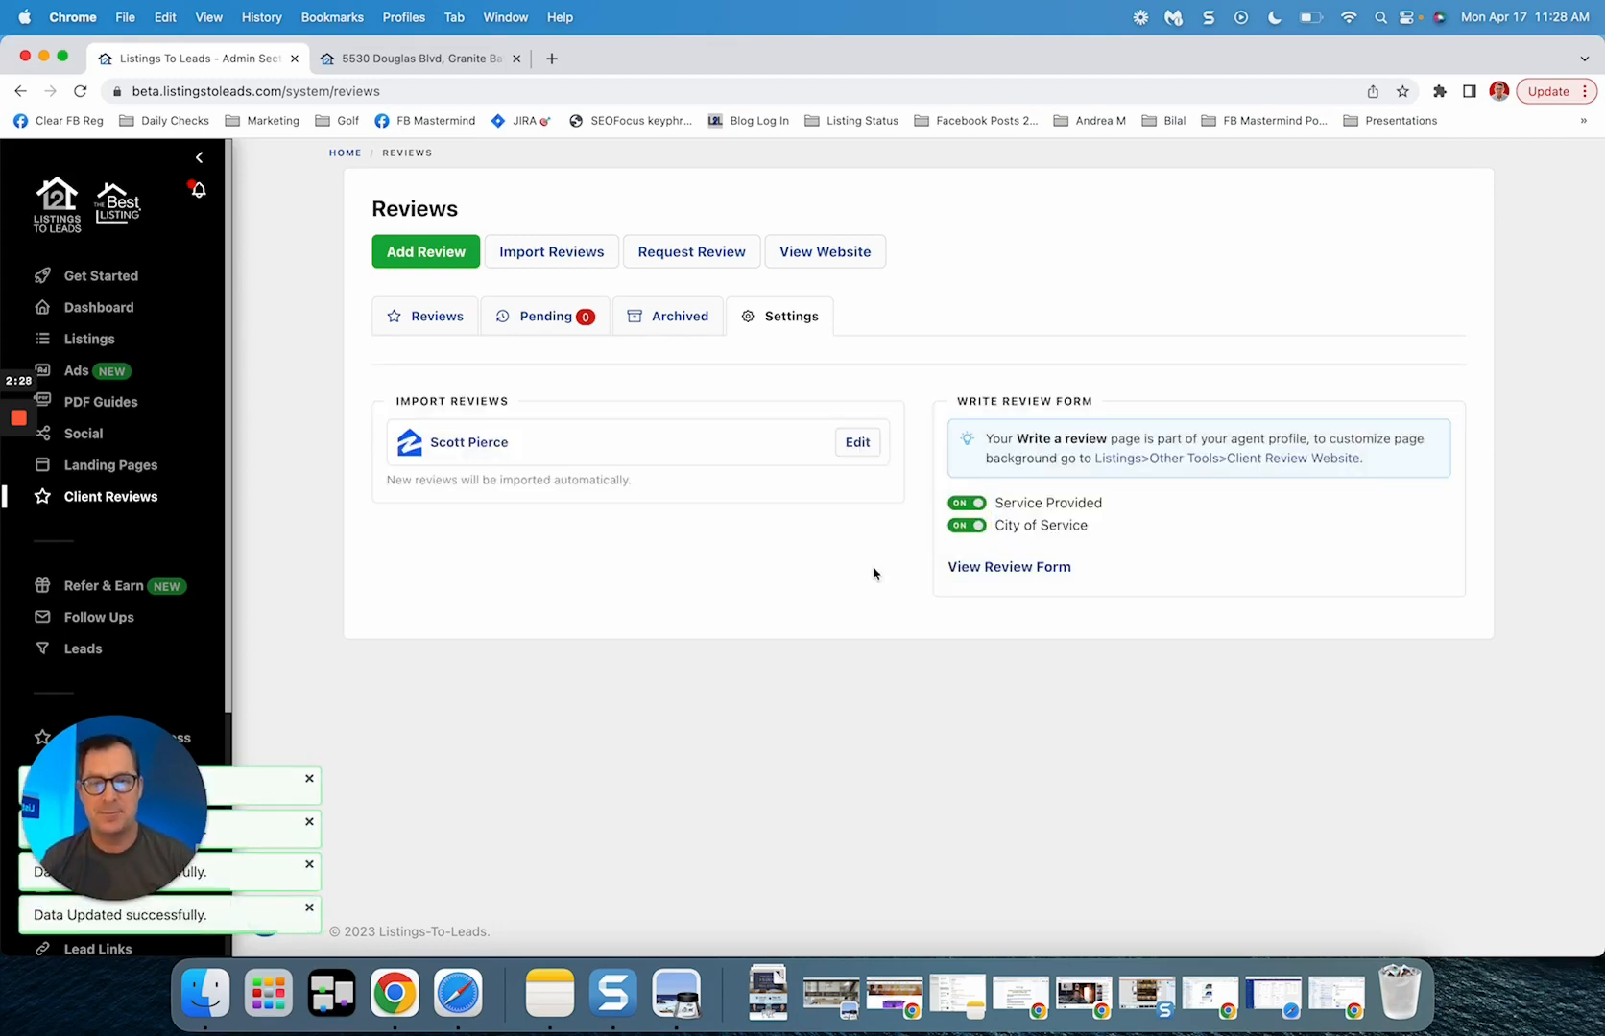
left_click(429, 315)
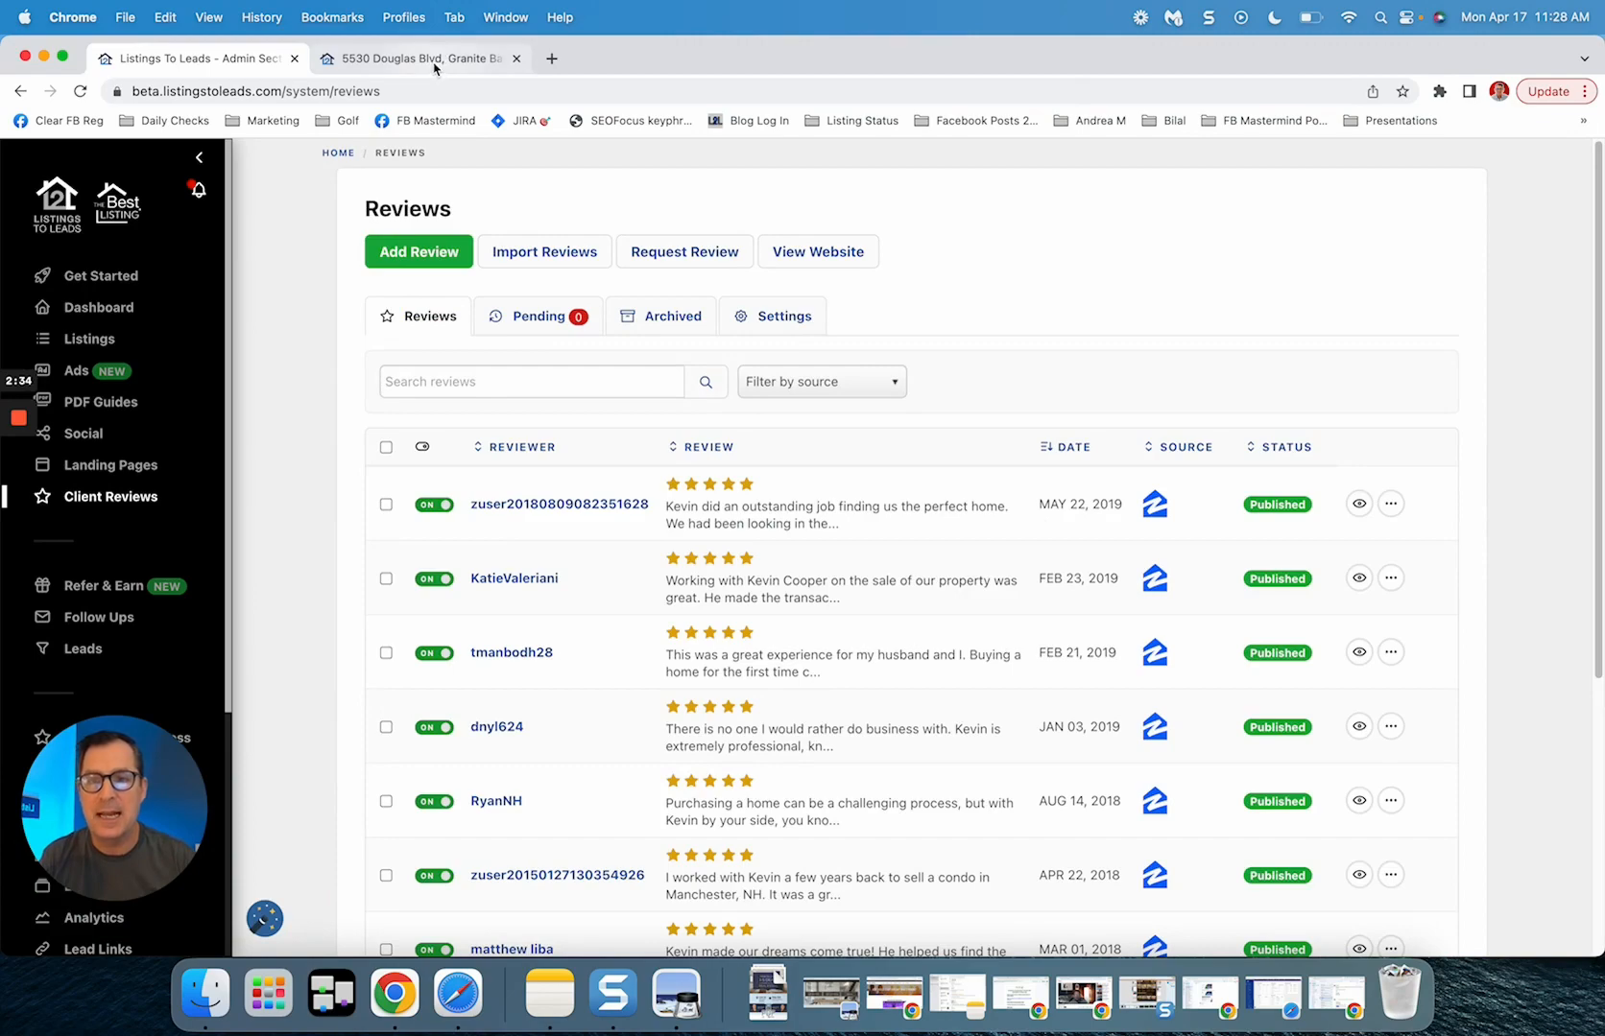
Step: Scroll the 5530 Douglas Blvd site to its five-star Reviews section, then return to admin
left_click(420, 59)
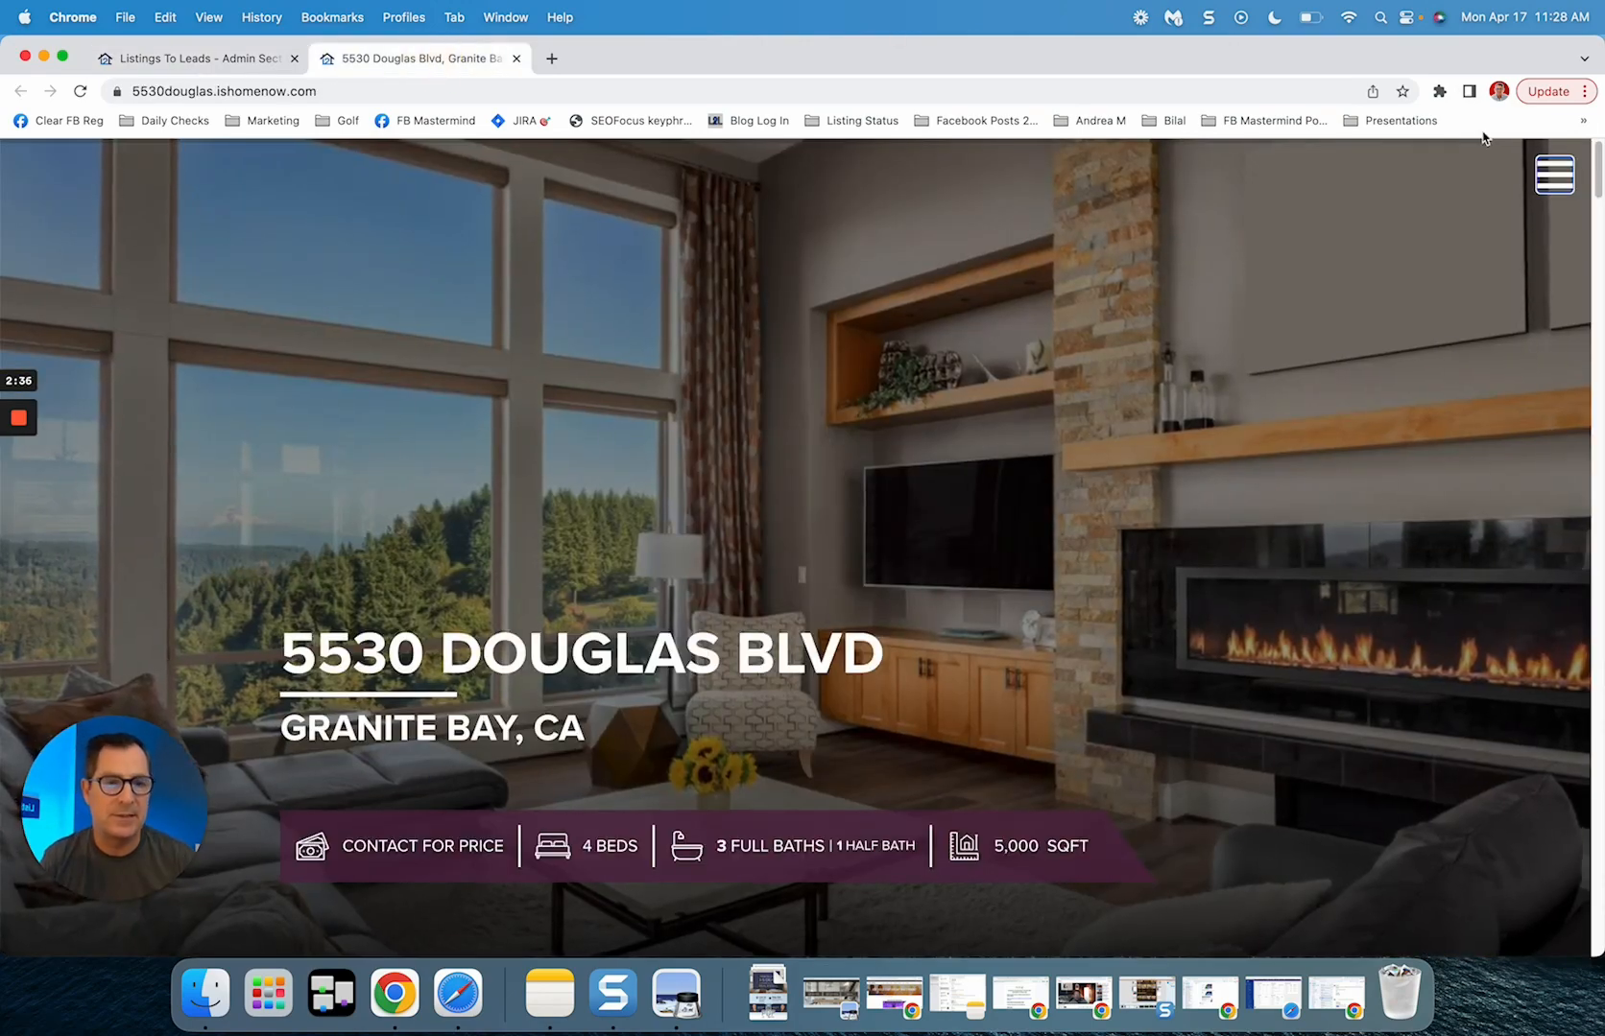
scroll("down", 3)
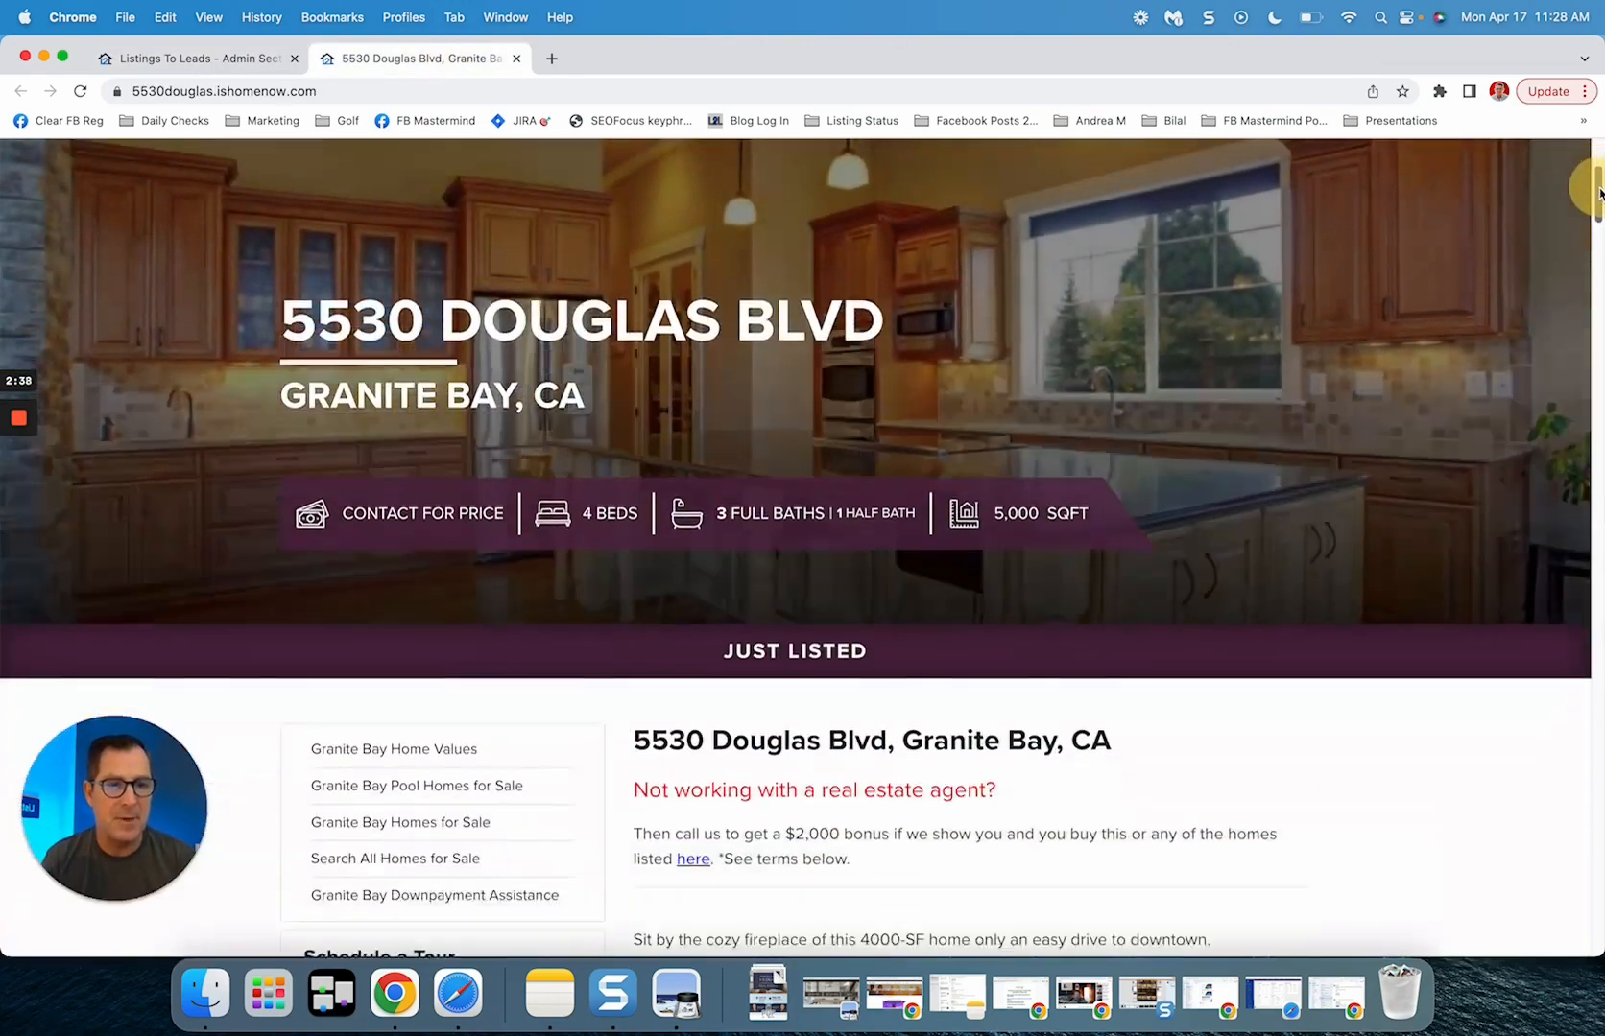
scroll("down", 3)
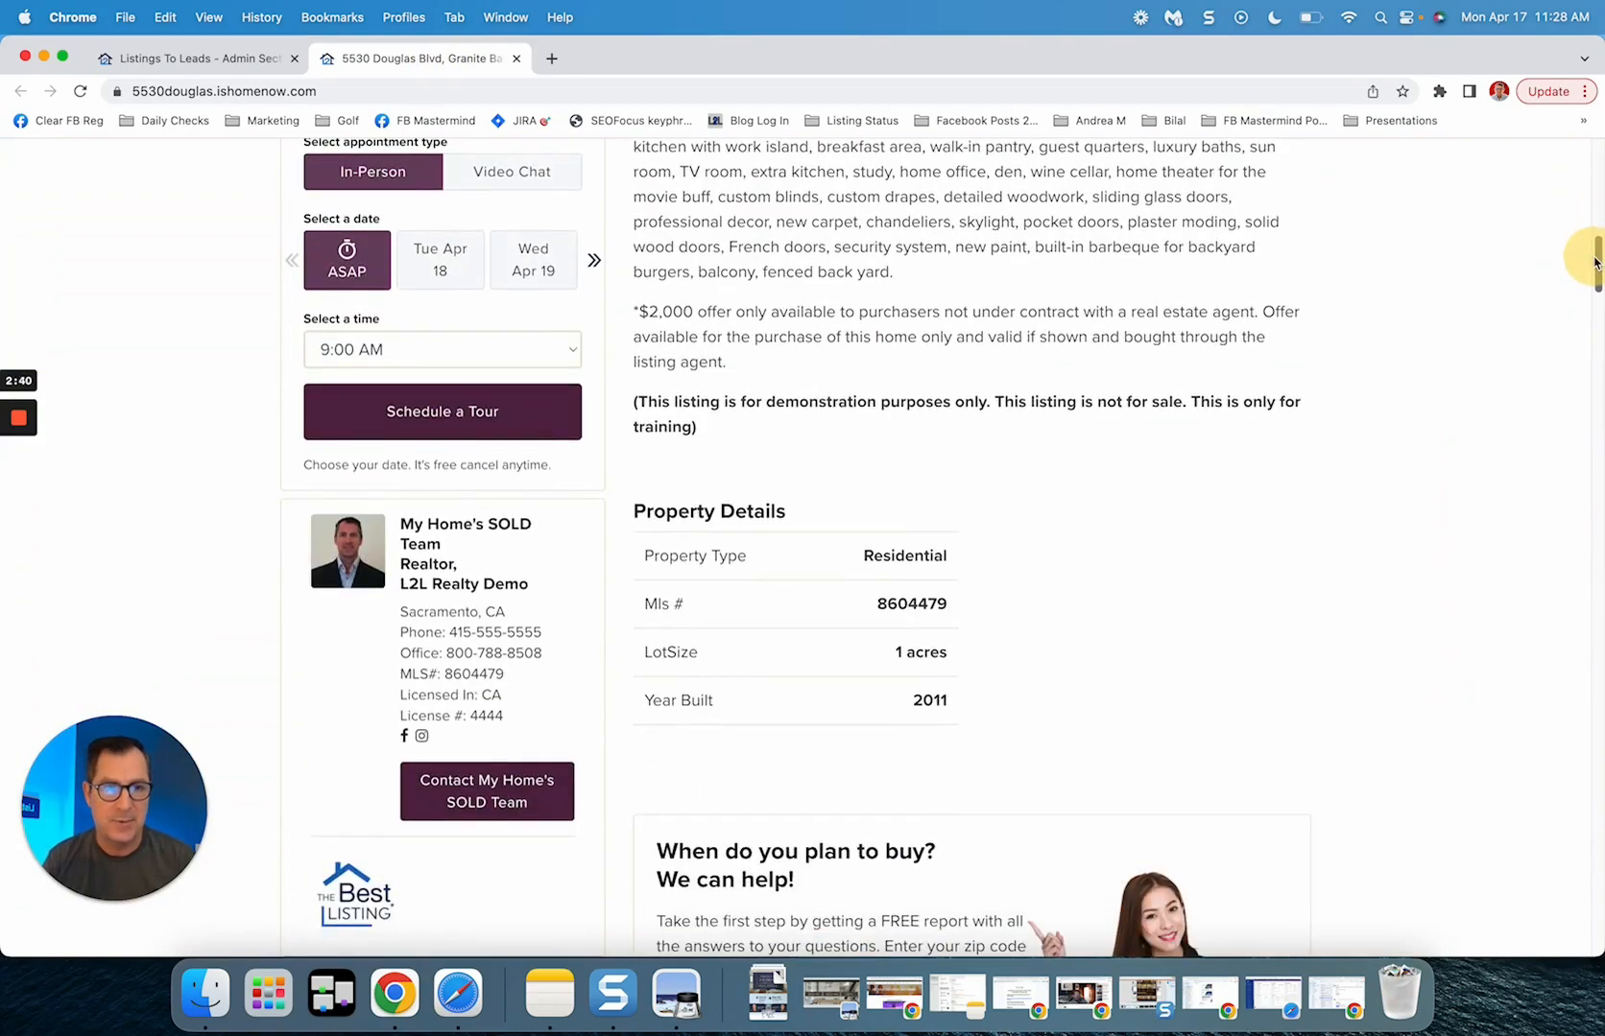
scroll("down", 3)
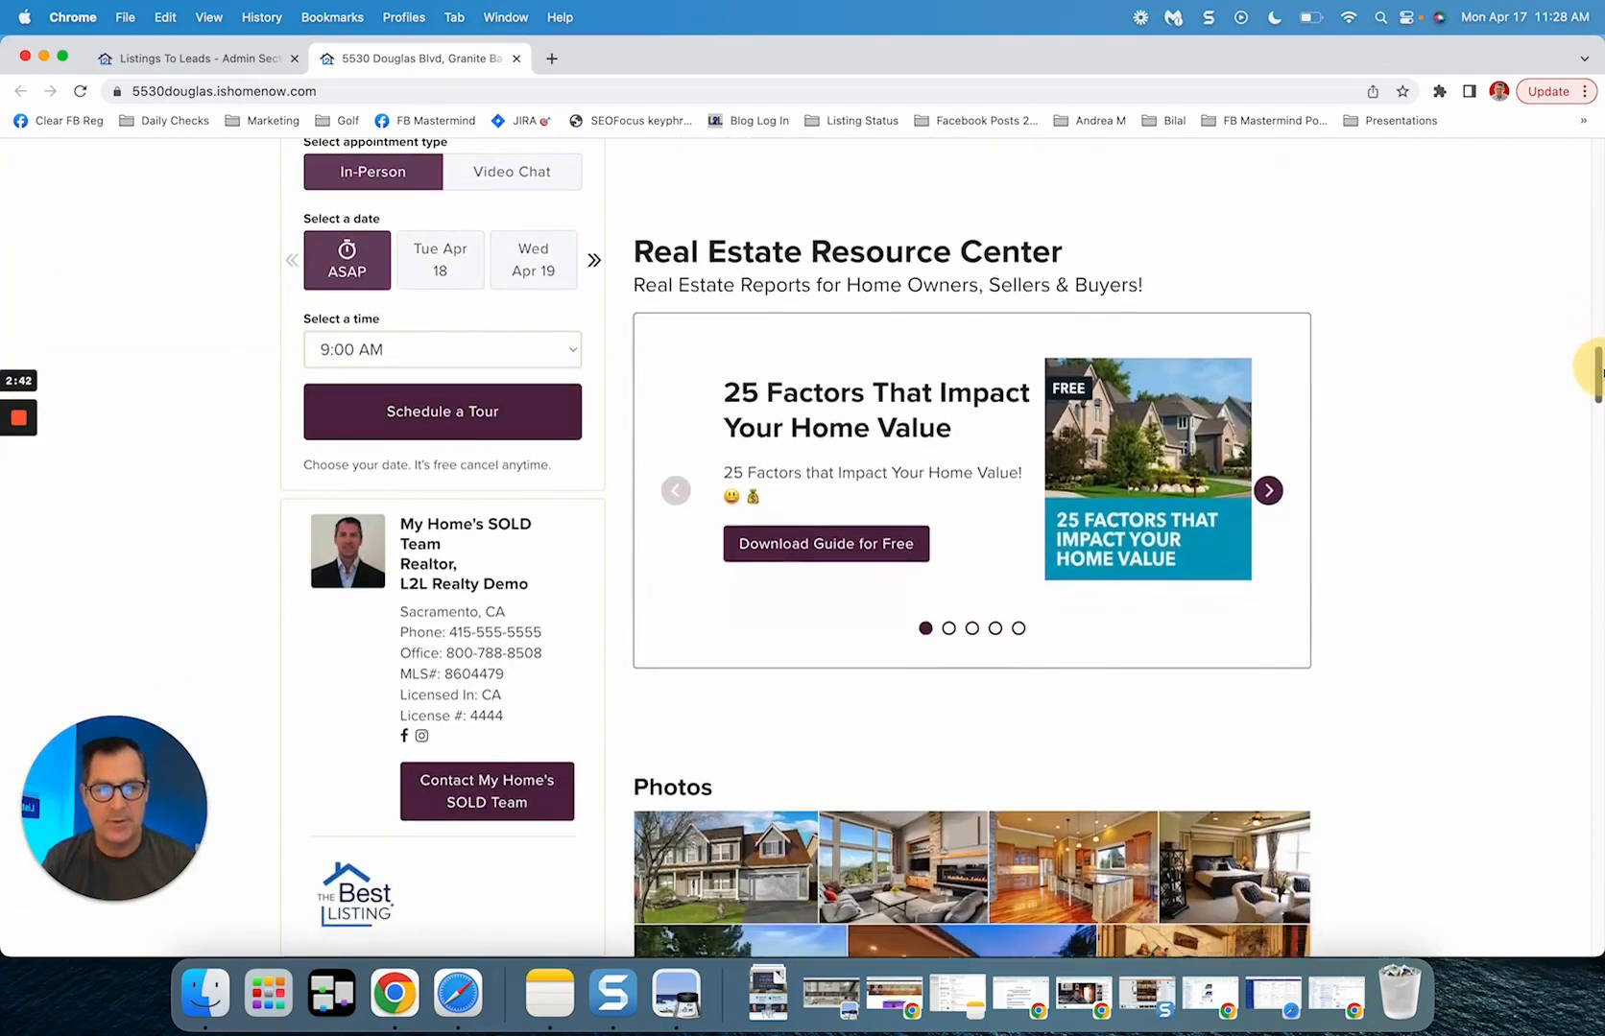
scroll("down", 3)
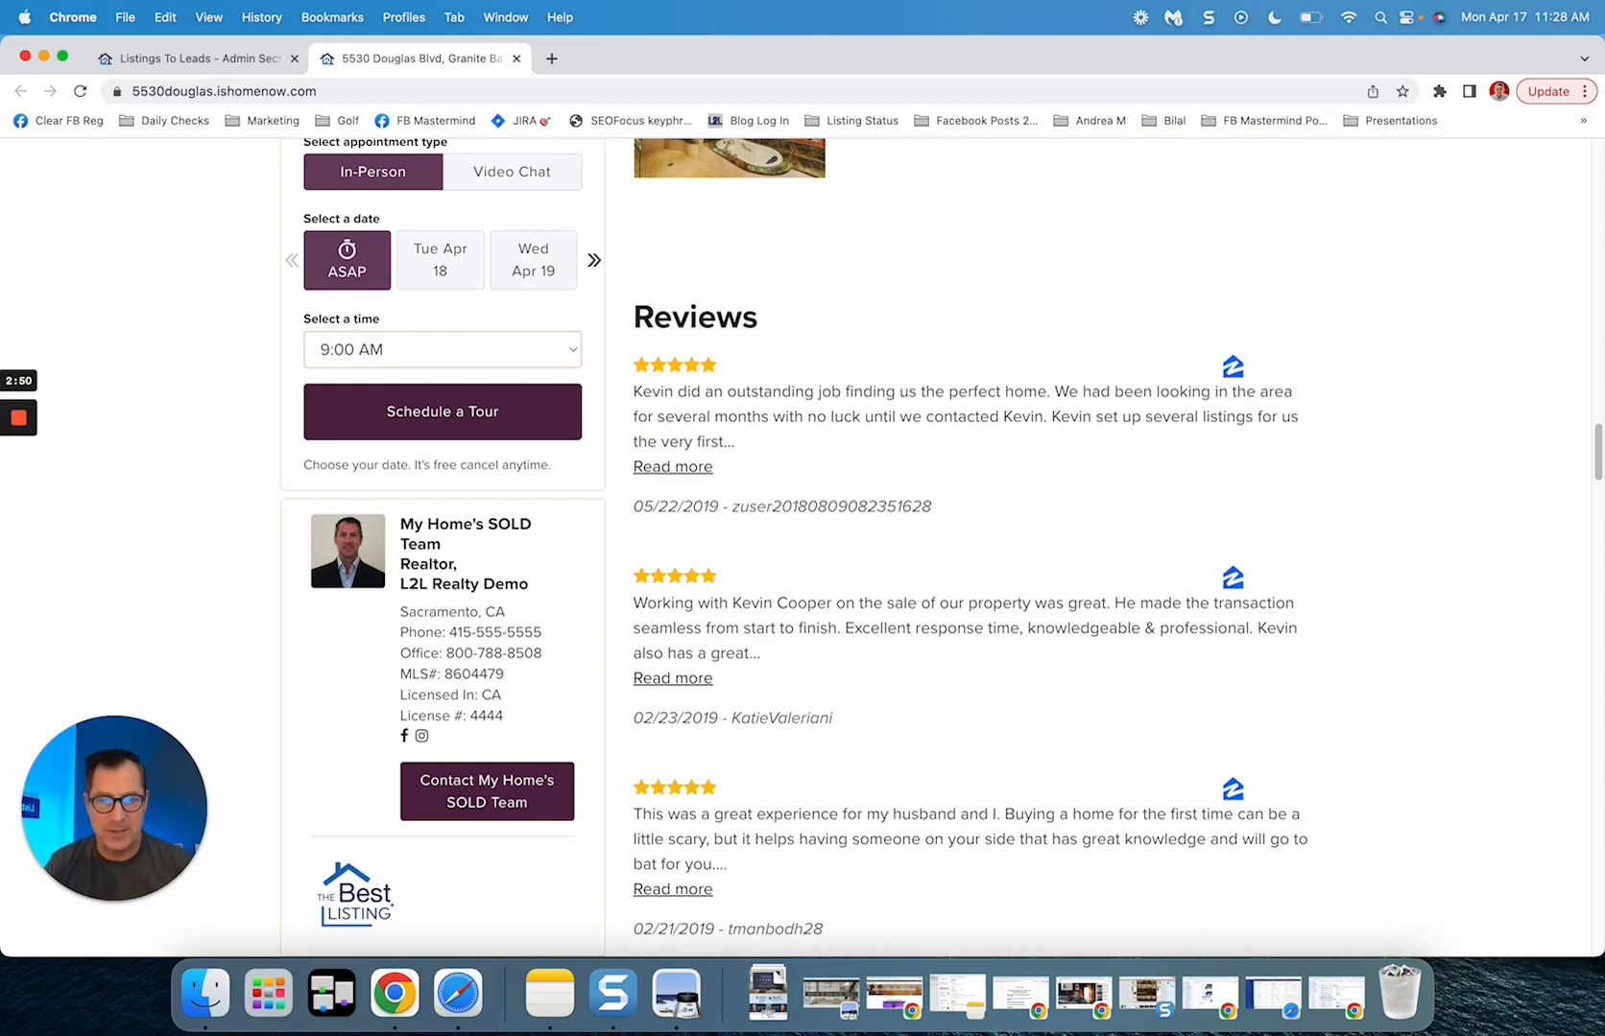
mouse_move(1590, 447)
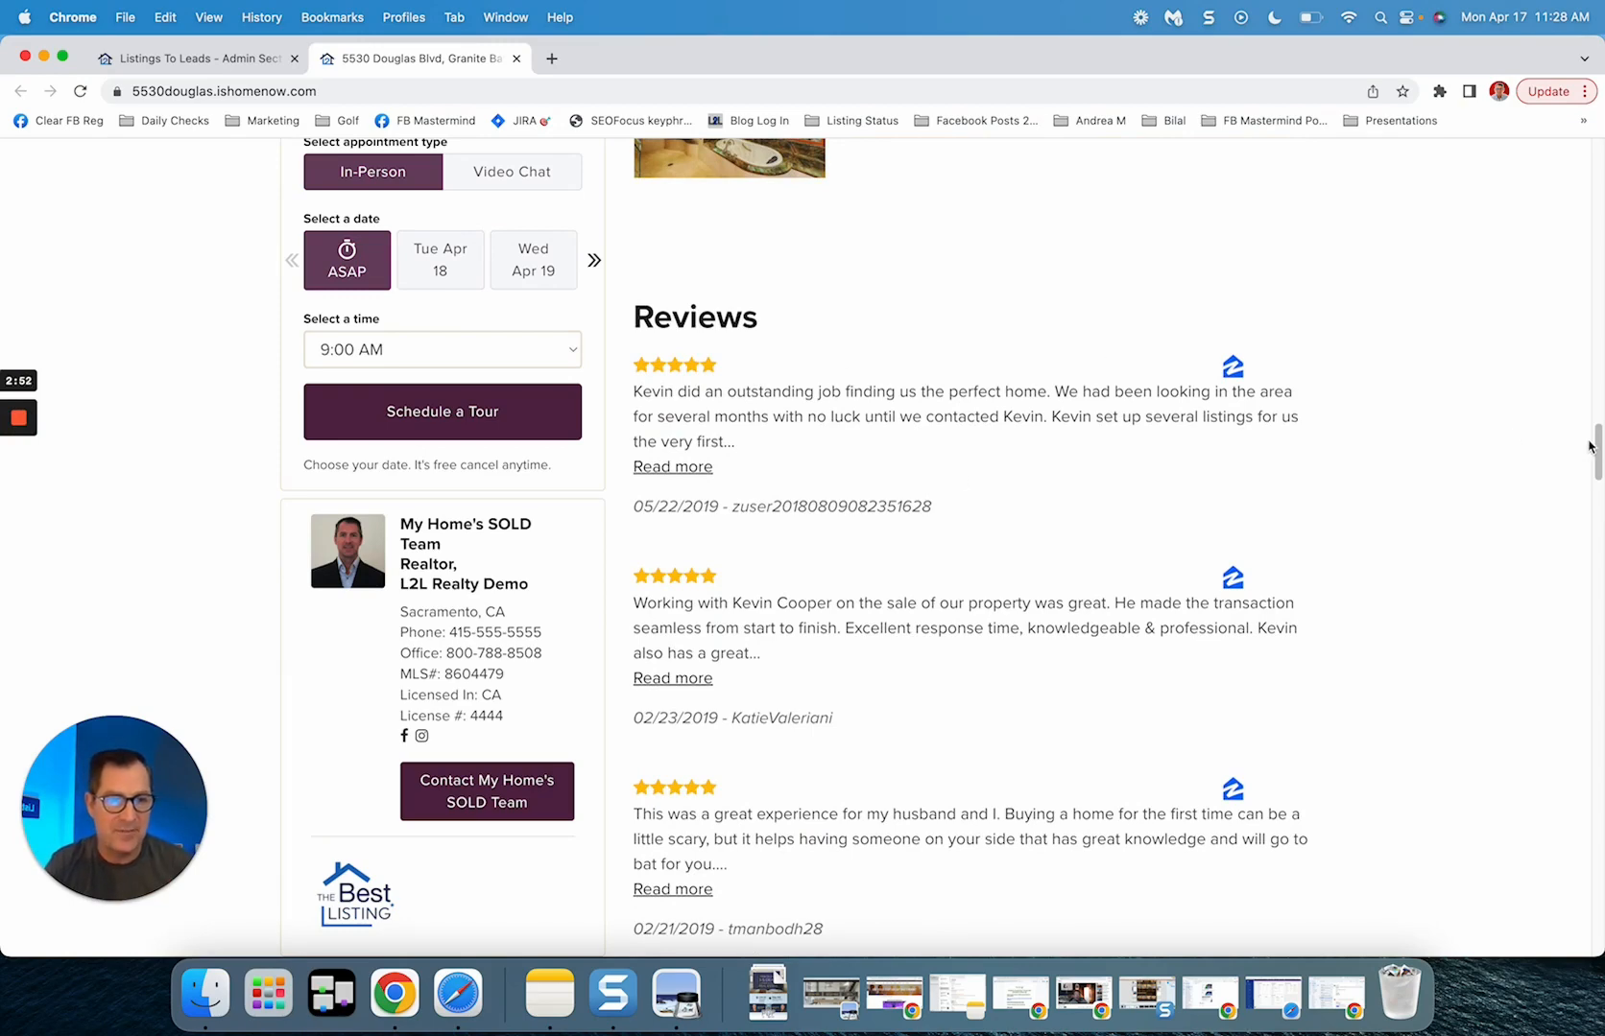
scroll("down", 3)
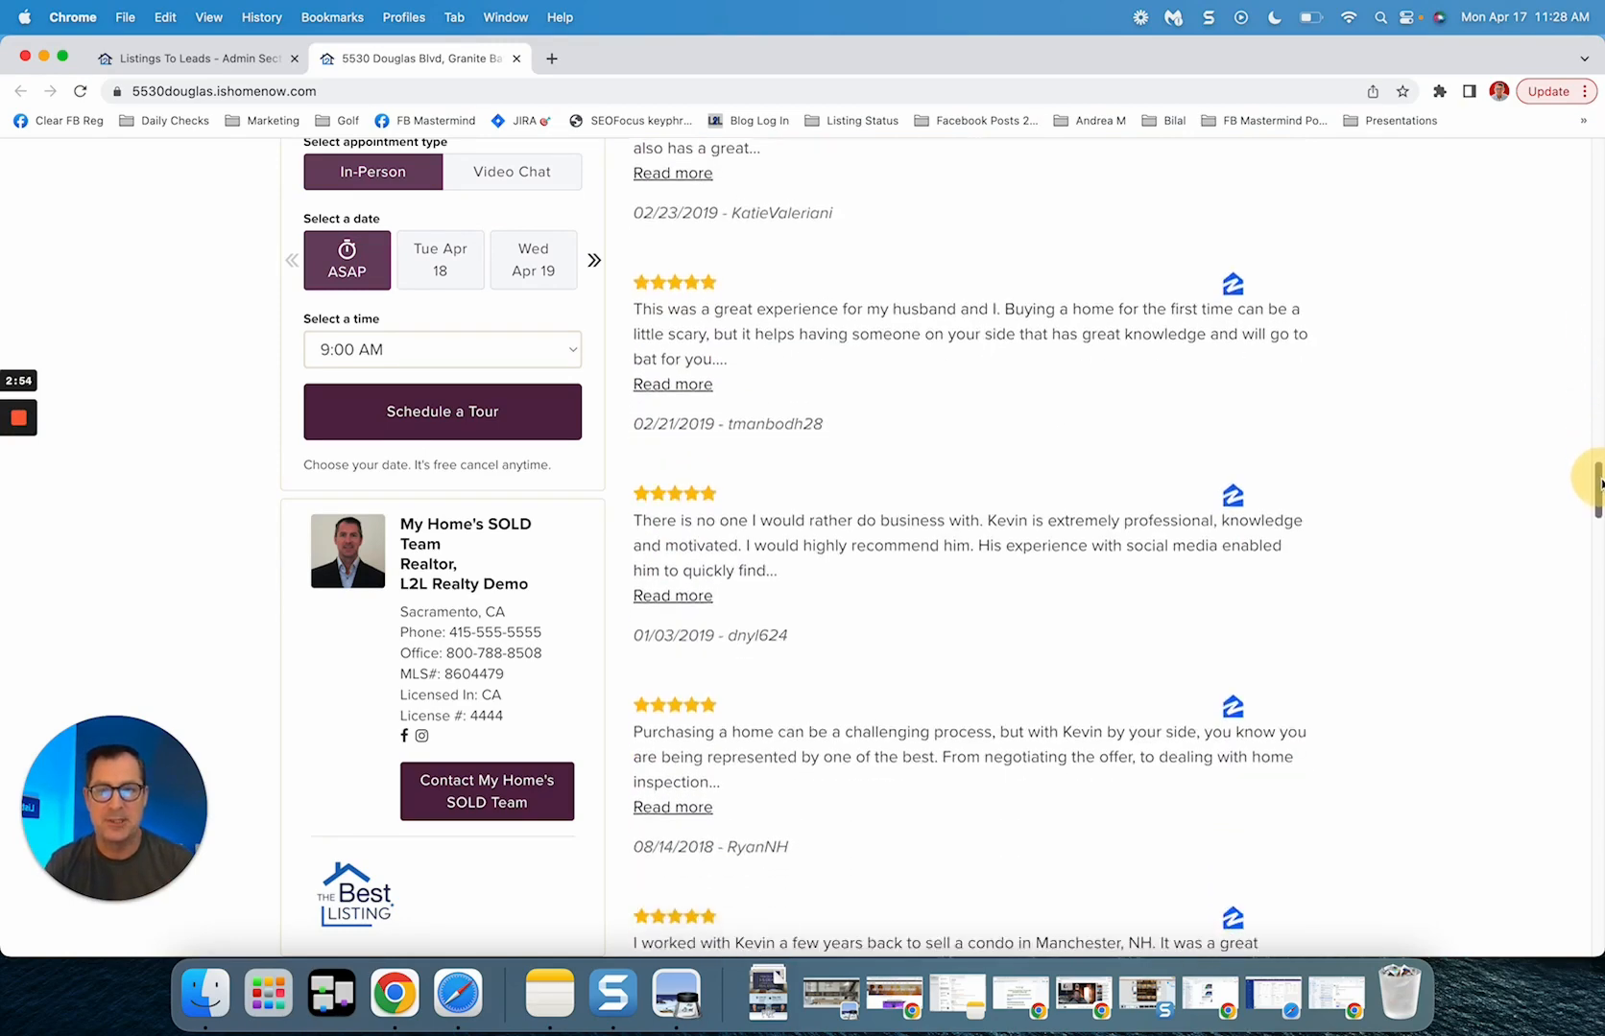
scroll("down", 3)
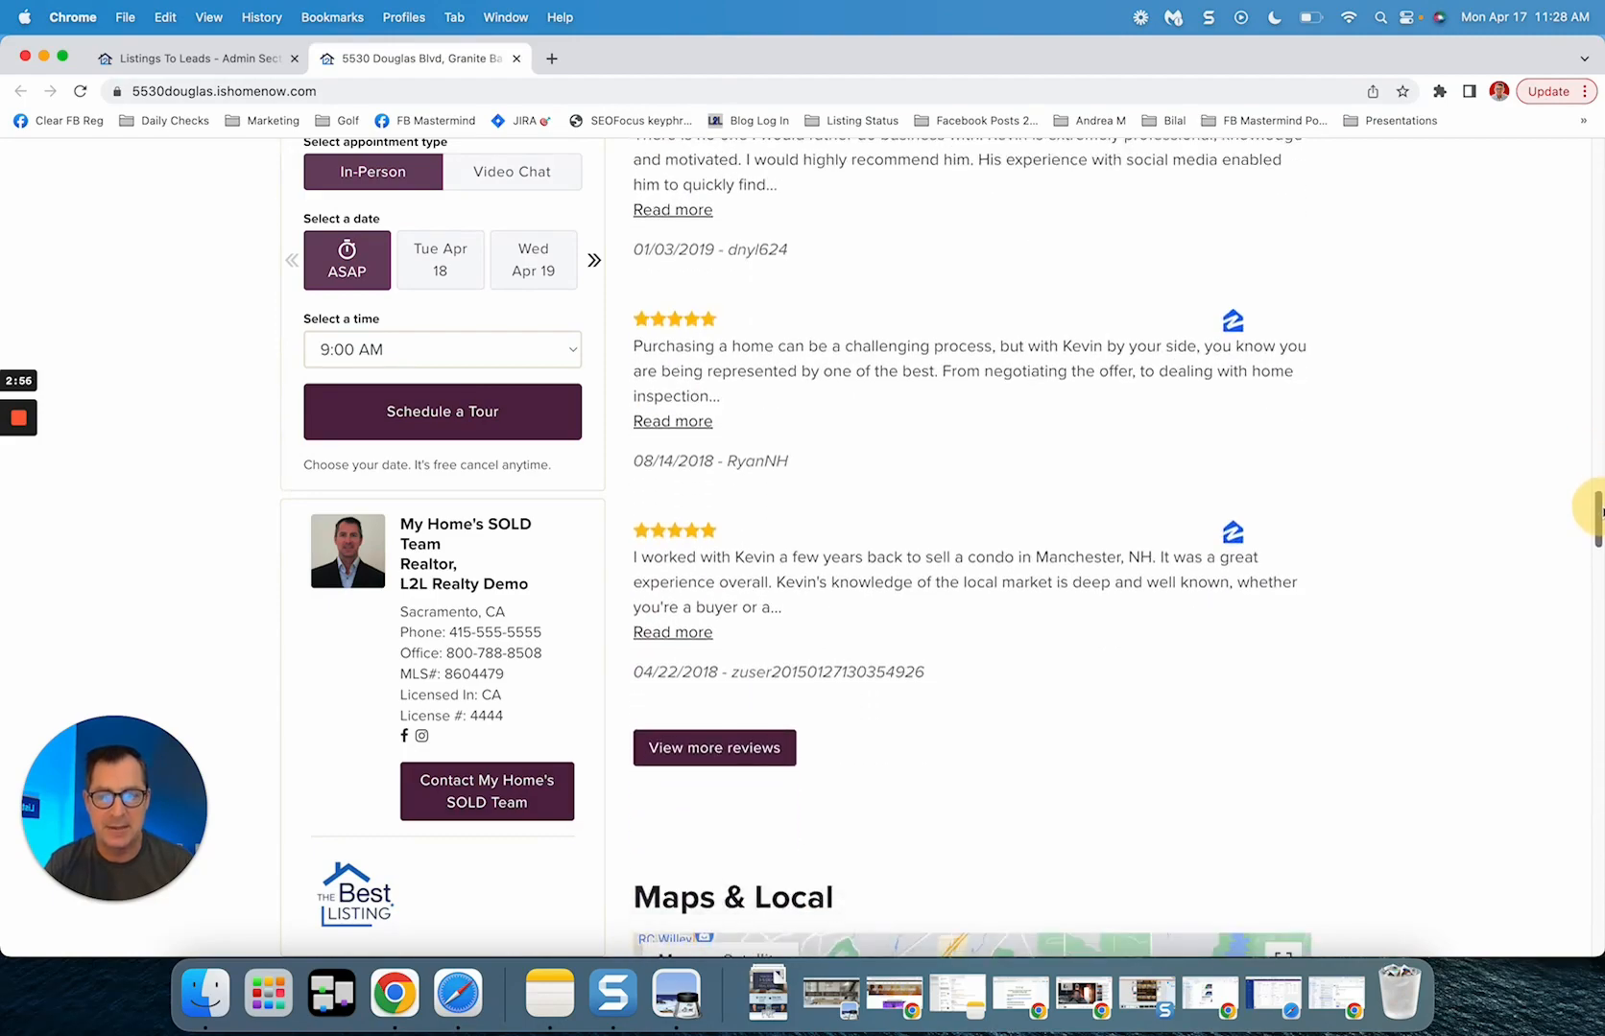
scroll("up", 3)
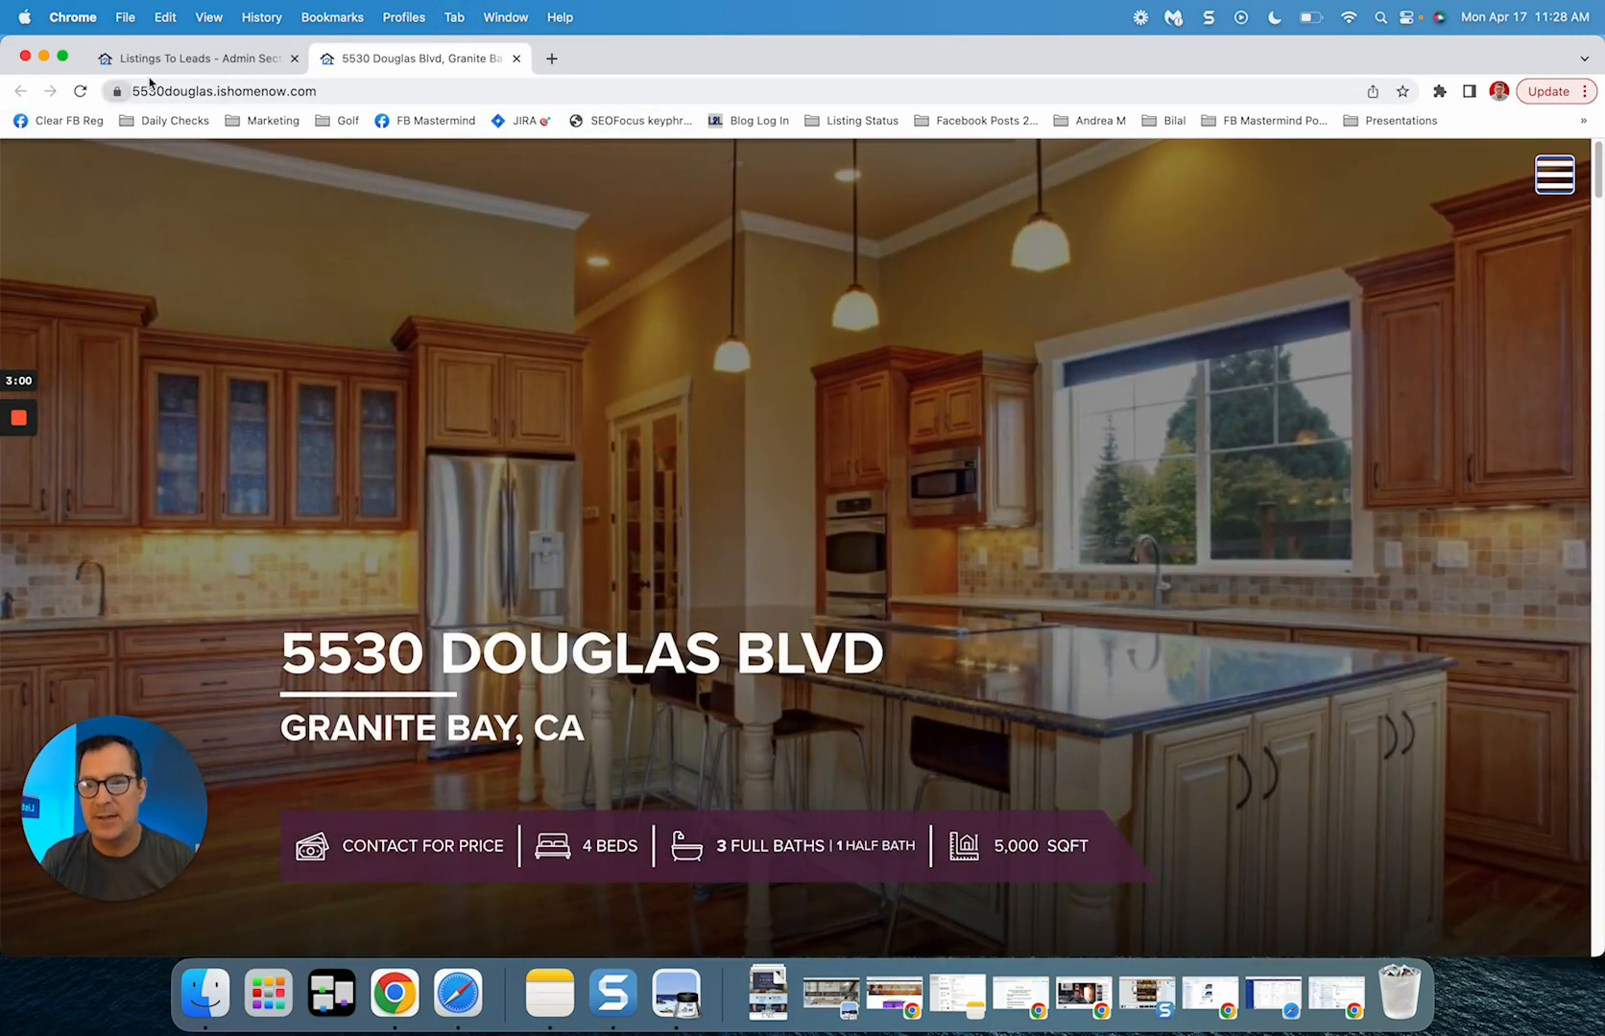
left_click(195, 58)
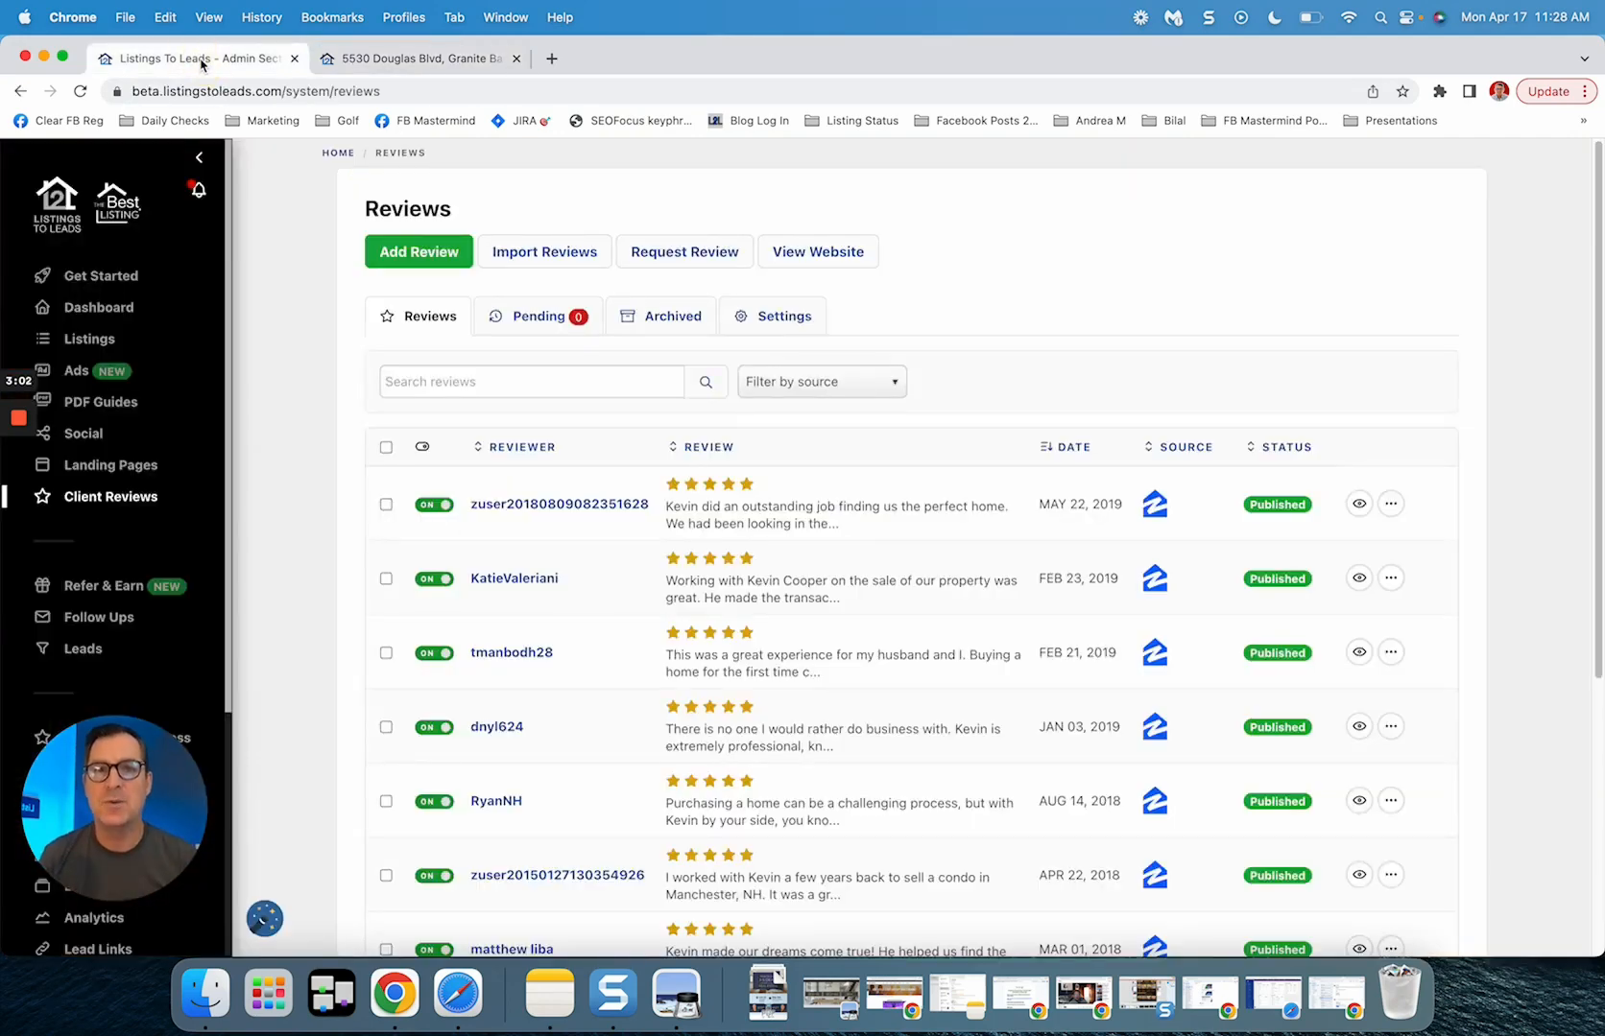